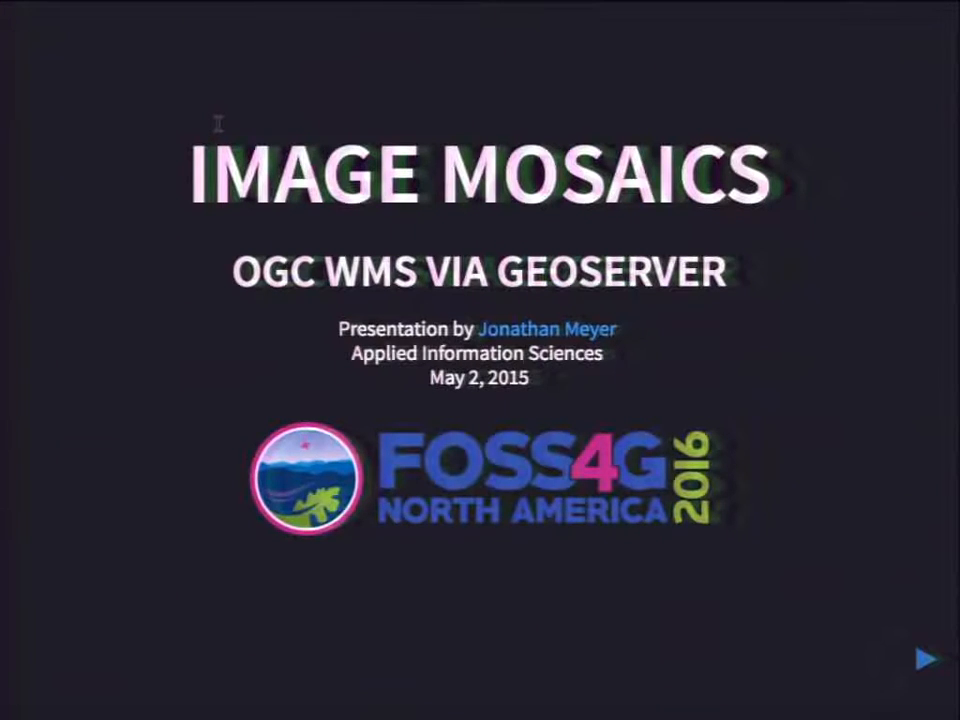
Advance past the title and Agenda slides to the Motivation slide on single-point image access
click(922, 656)
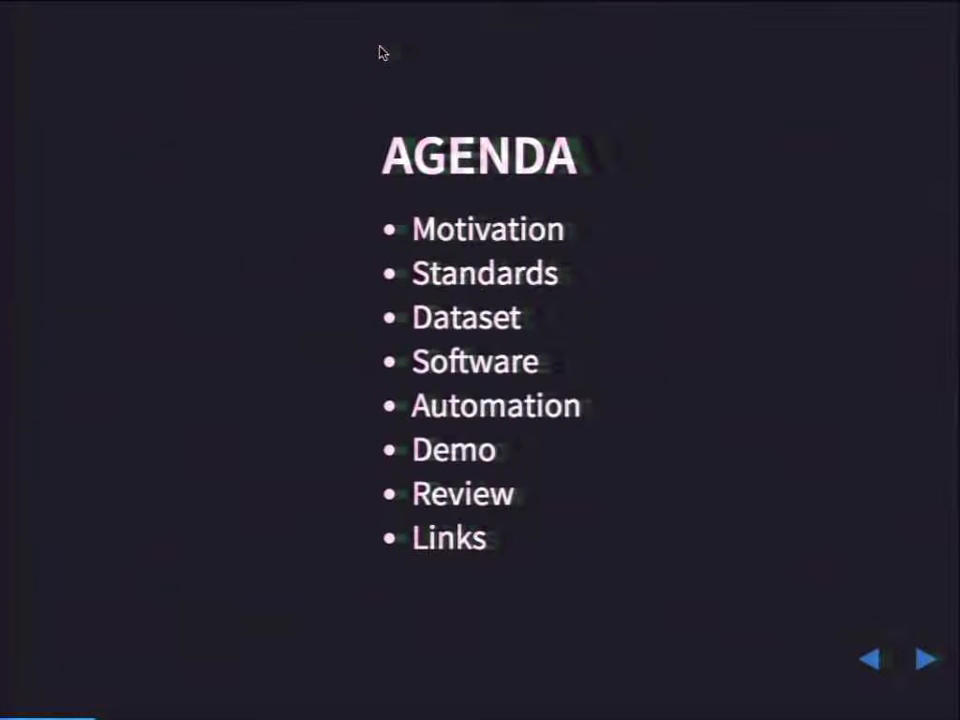
click(923, 659)
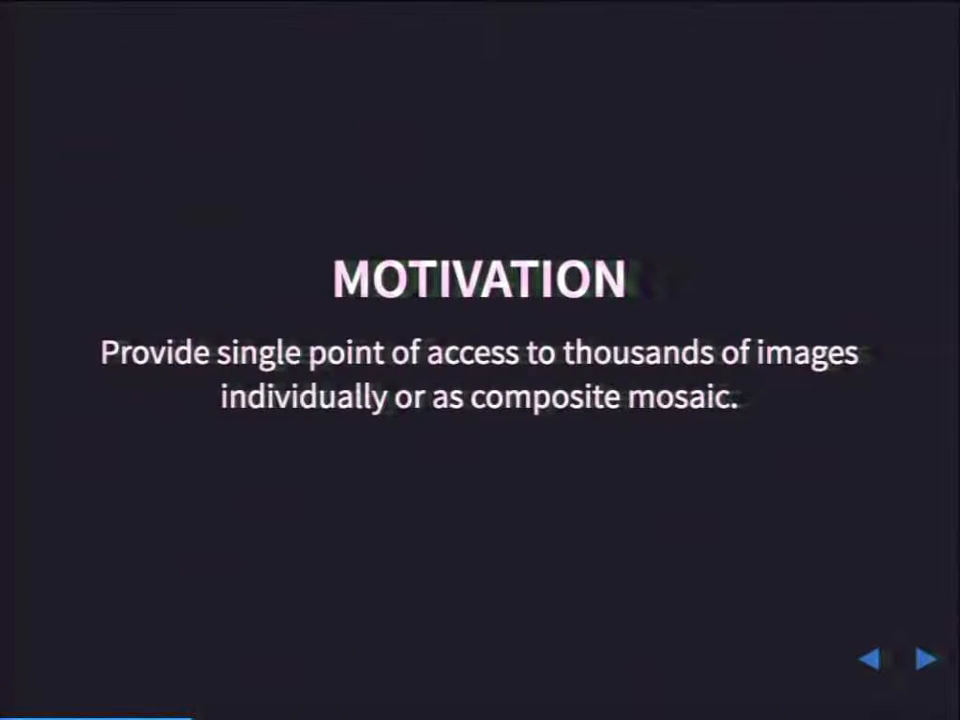
Advance through the OGC/WMS Standards slide to the Suomi NPP VIIRS Dataset slide
click(928, 659)
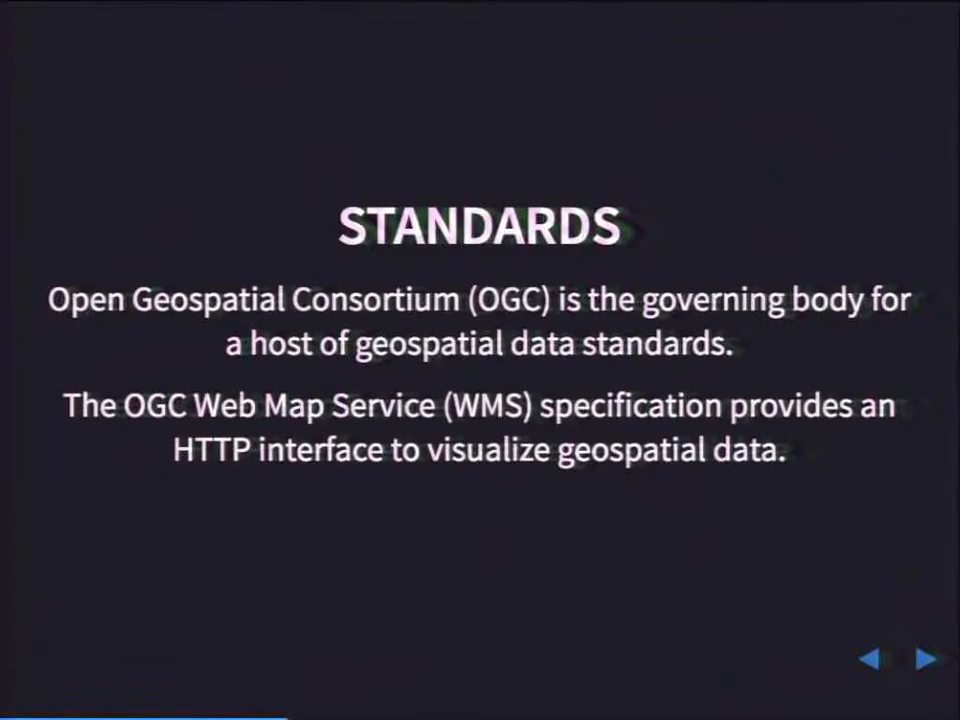
click(927, 661)
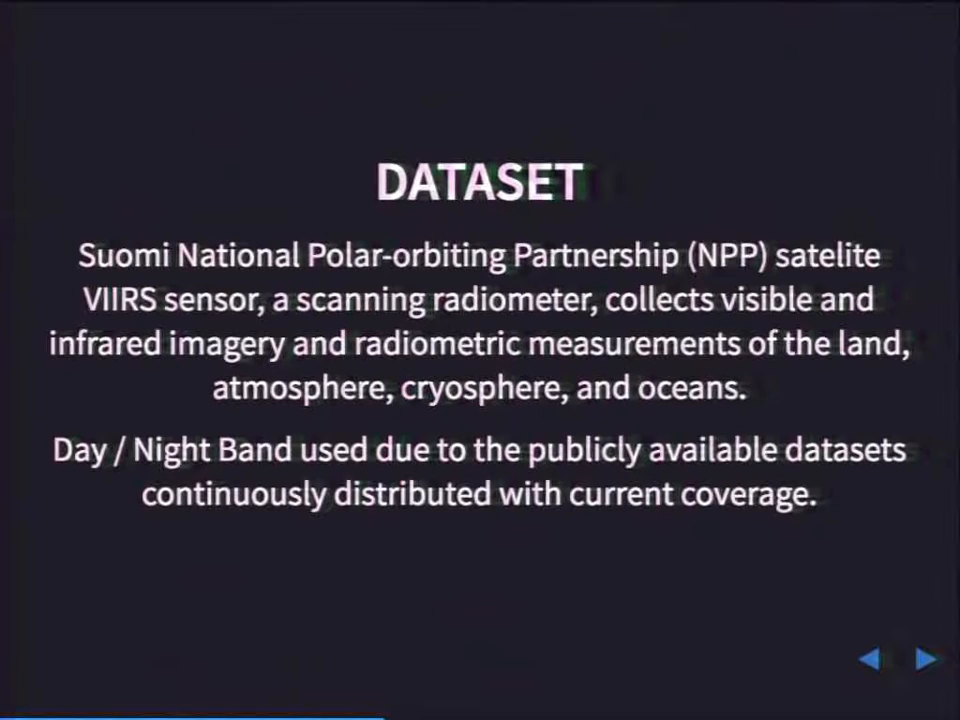
Advance from the Dataset slide through the Software and Automation slides
click(928, 659)
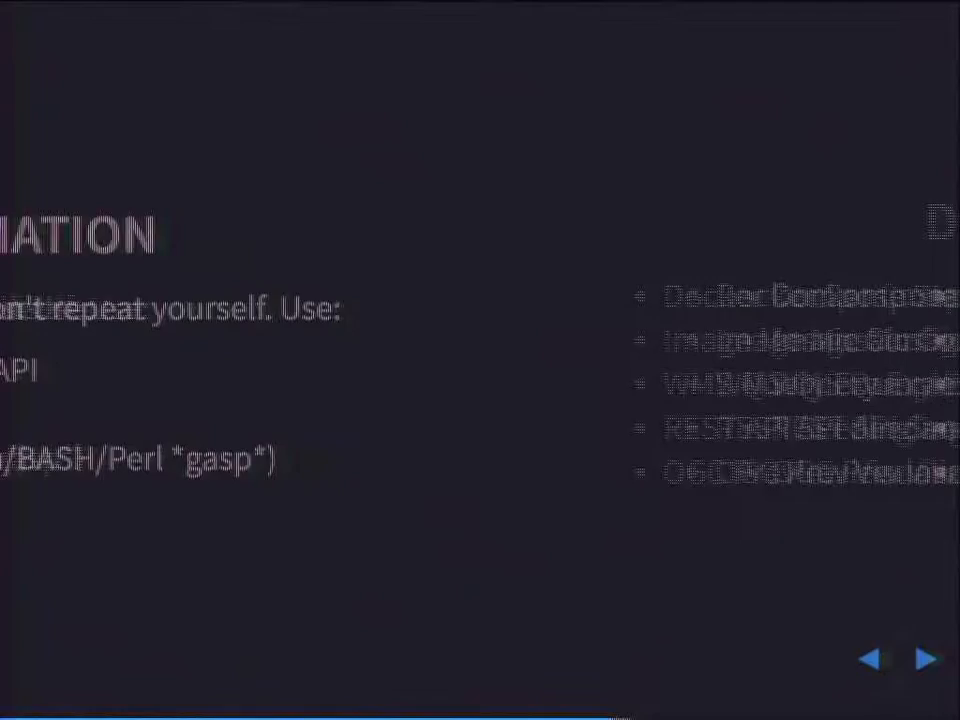
Advance to the Demo slide listing Docker Compose start through OGC preview visualization
click(922, 659)
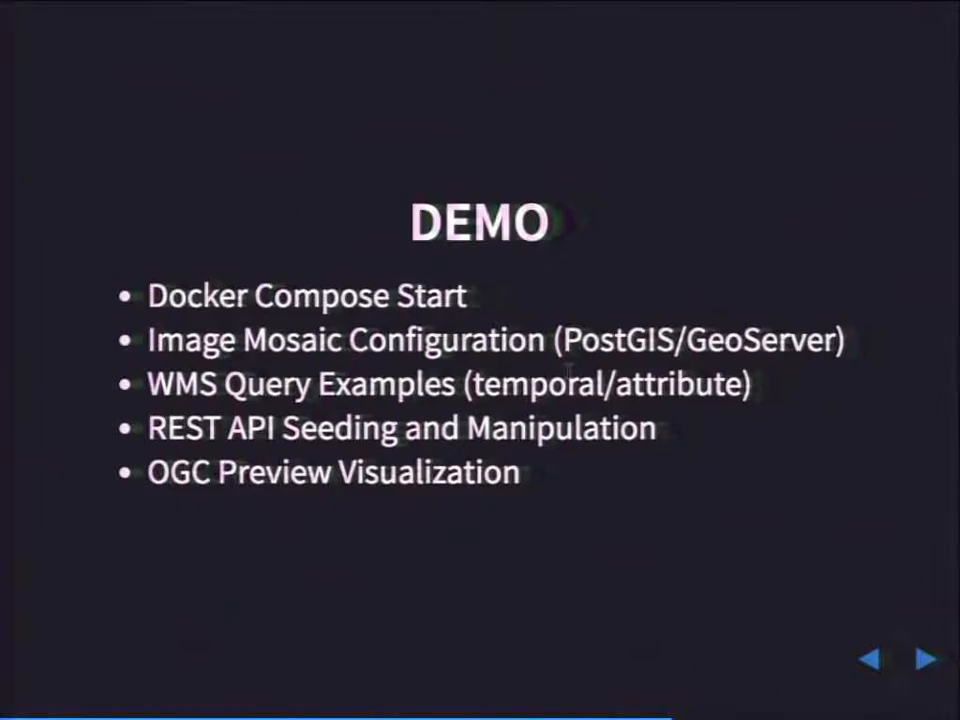
mouse_move(799, 437)
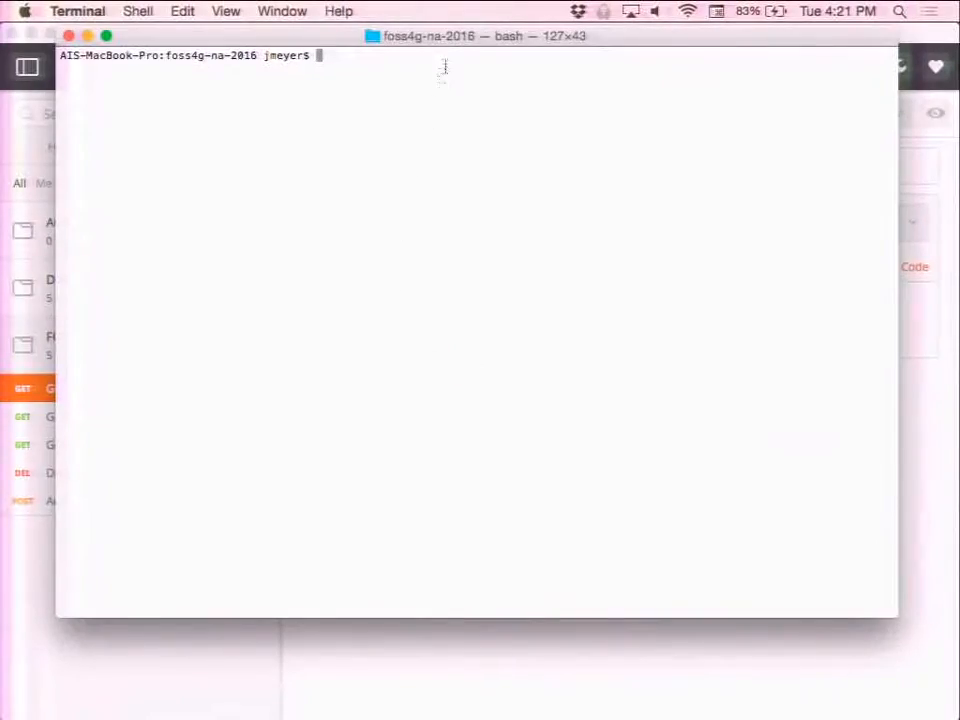
mouse_move(504, 257)
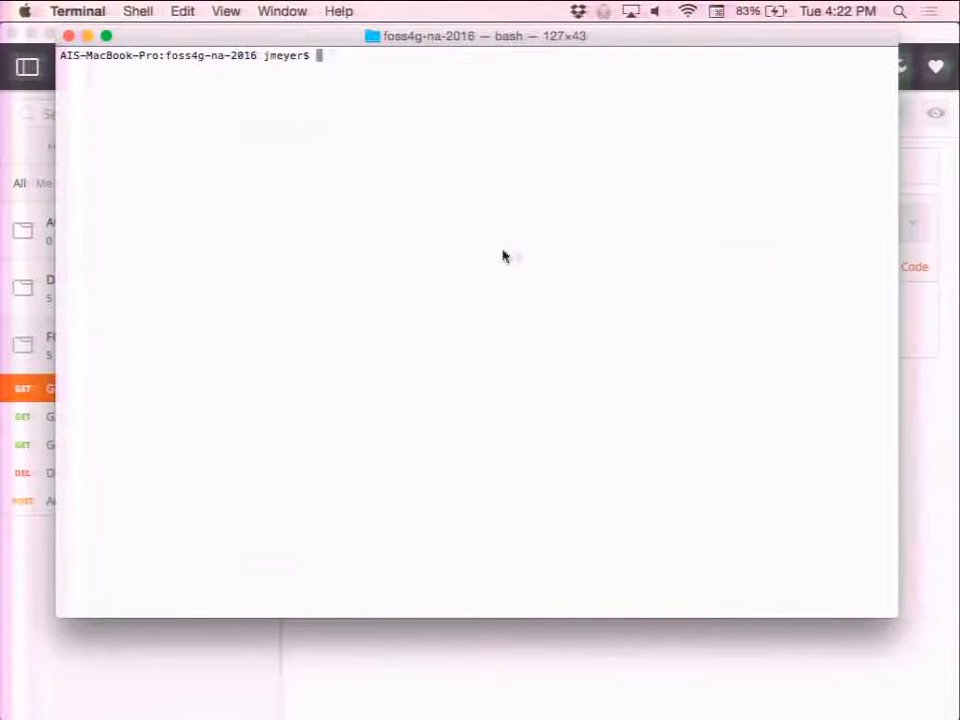
Run 'docker-compose up -d' again after the daemon error to start postgis, geoserver and preview
text(docker-)
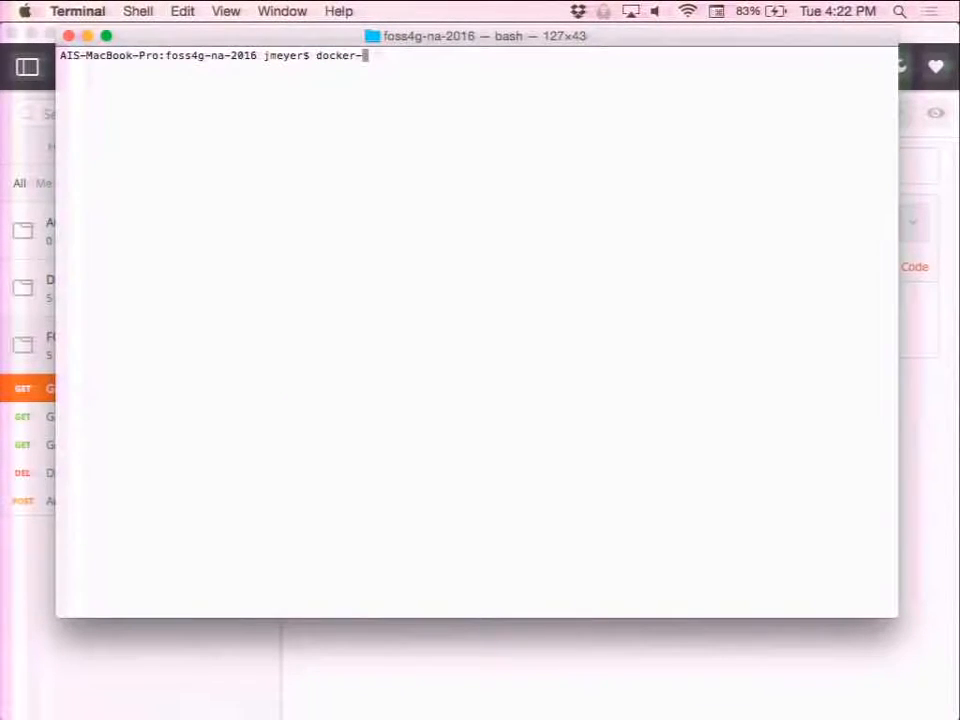
text(compose up)
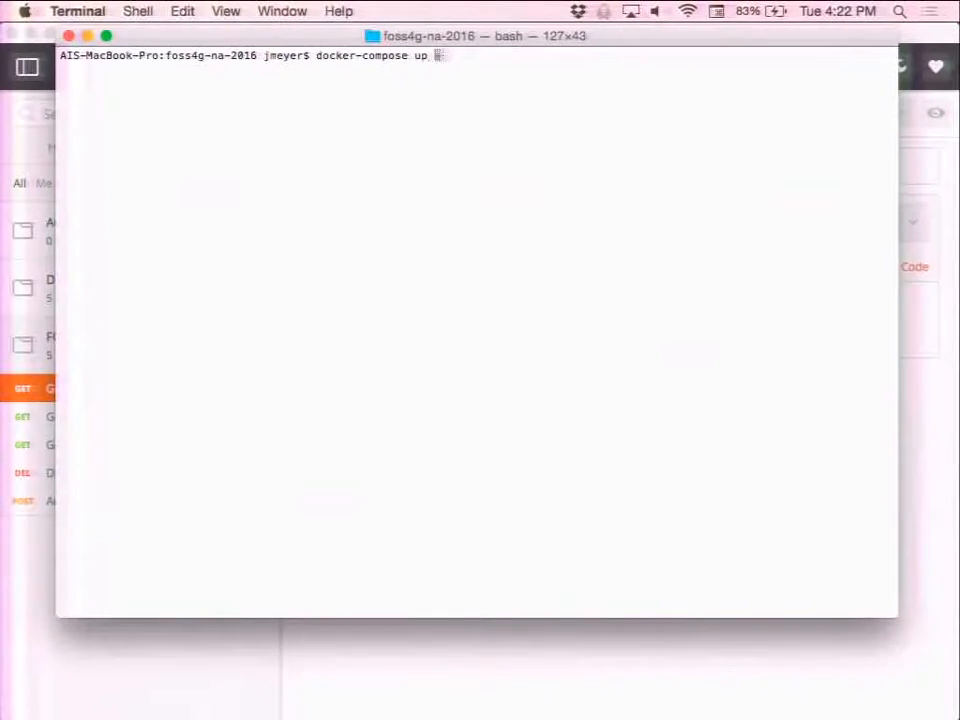
key(Return)
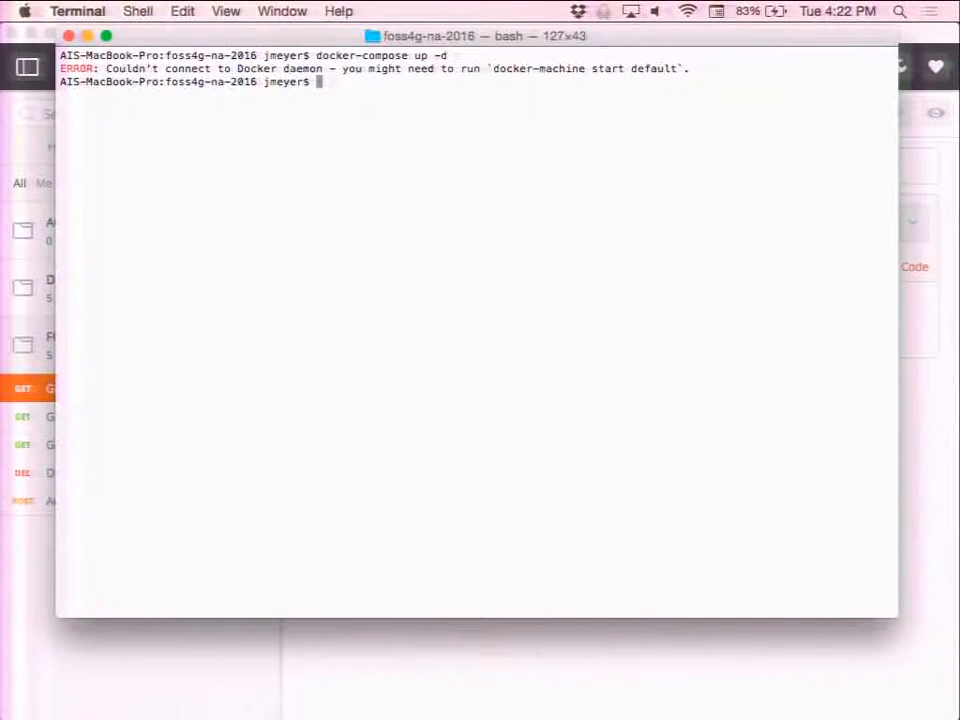
text(docker)
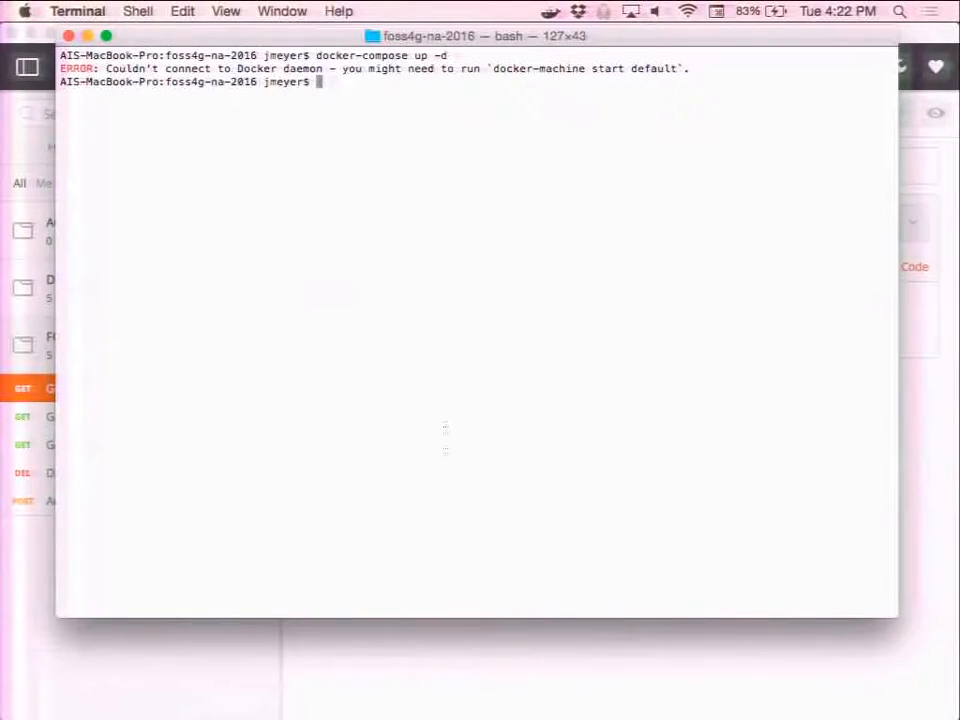
mouse_move(495, 130)
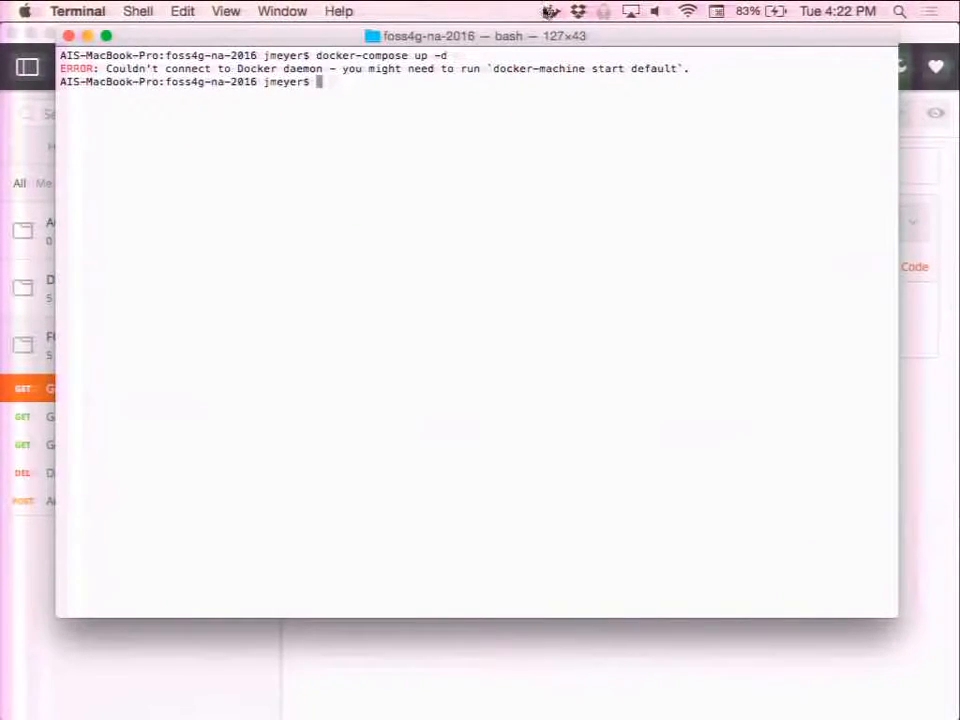
mouse_move(506, 120)
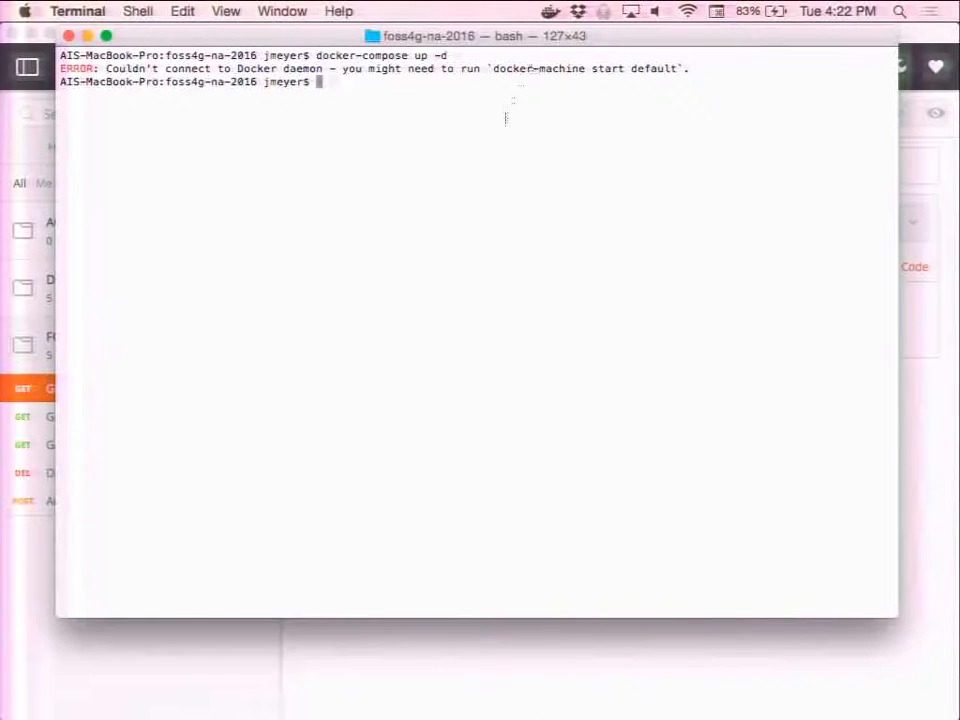
mouse_move(502, 118)
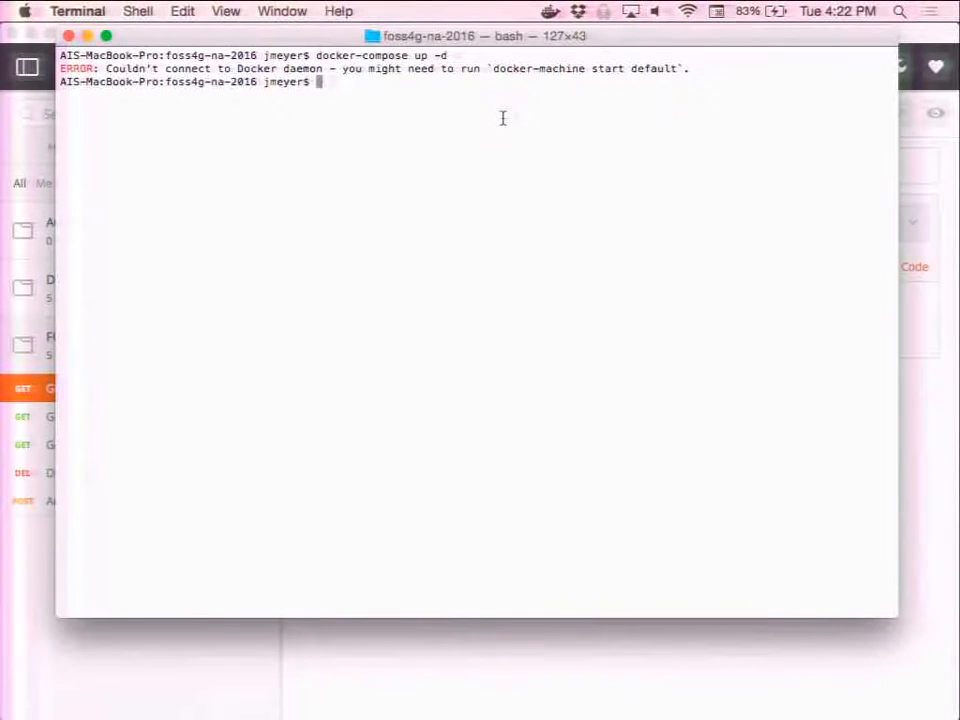
text(docker-compose up -d)
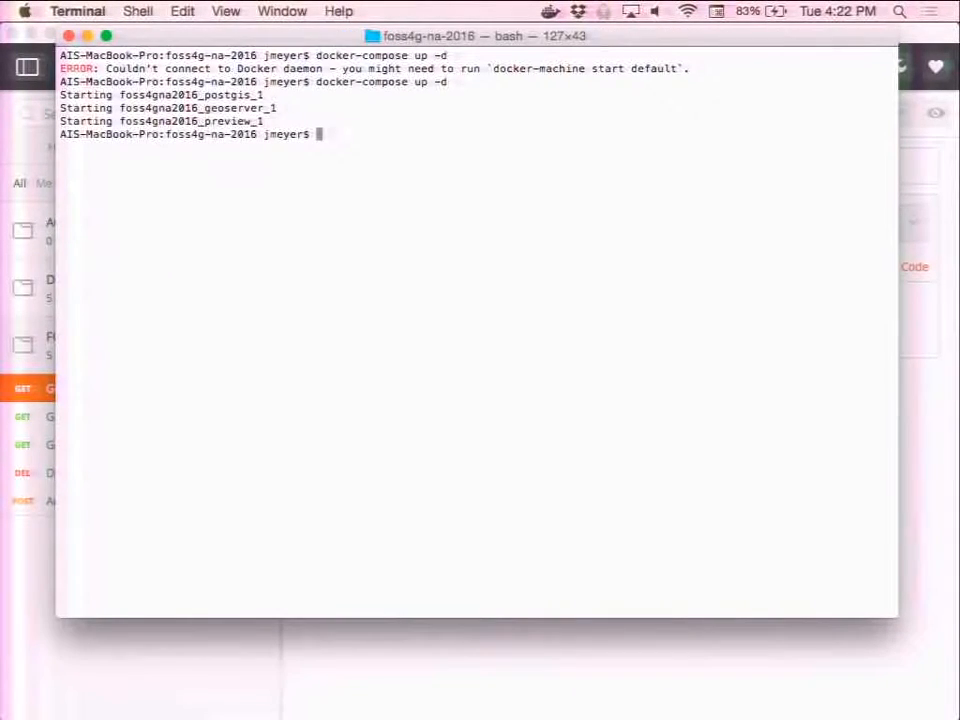
mouse_move(496, 186)
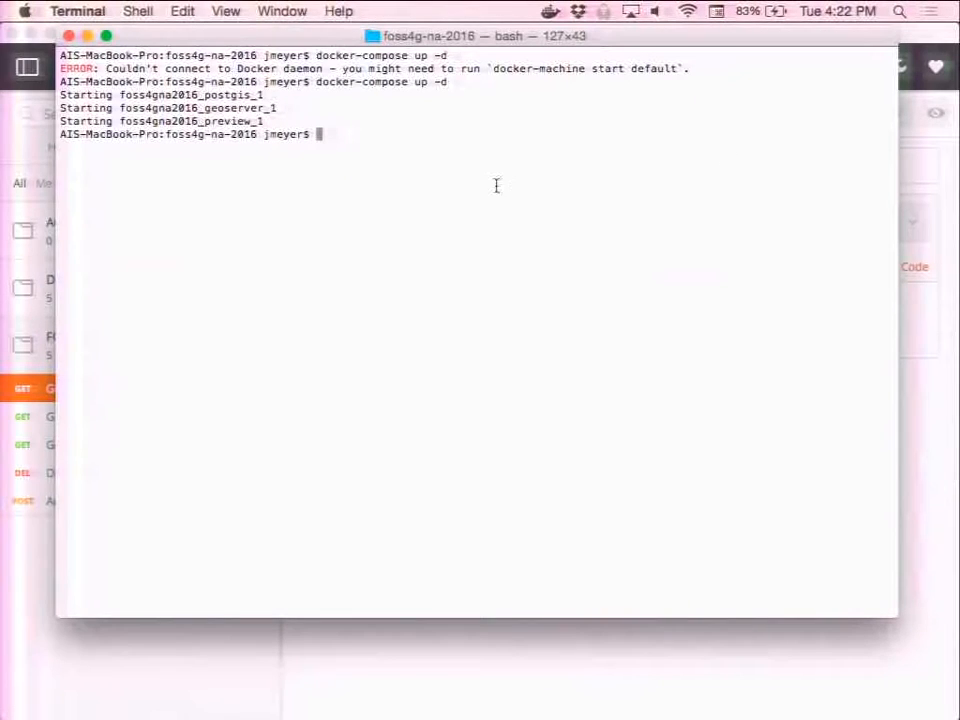
mouse_move(446, 108)
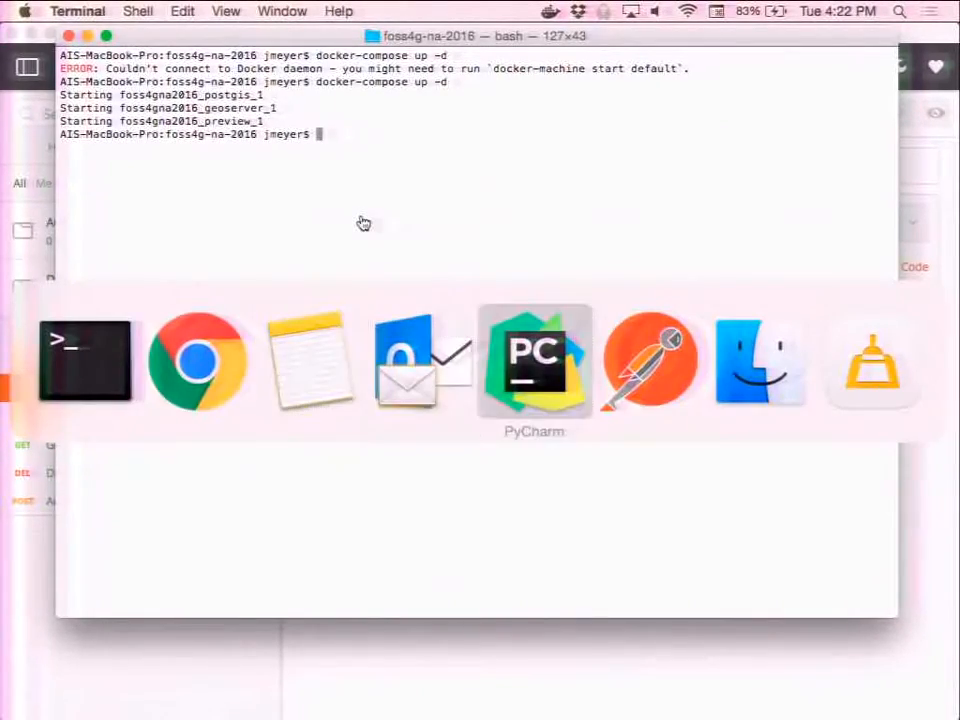
Collapse the geoserver folders in PyCharm and open docker-compose.yml
click(534, 361)
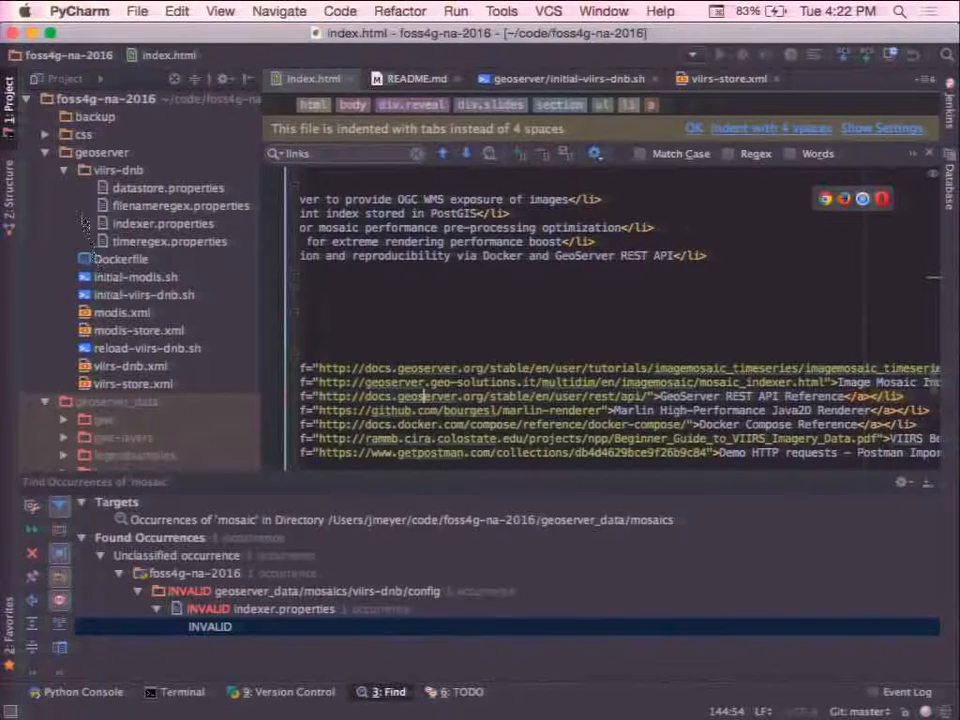
click(45, 171)
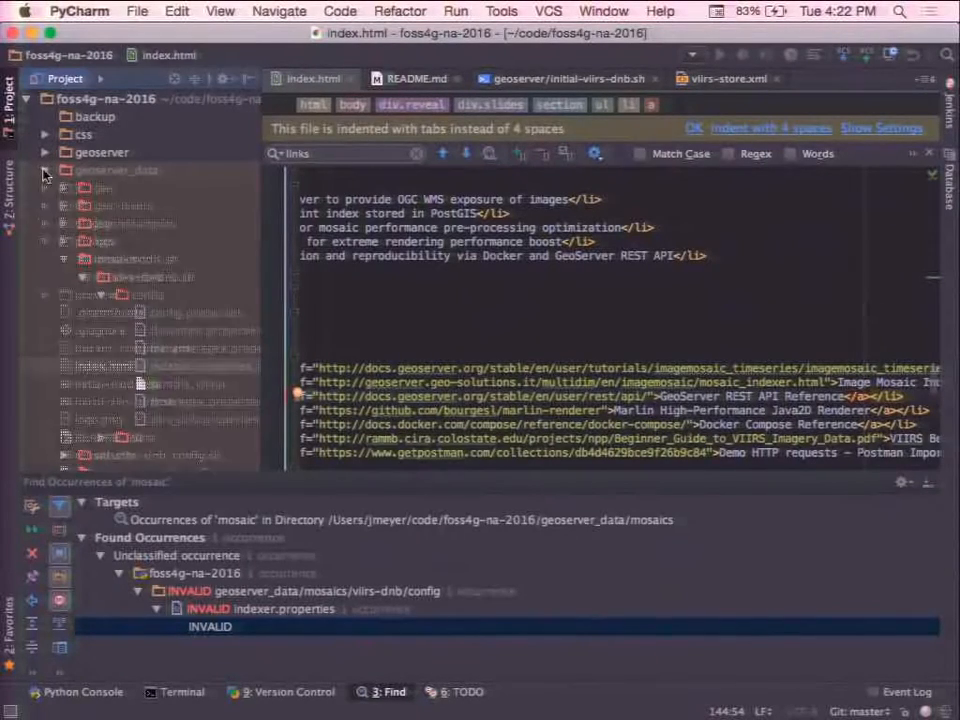
click(132, 318)
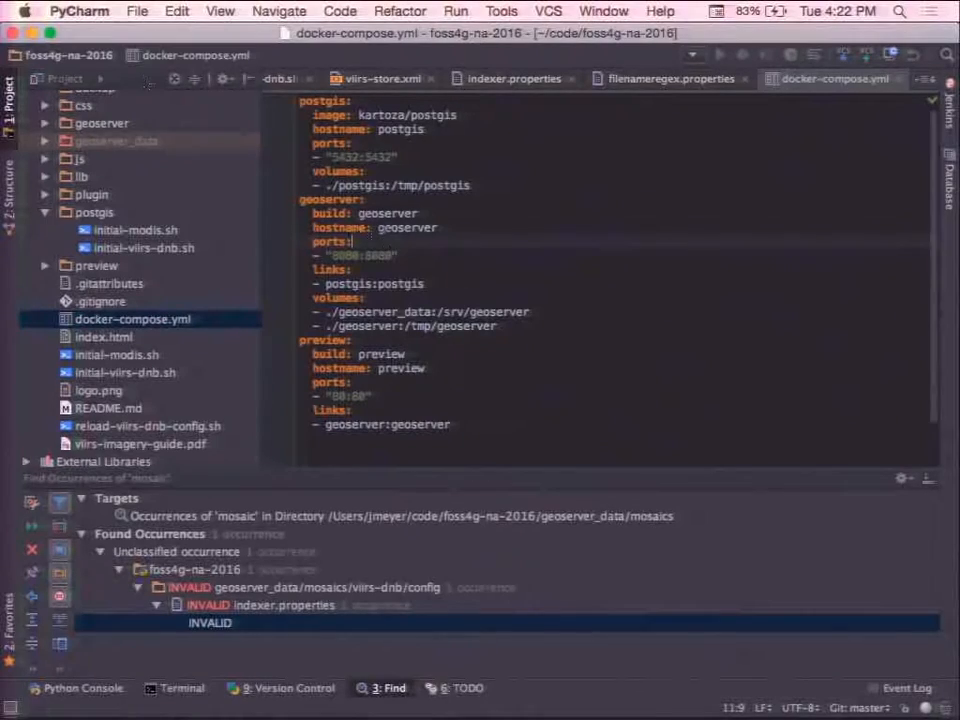
click(220, 11)
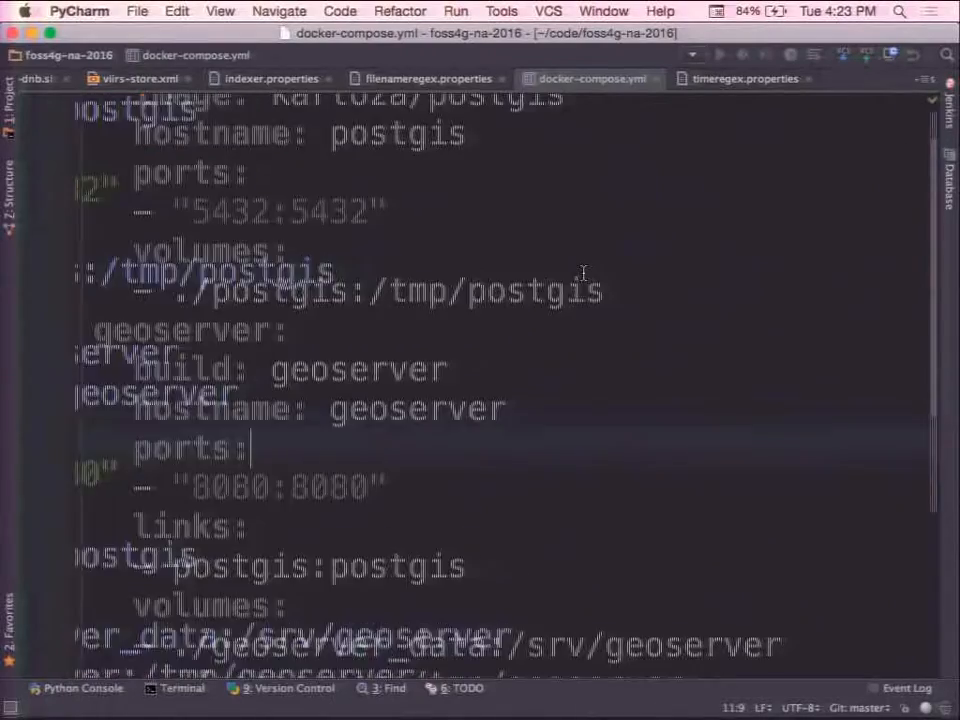
scroll(up, 3)
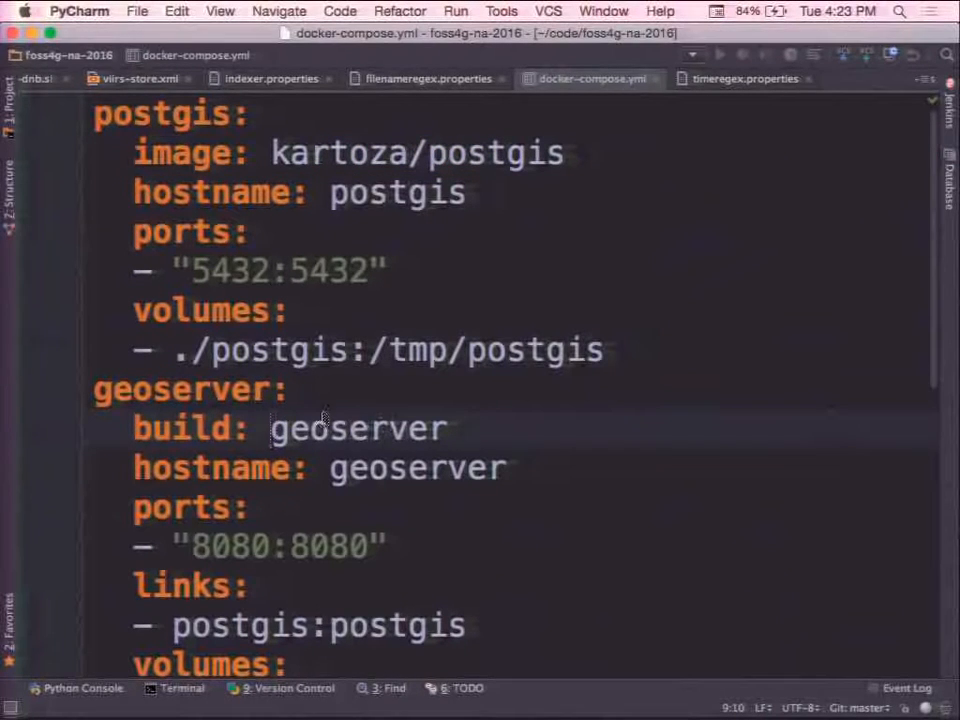
mouse_move(153, 466)
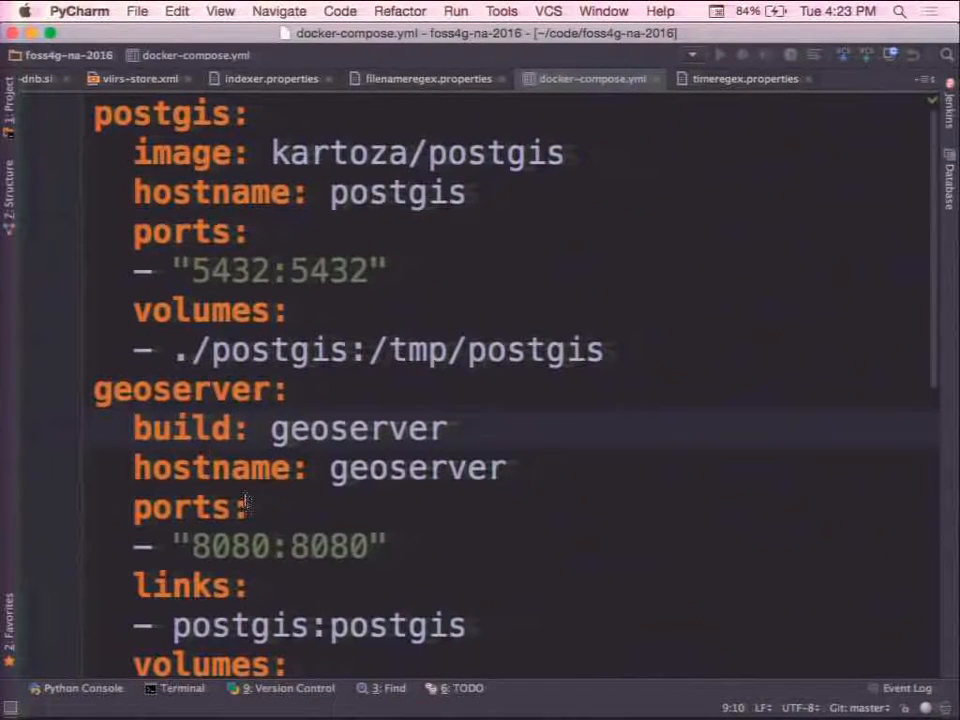
mouse_move(295, 515)
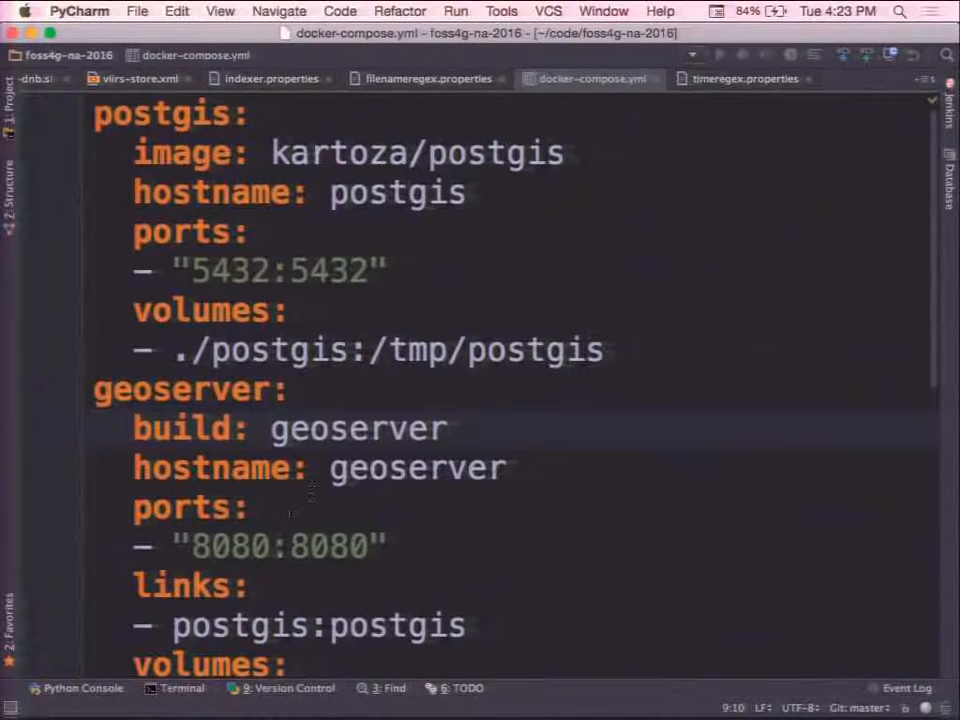
scroll(down, 3)
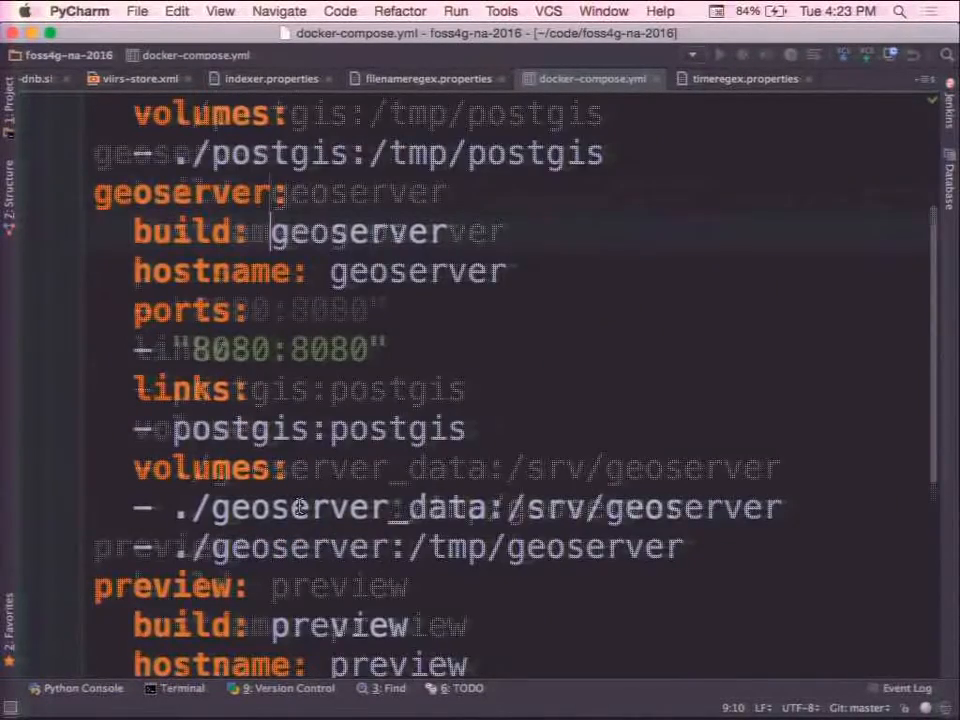
scroll(down, 3)
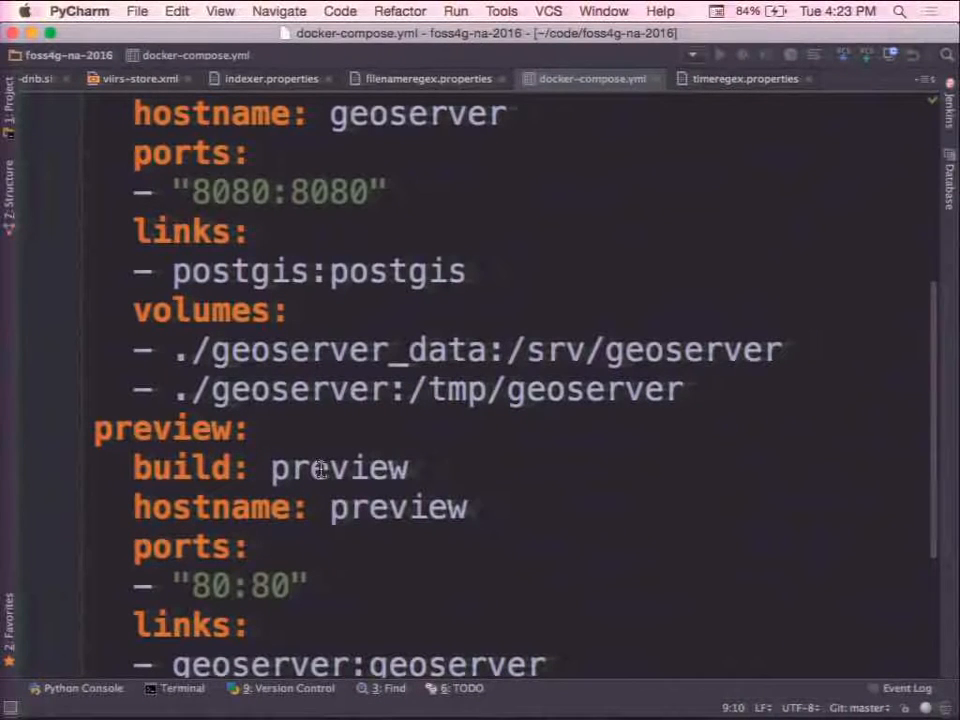
scroll(down, 3)
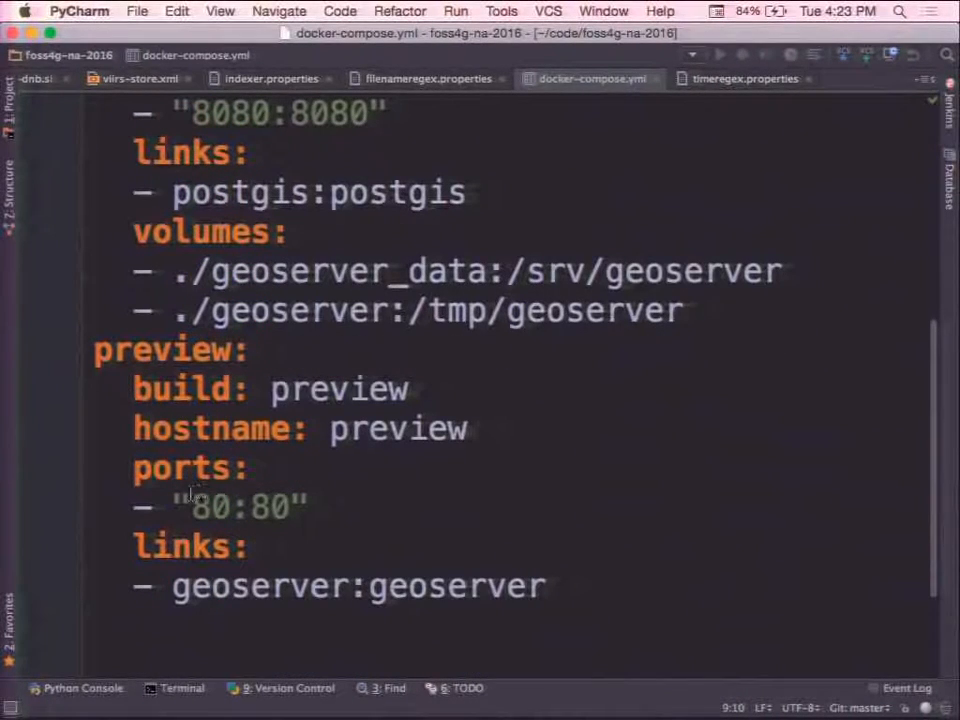
mouse_move(235, 545)
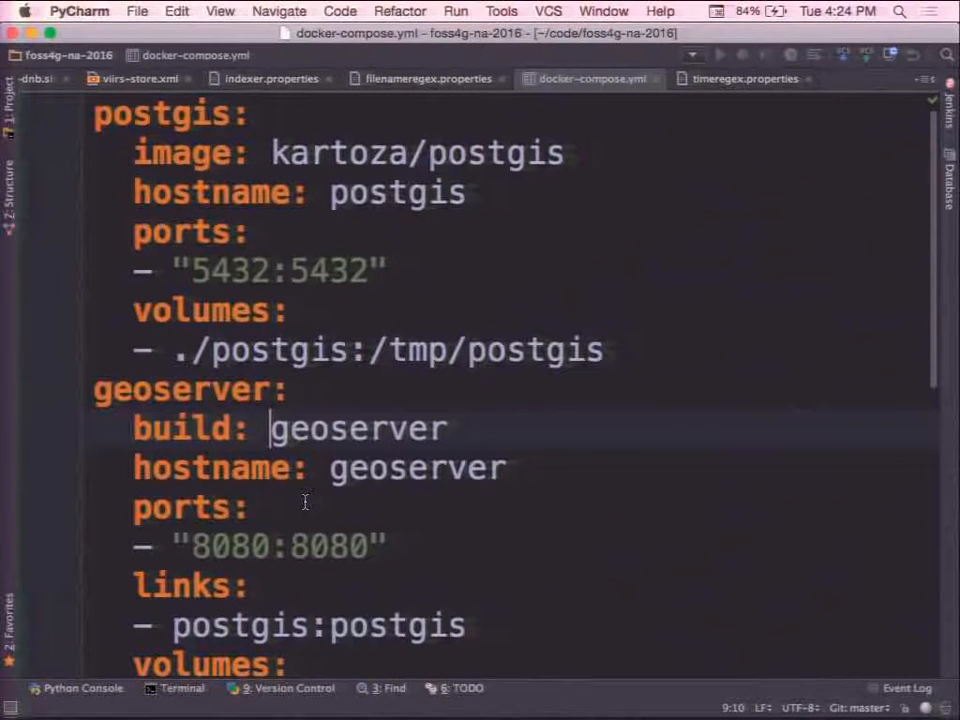
scroll(down, 3)
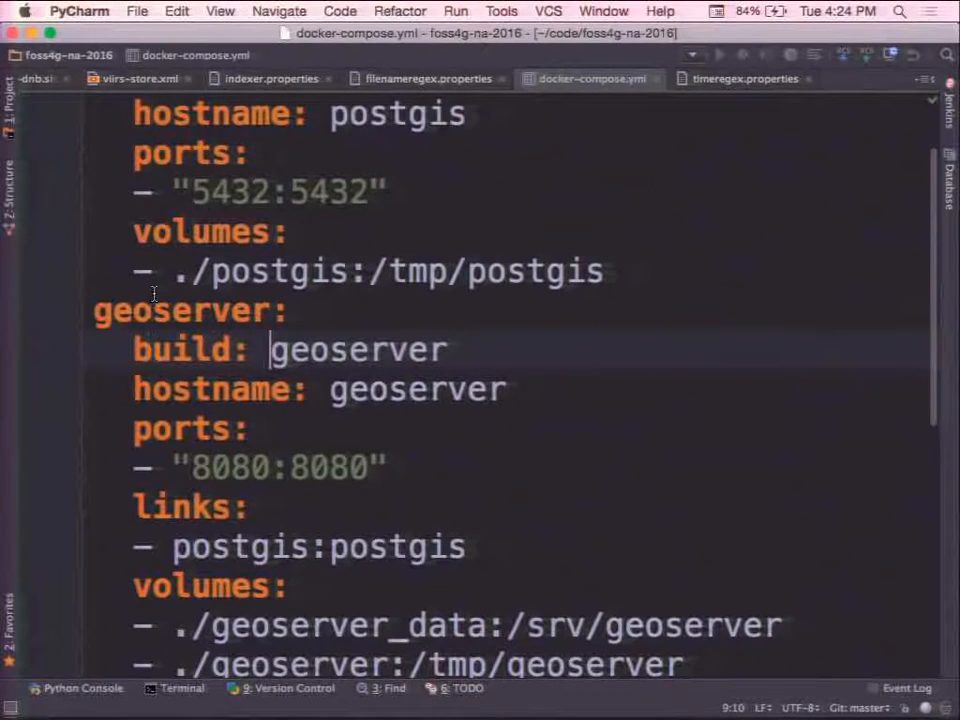
mouse_move(300, 549)
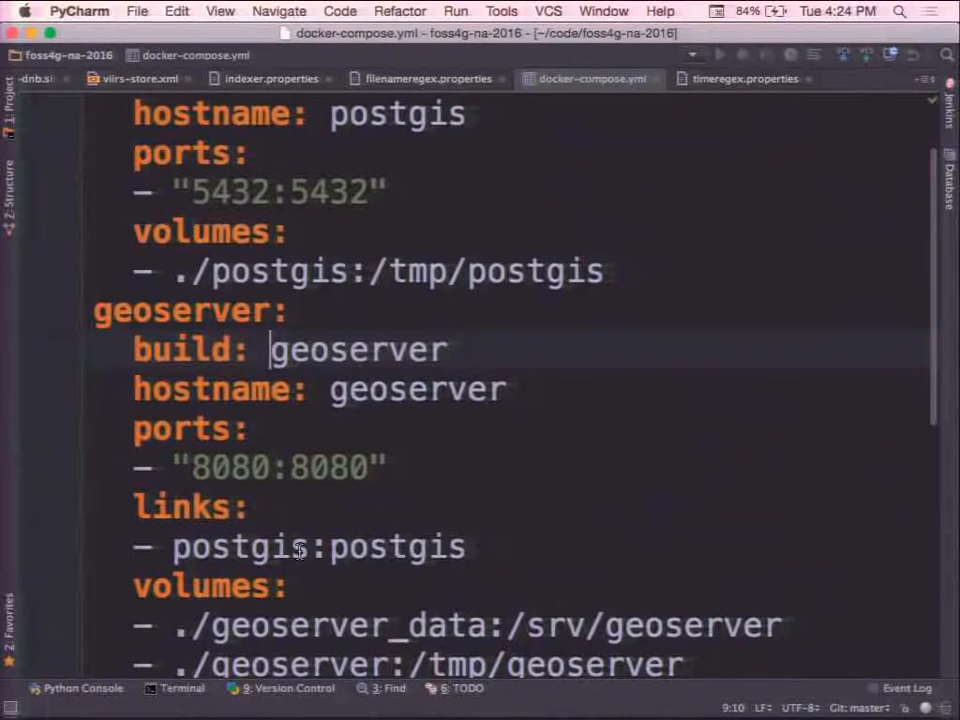
mouse_move(430, 553)
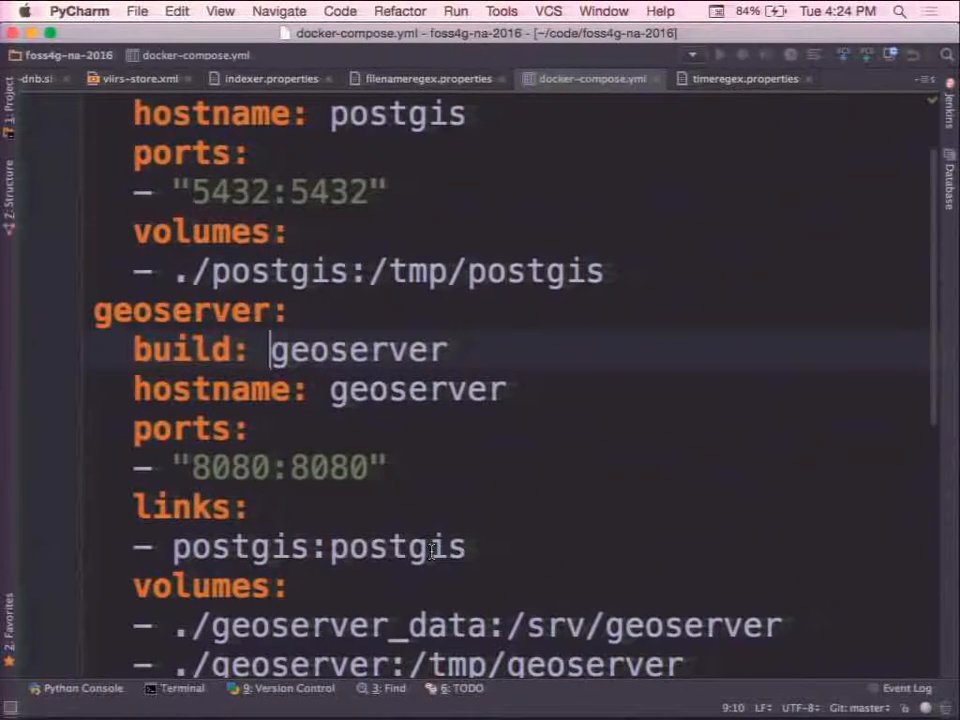
scroll(down, 3)
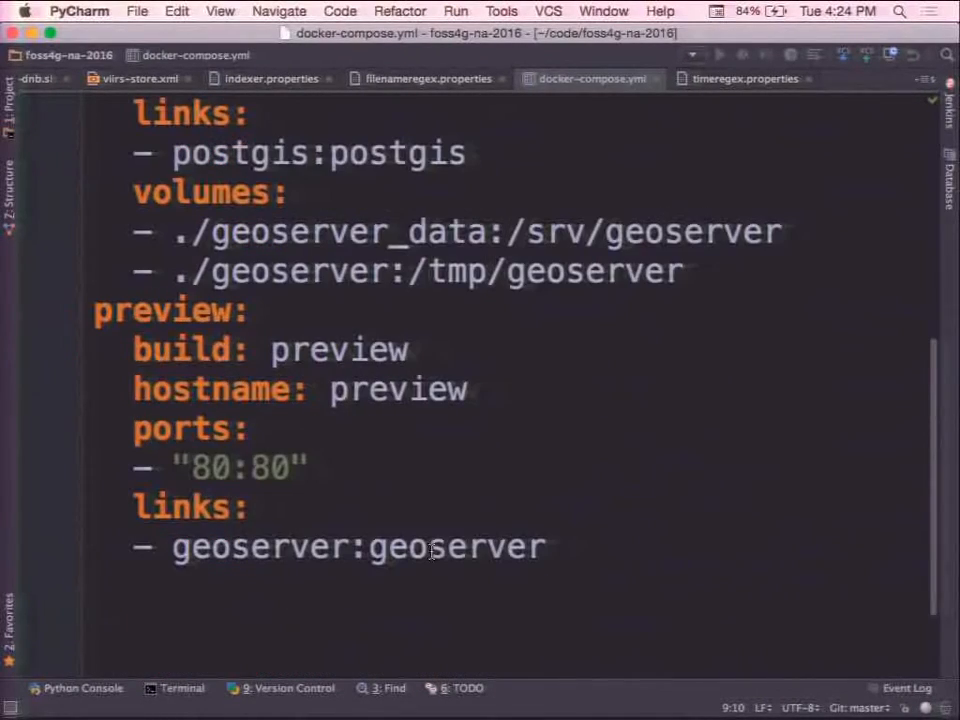
mouse_move(222, 300)
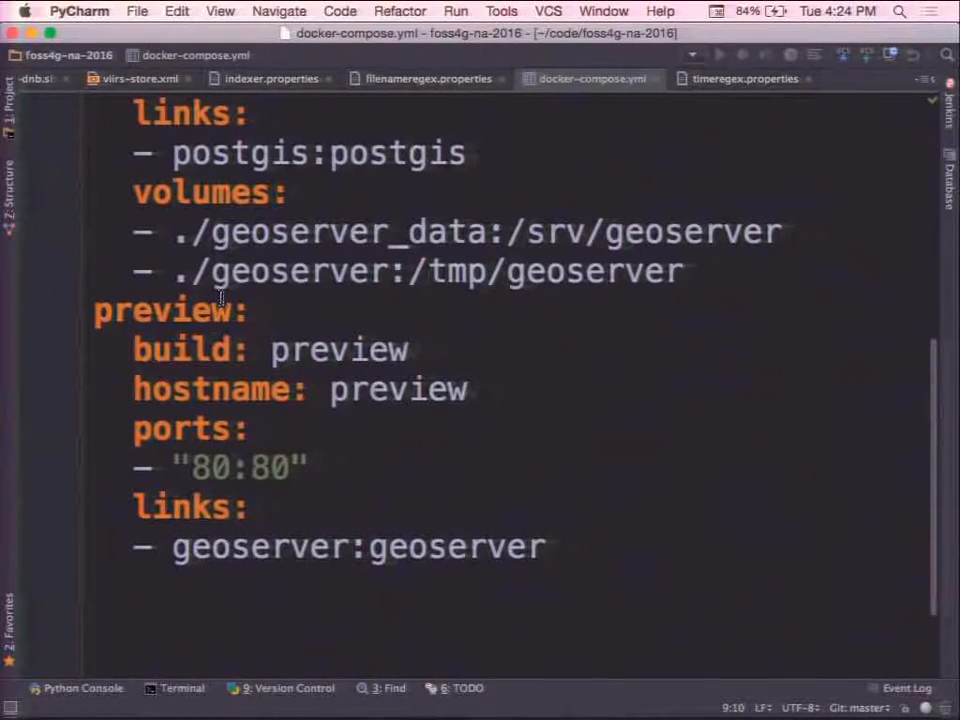
mouse_move(238, 552)
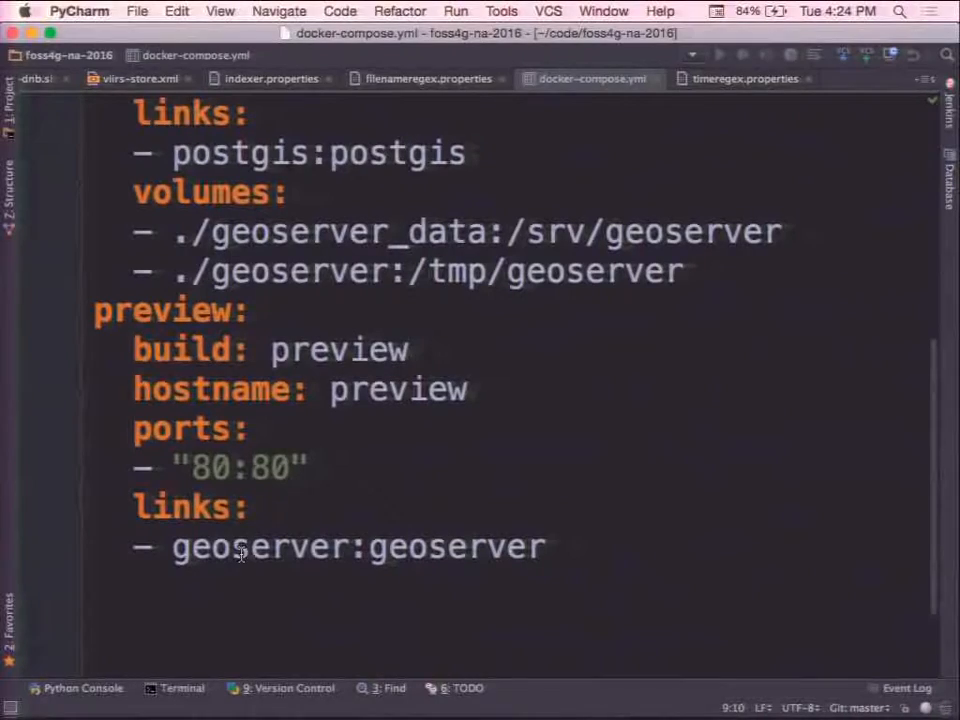
mouse_move(300, 508)
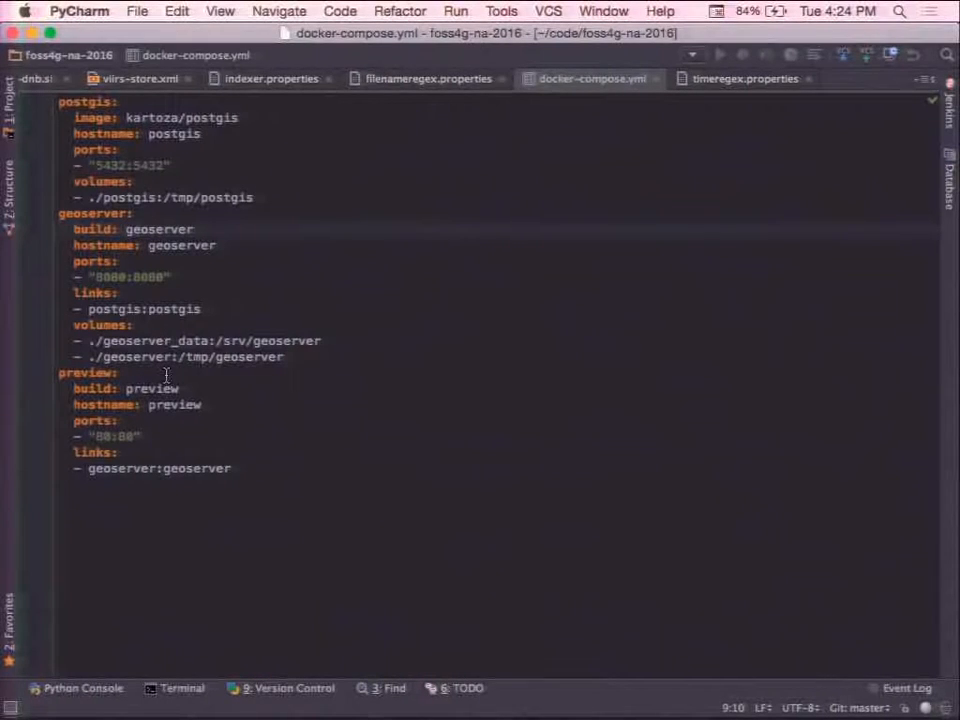
mouse_move(288, 606)
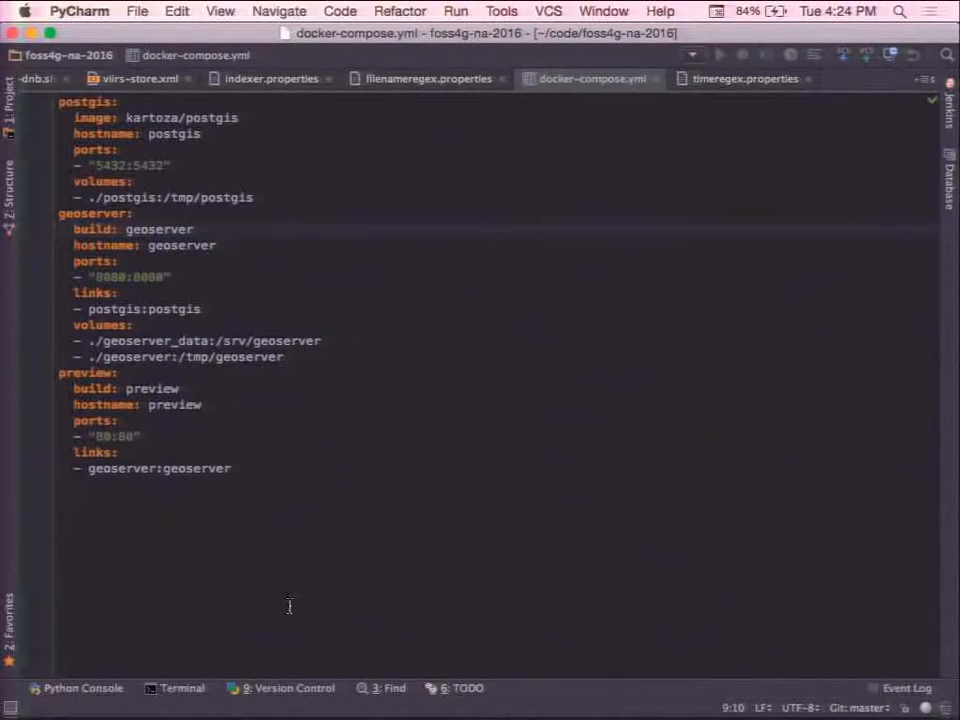
mouse_move(148, 356)
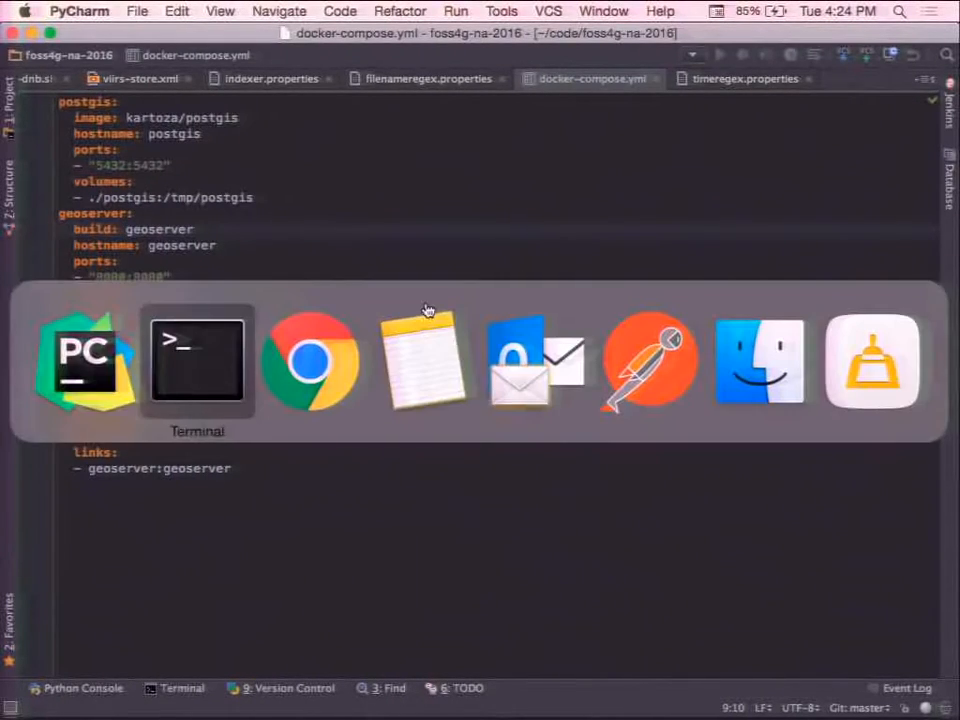
Switch to Terminal to check the started postgis, geoserver and preview containers
click(197, 360)
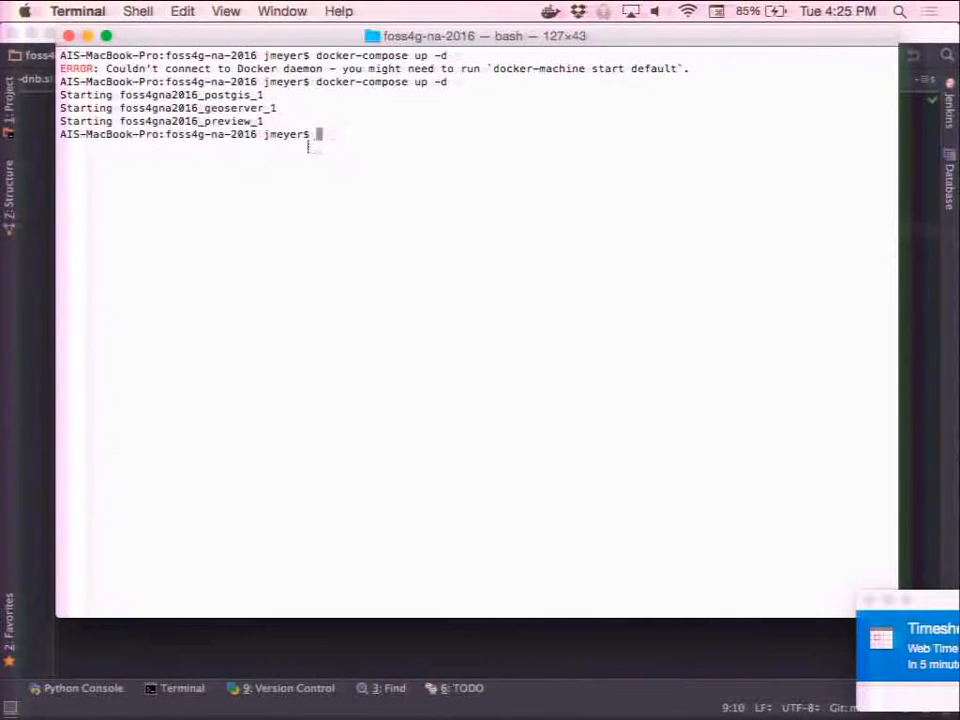
mouse_move(394, 177)
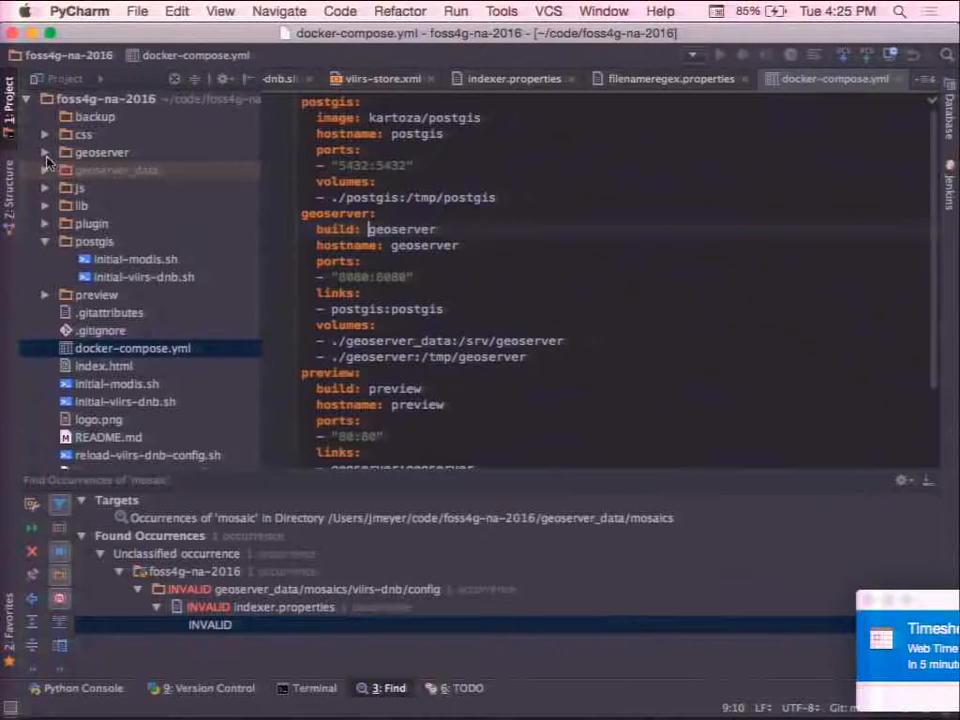
Expand geoserver > viirs-dnb, browse its properties files, and open indexer.properties
click(46, 152)
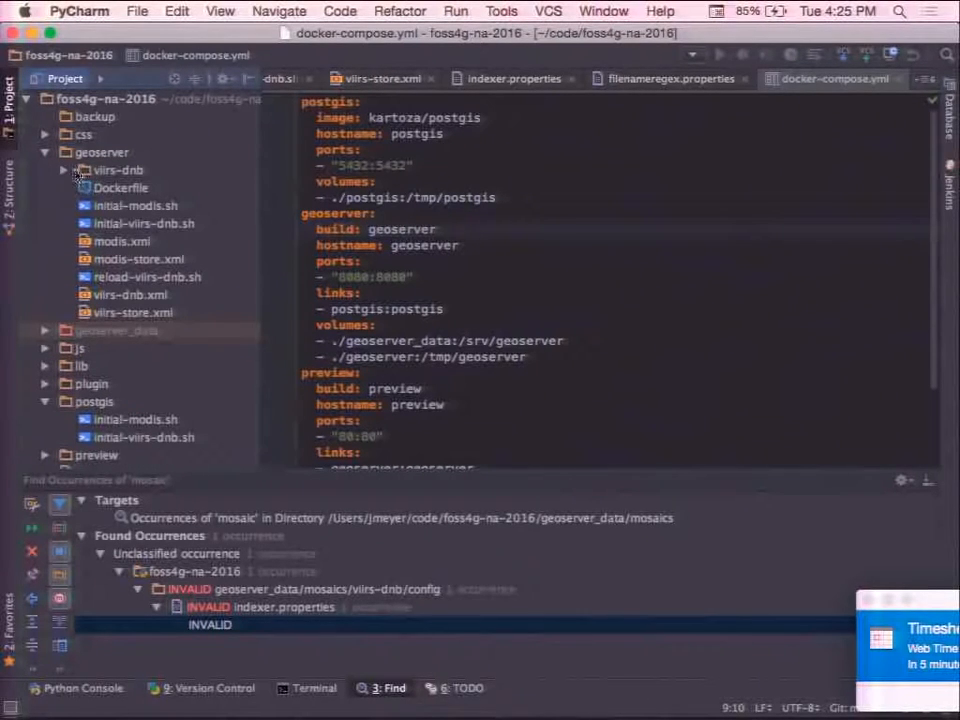
click(64, 170)
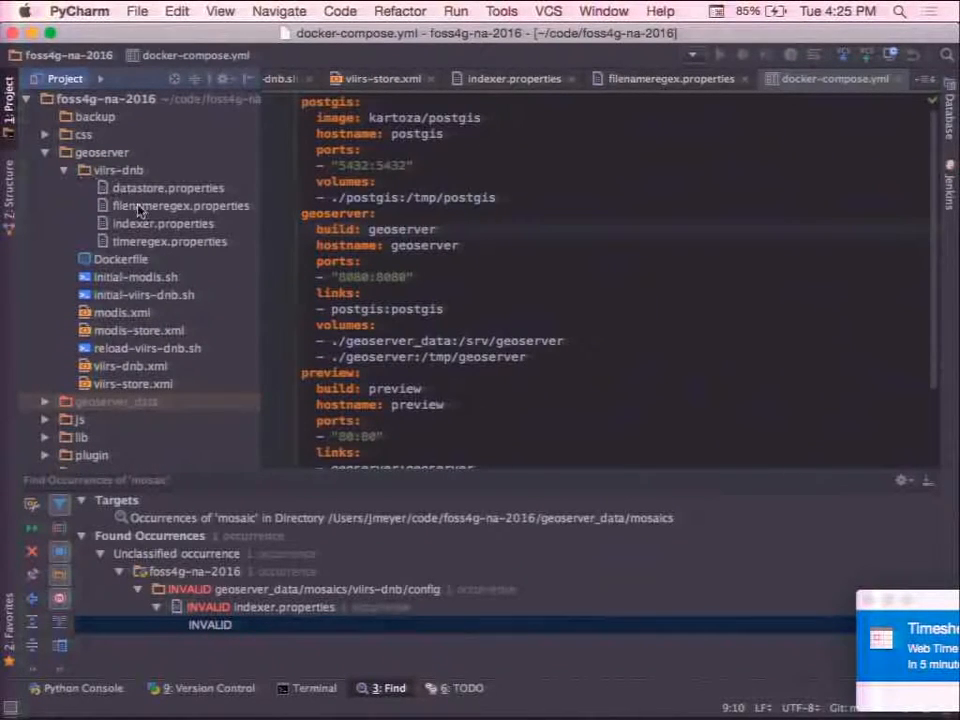
mouse_move(140, 188)
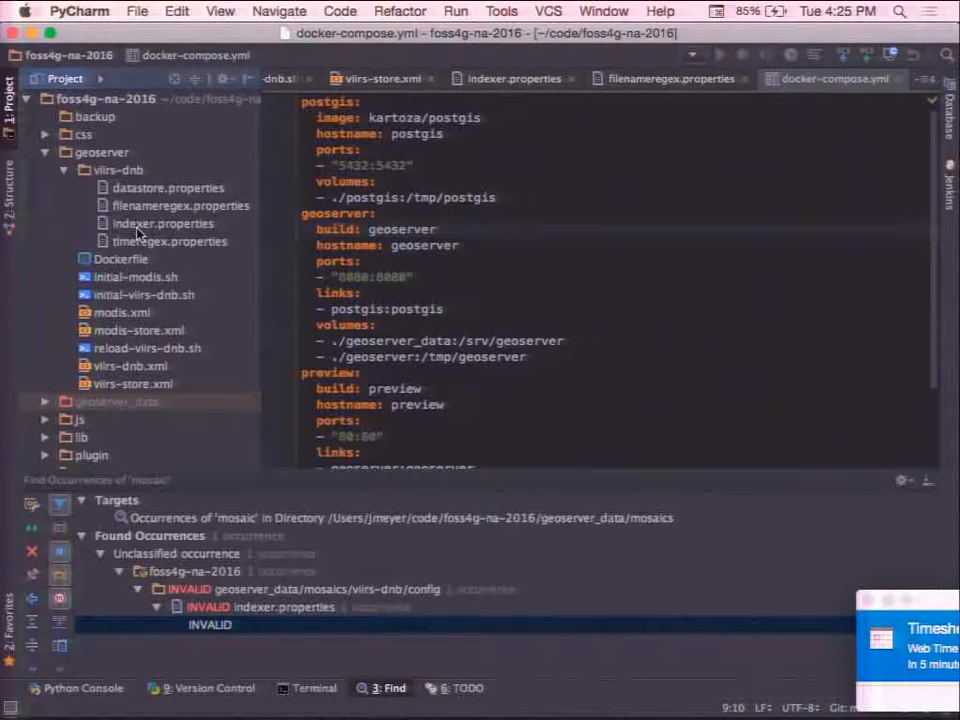
click(163, 223)
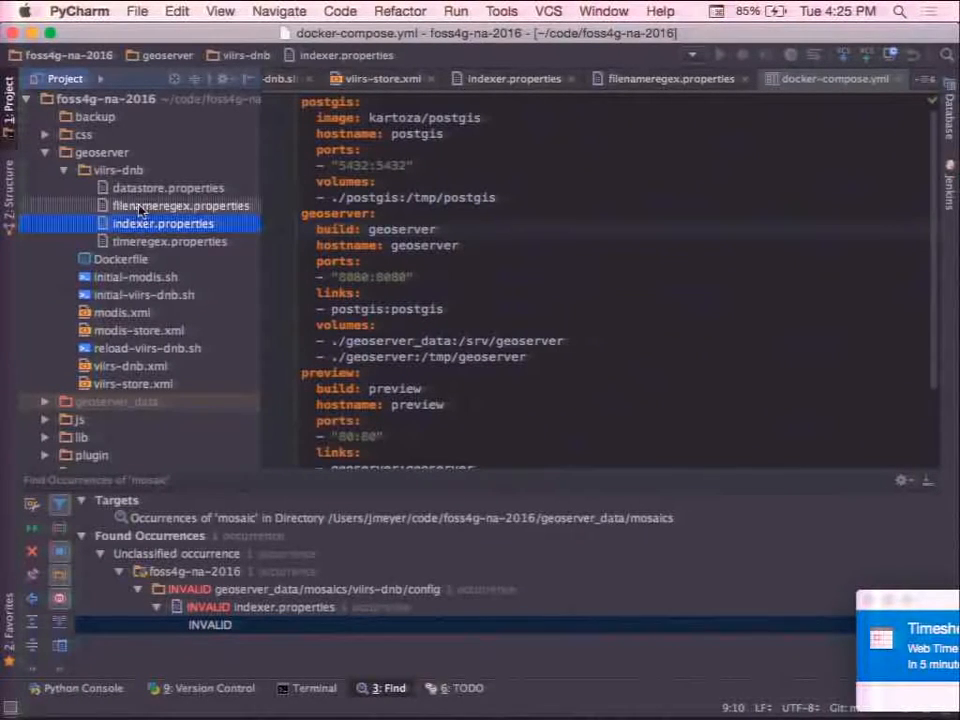
click(180, 205)
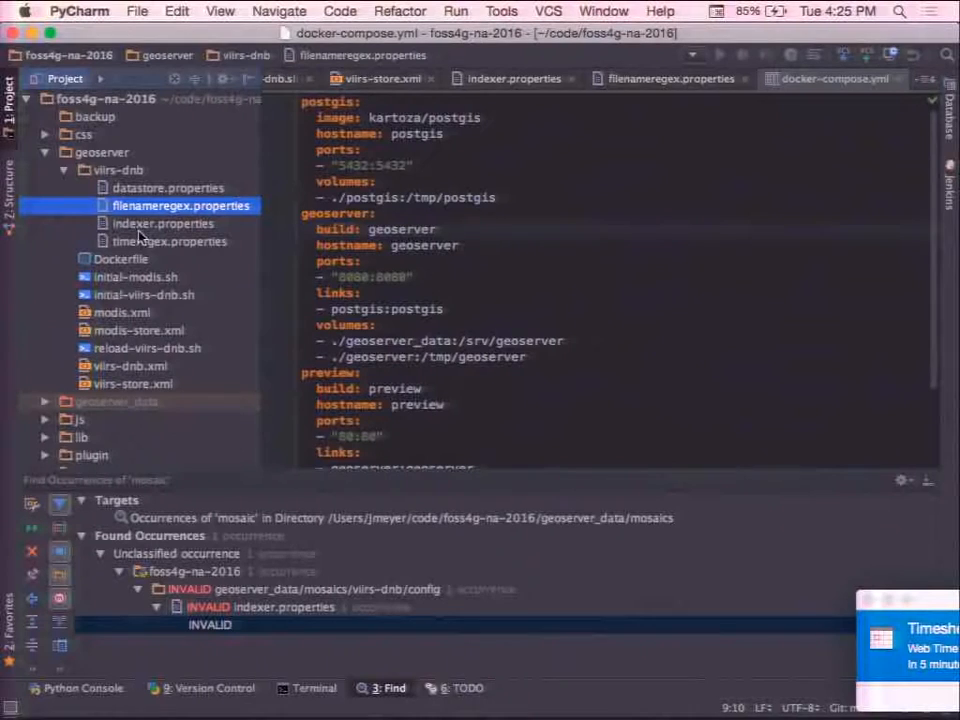
double_click(170, 241)
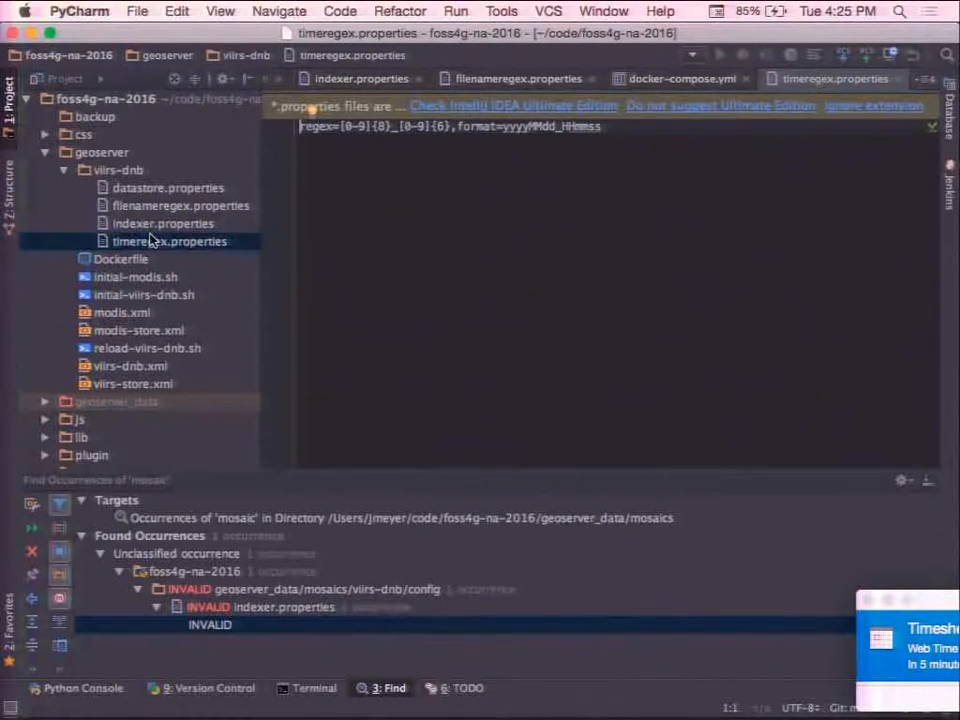
click(162, 223)
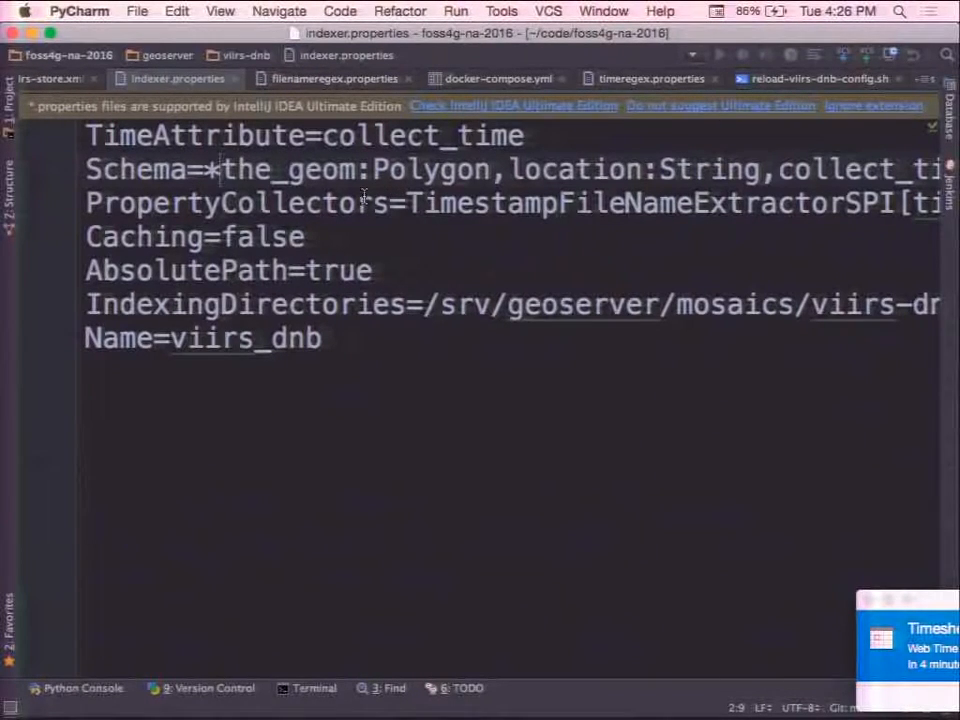
mouse_move(467, 168)
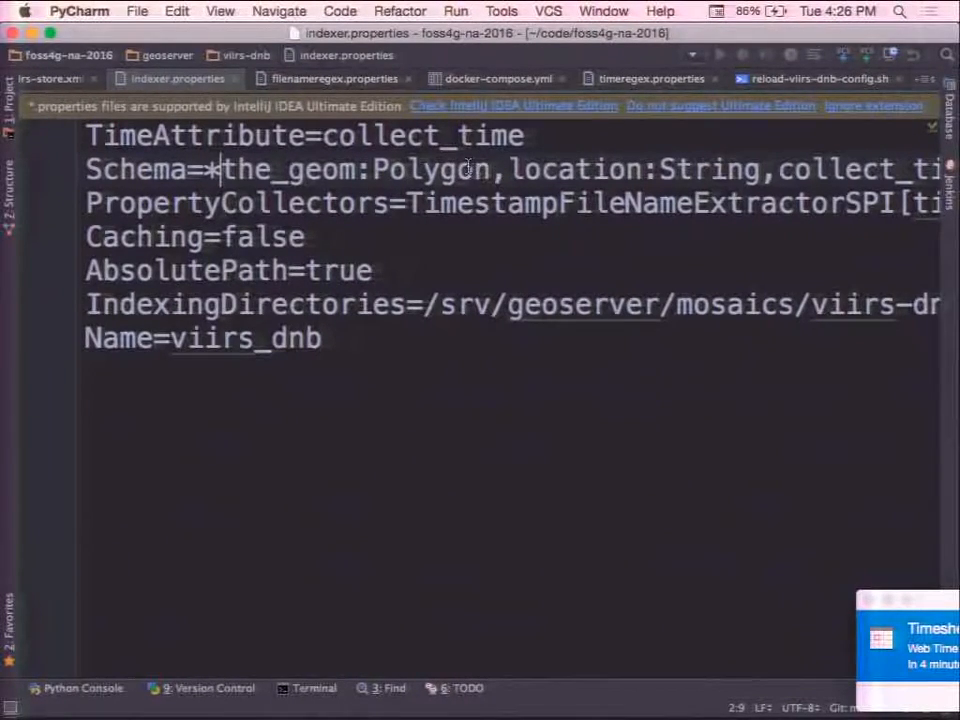
Scroll across indexer.properties to read its collect_time and file_name schema and filename collectors
scroll(right, 3)
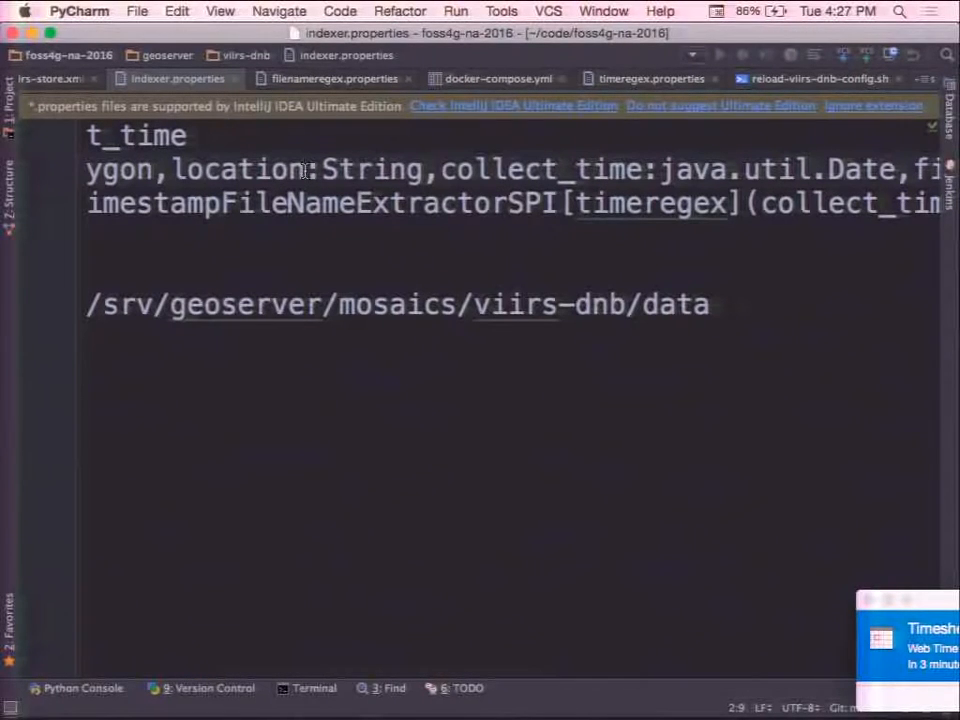
scroll(right, 3)
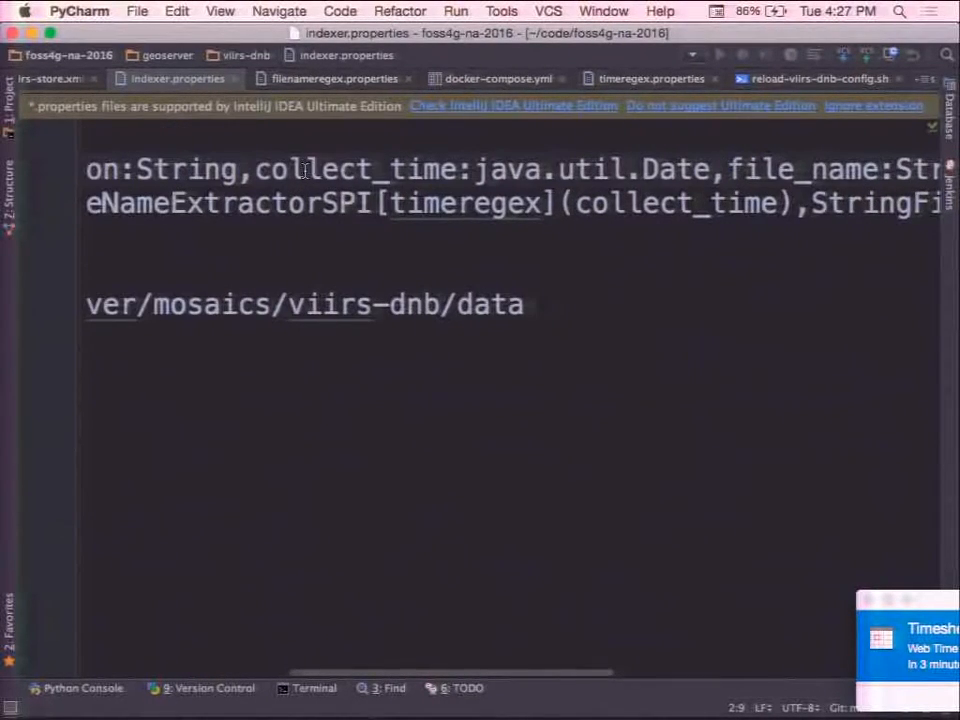
scroll(right, 3)
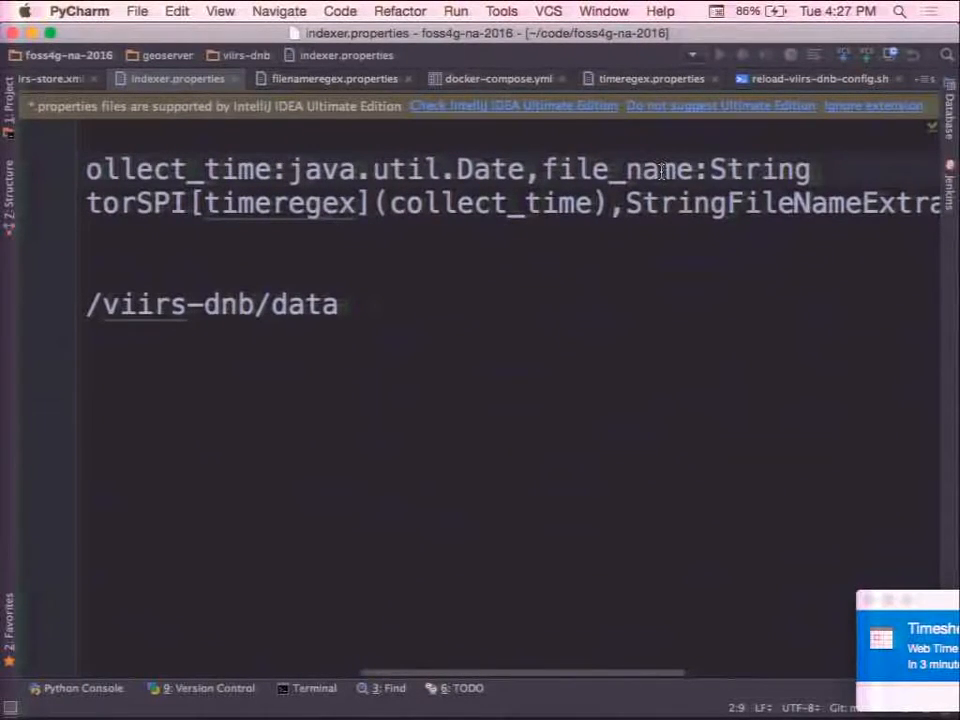
scroll(left, 3)
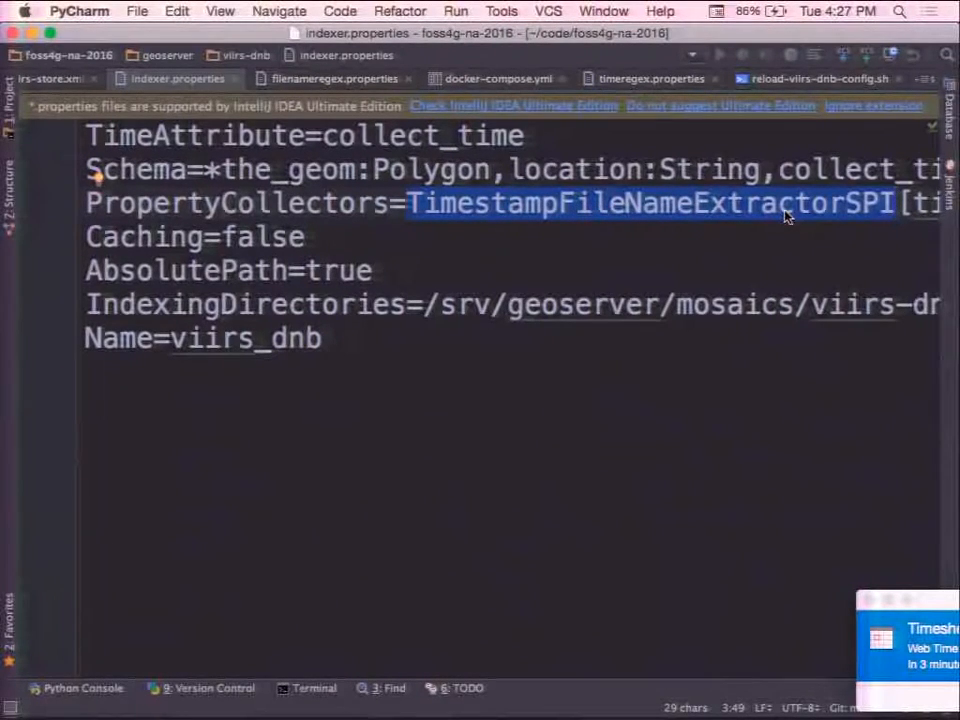
scroll(right, 3)
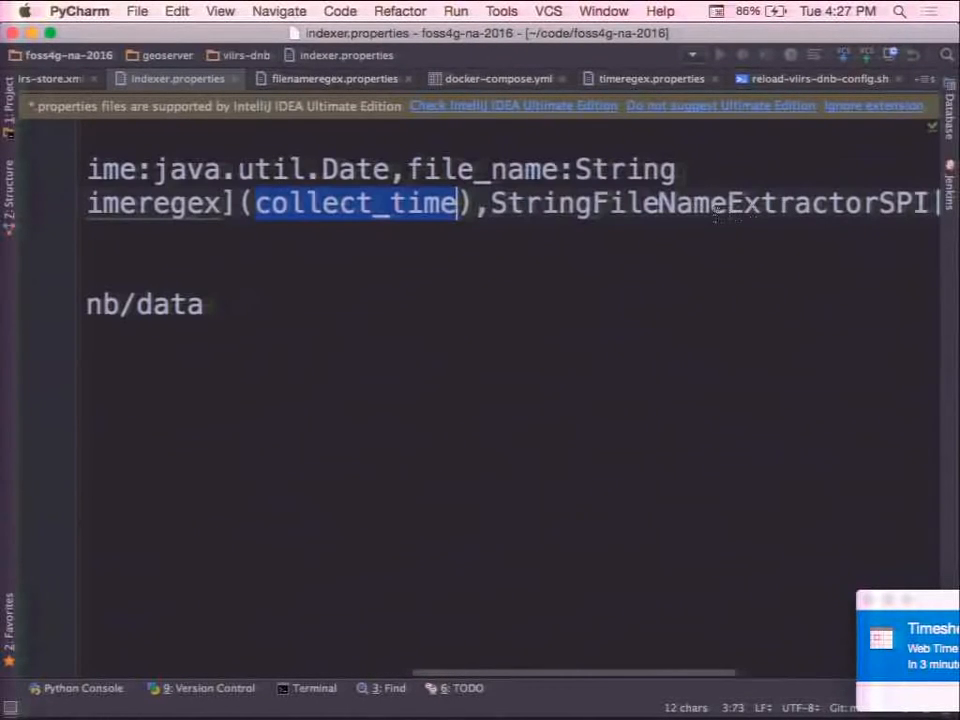
scroll(right, 3)
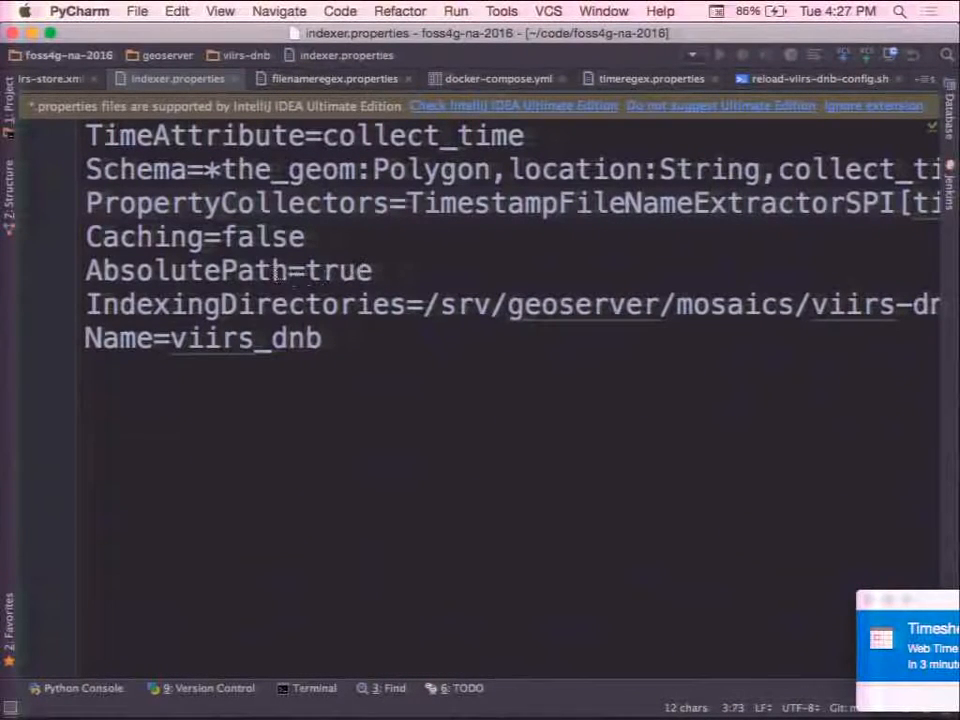
mouse_move(372, 314)
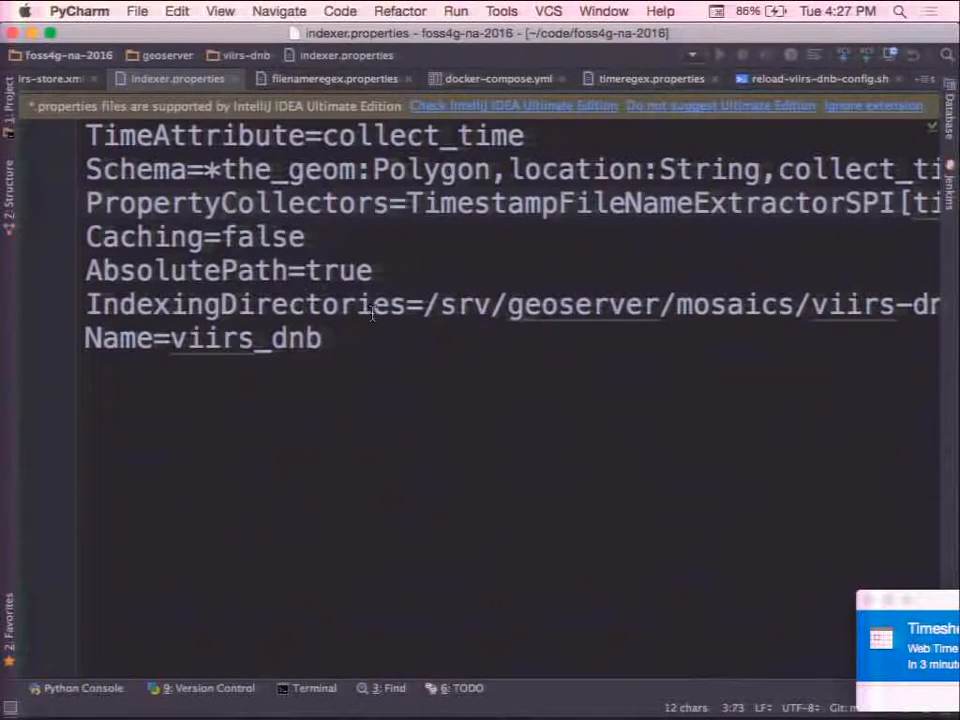
mouse_move(264, 304)
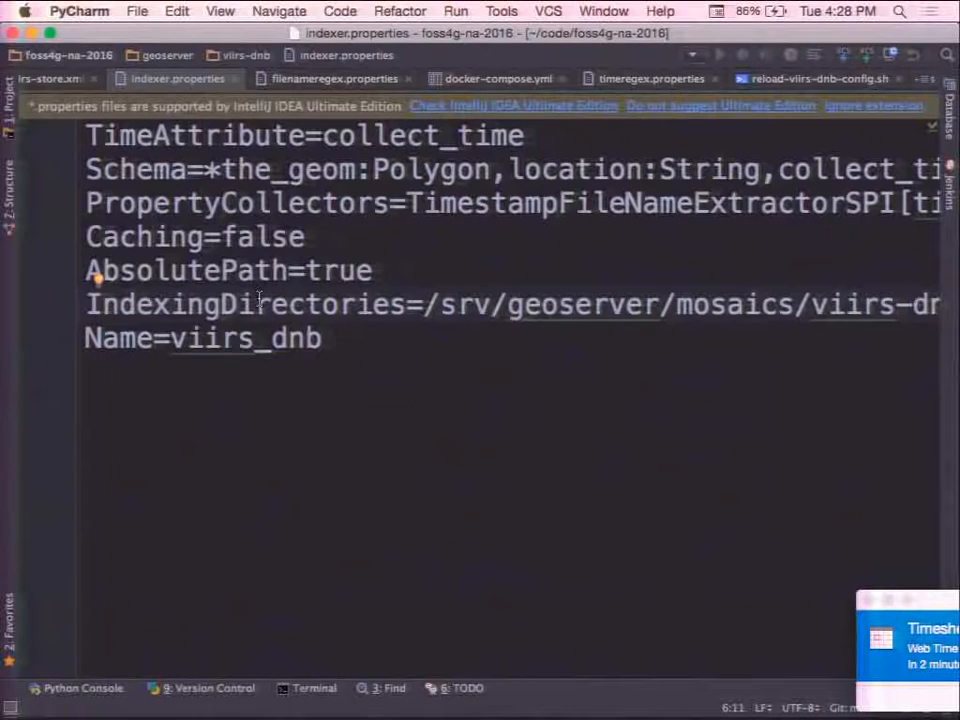
mouse_move(515, 304)
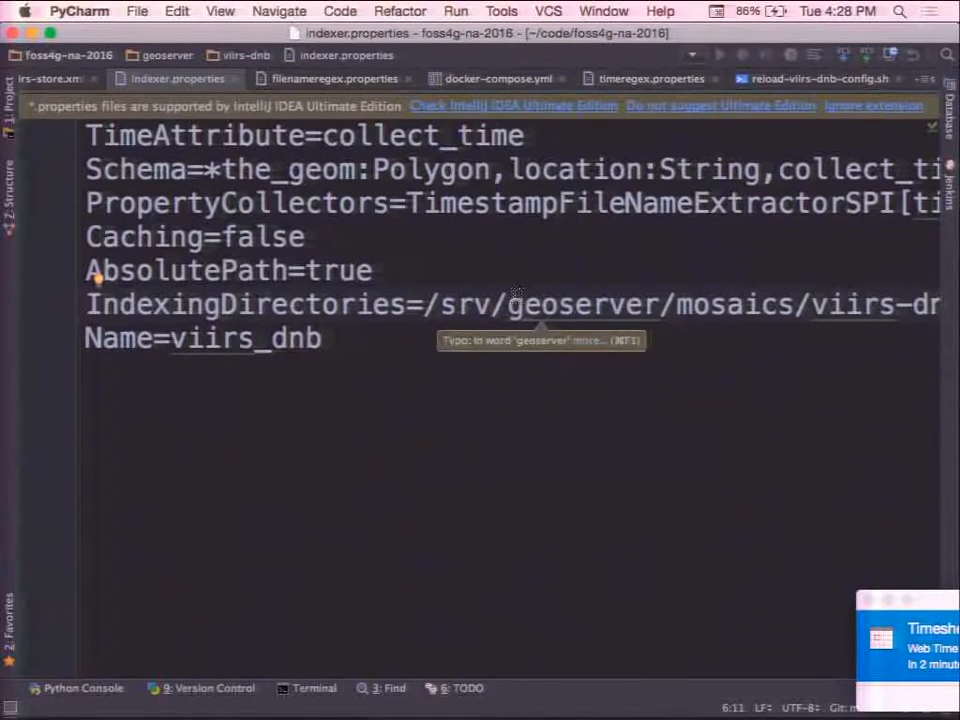
mouse_move(438, 277)
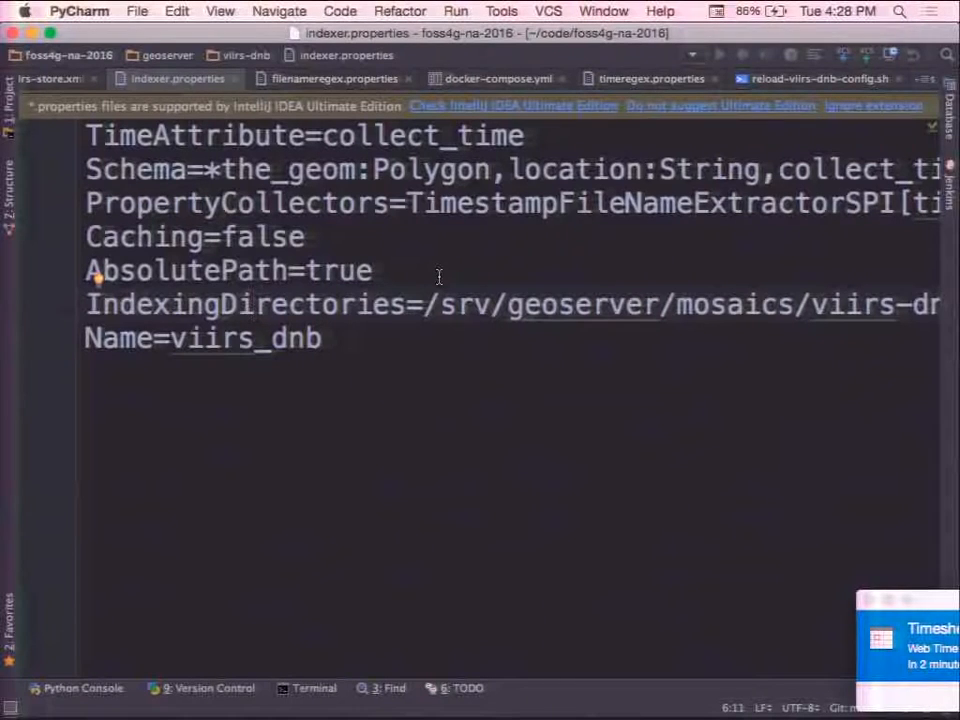
mouse_move(495, 273)
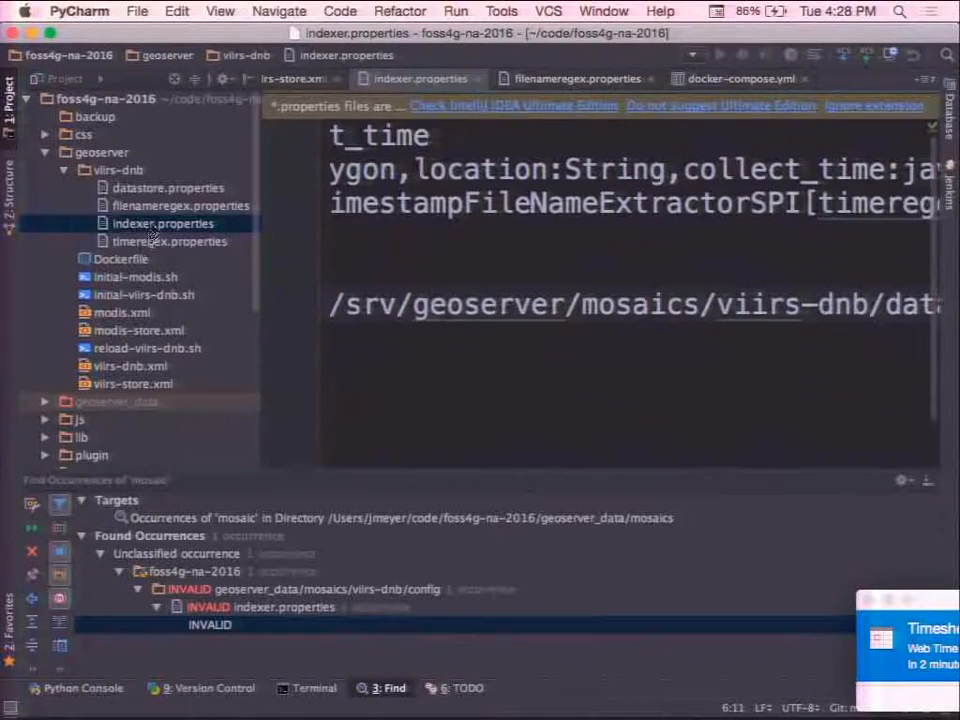
Review timeregex.properties' yyyyMMdd_HHmmss pattern, then open filenameregex.properties
double_click(170, 241)
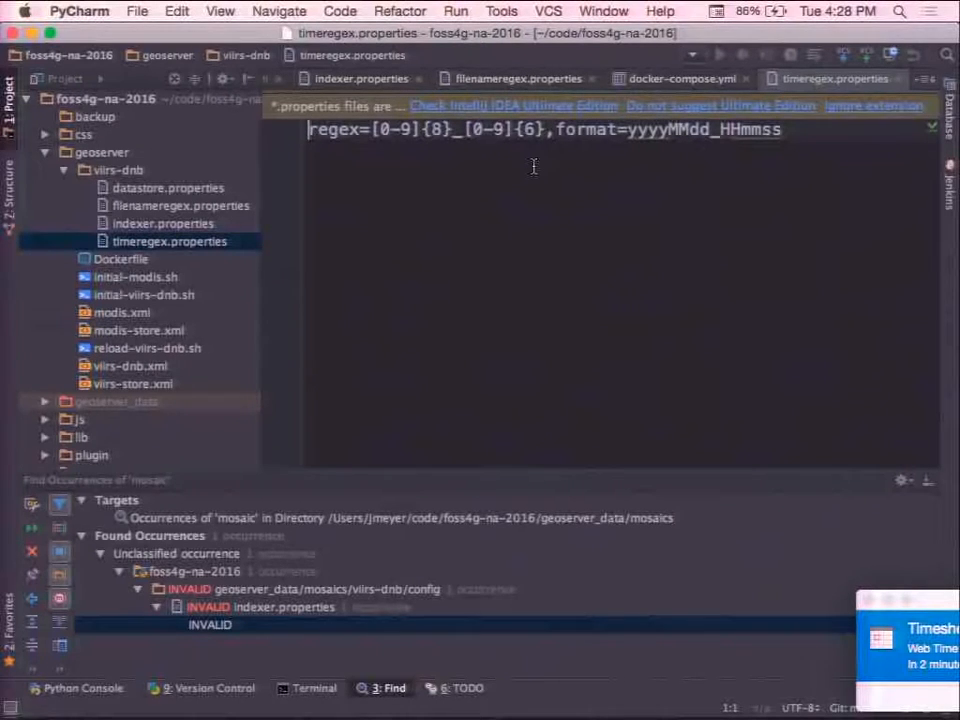
mouse_move(527, 178)
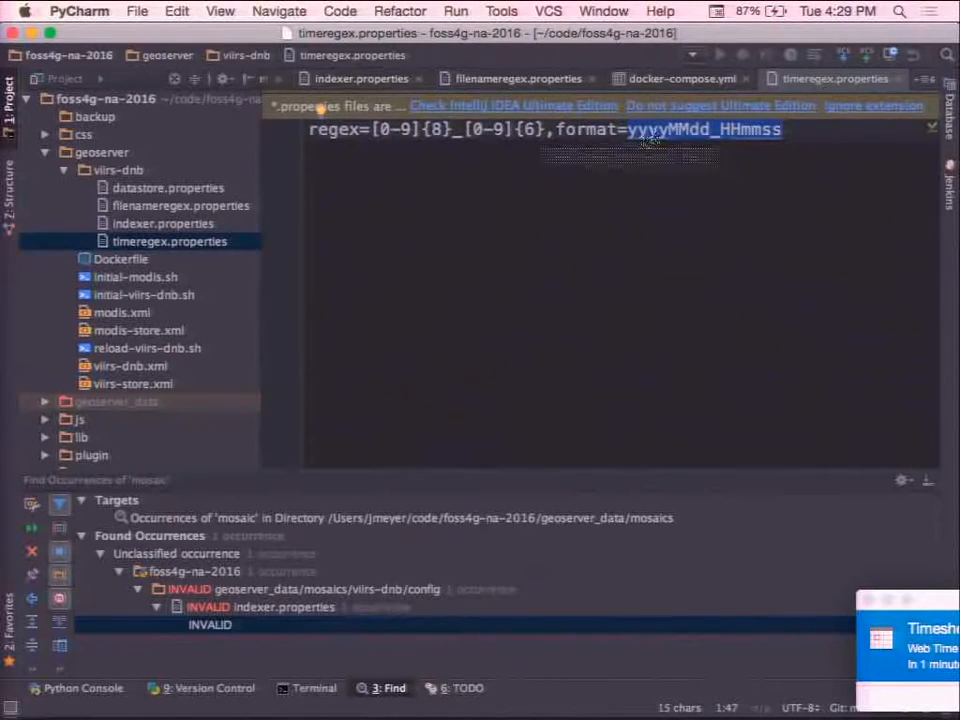
click(180, 205)
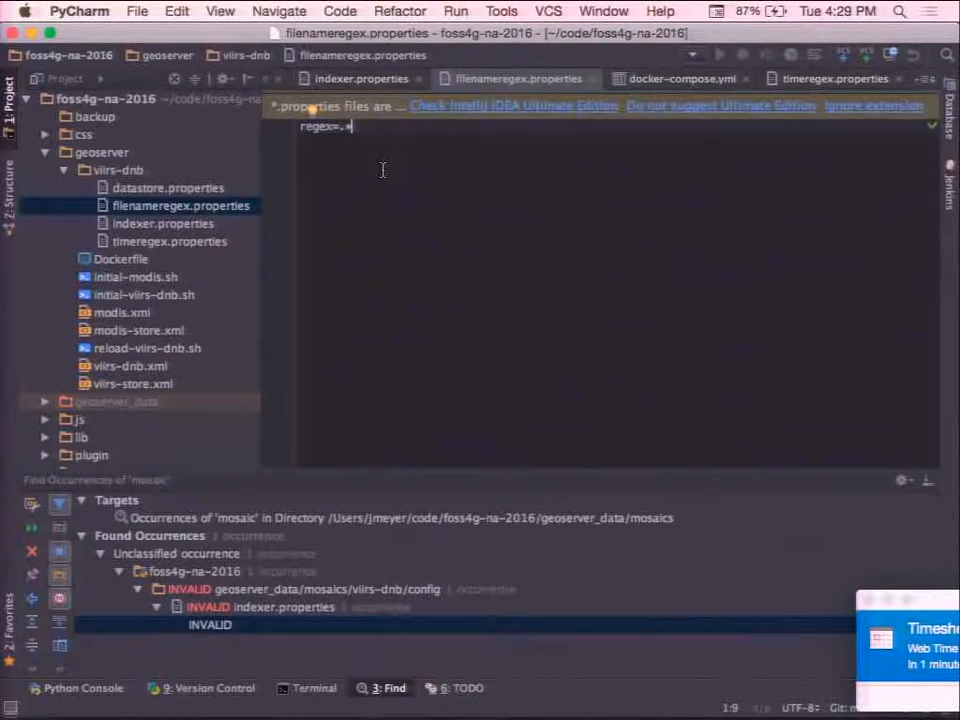
mouse_move(389, 175)
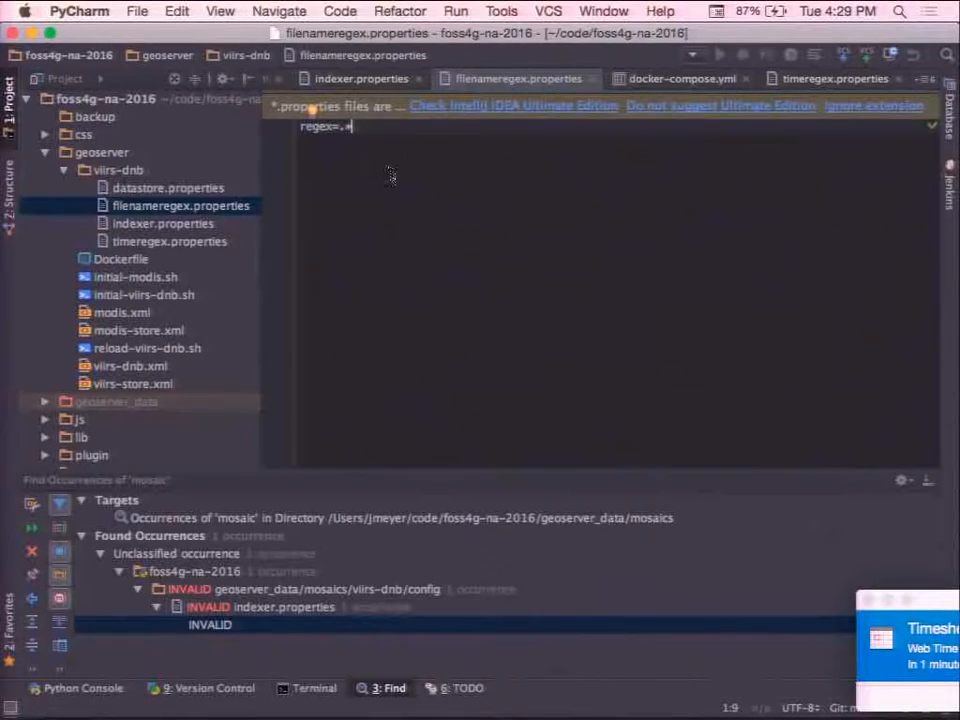
click(167, 188)
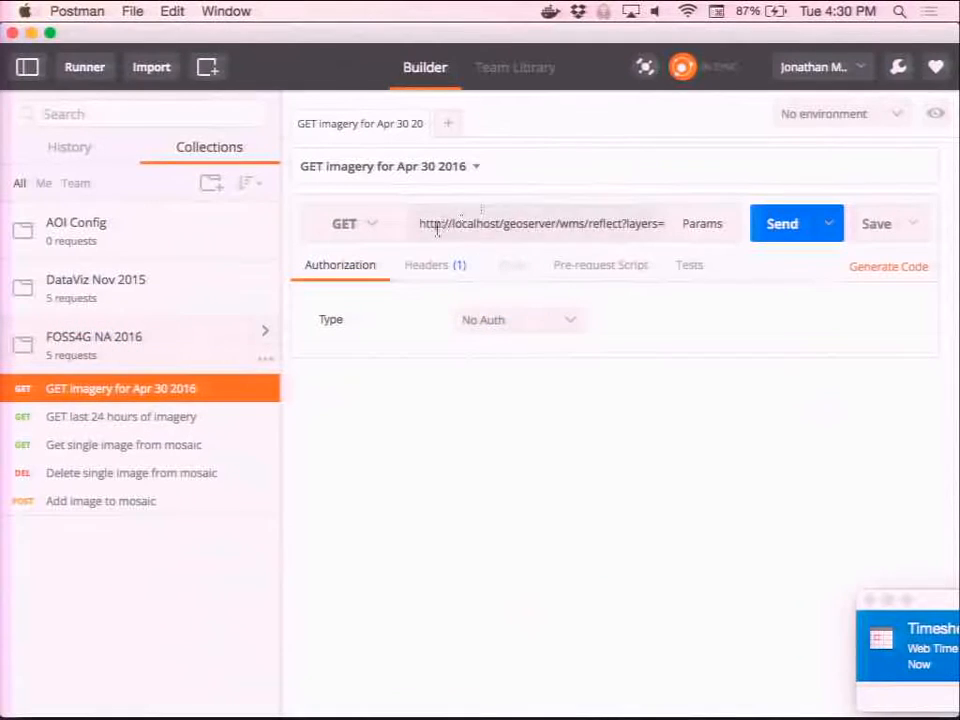
mouse_move(545, 200)
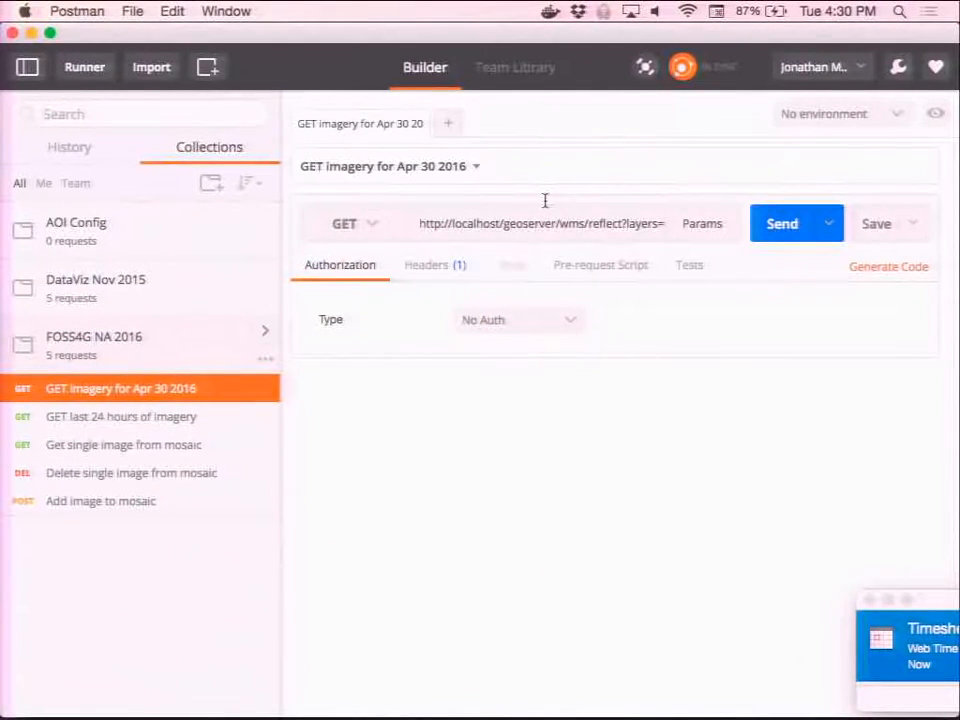
mouse_move(518, 195)
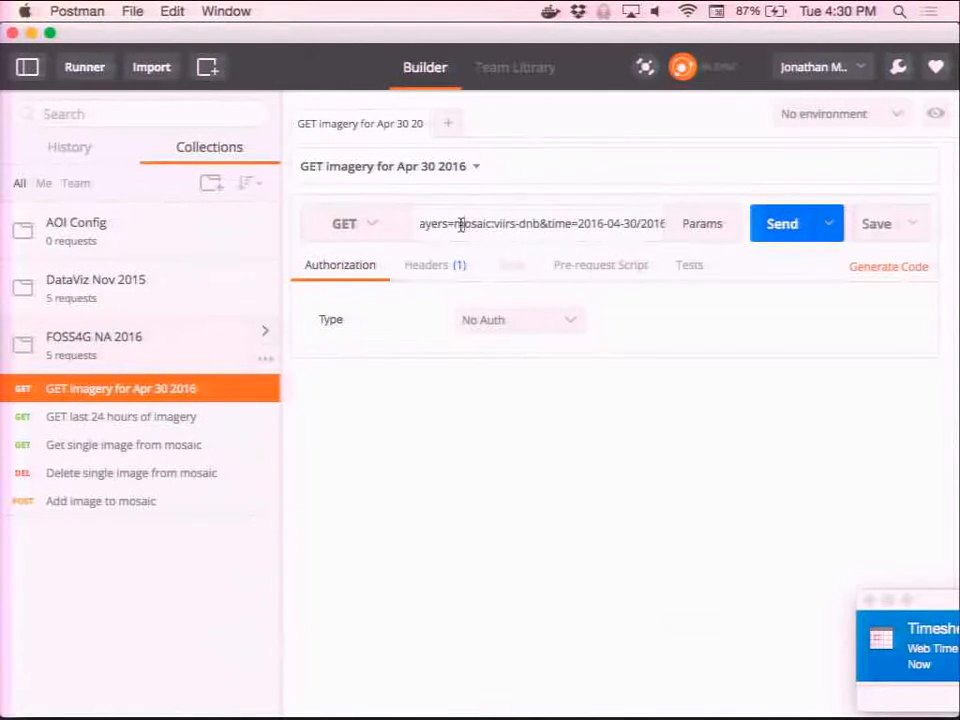
Highlight the URL time range and send the Apr 30 2016 imagery request, returning 200 OK
double_click(470, 223)
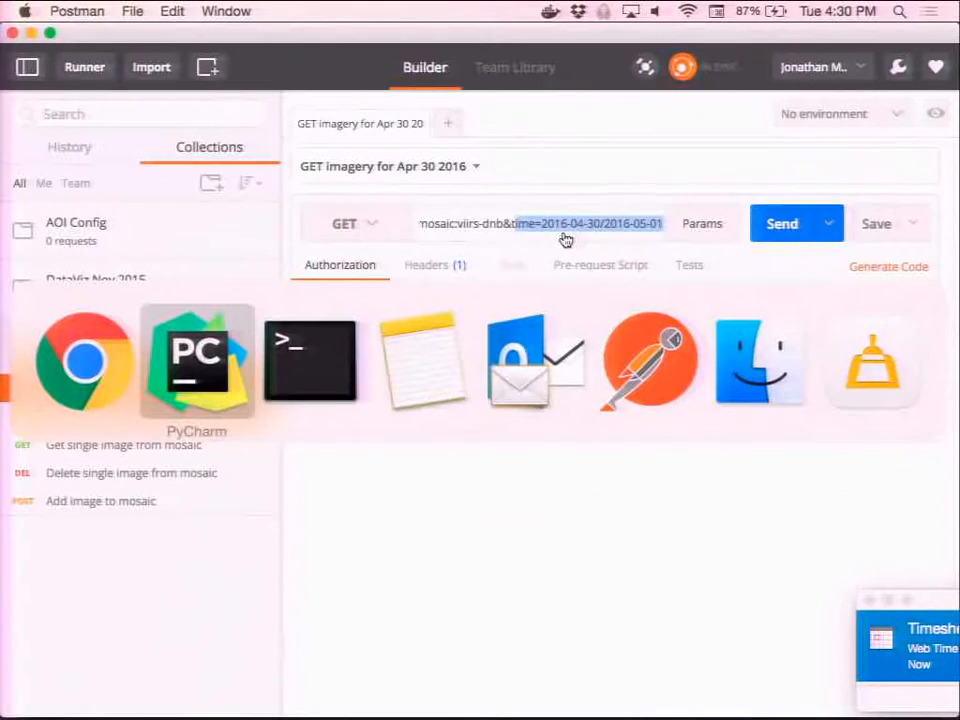
click(196, 360)
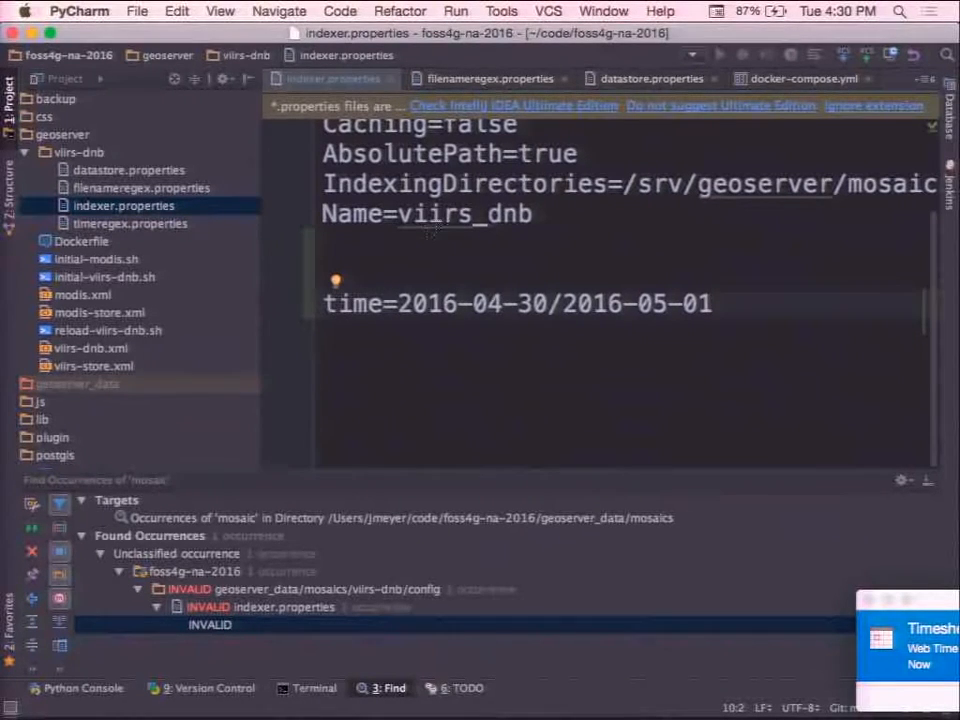
mouse_move(568, 255)
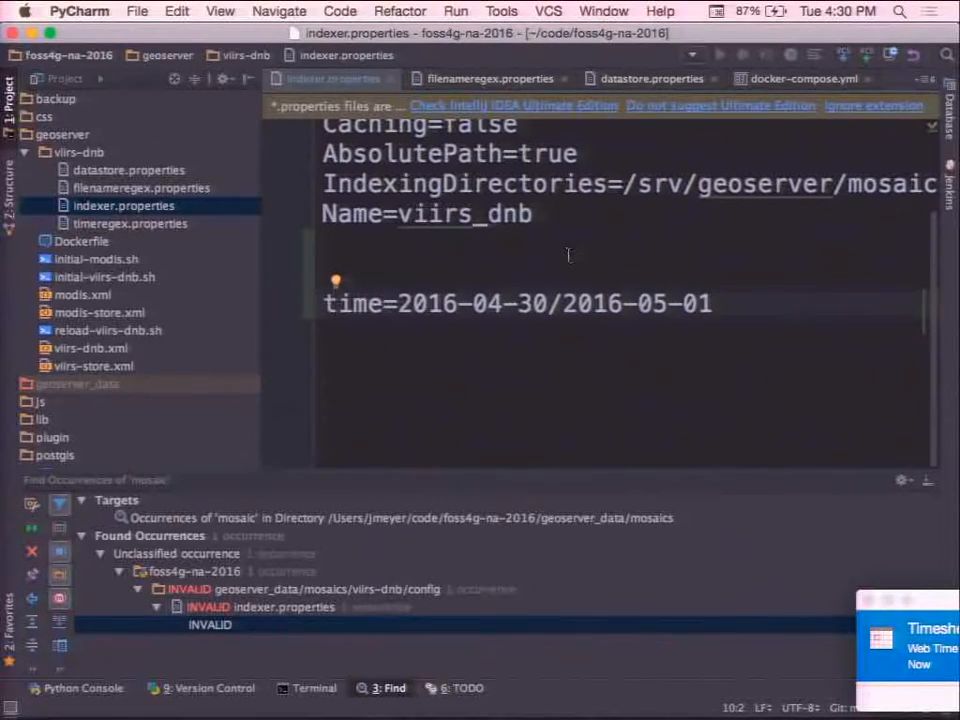
mouse_move(400, 303)
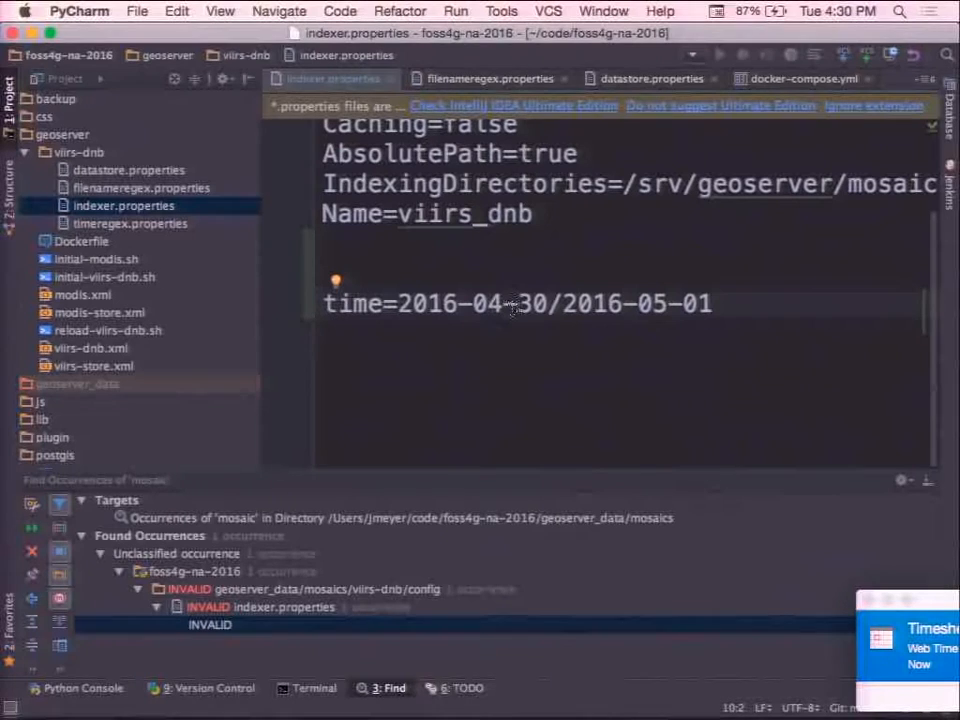
mouse_move(552, 304)
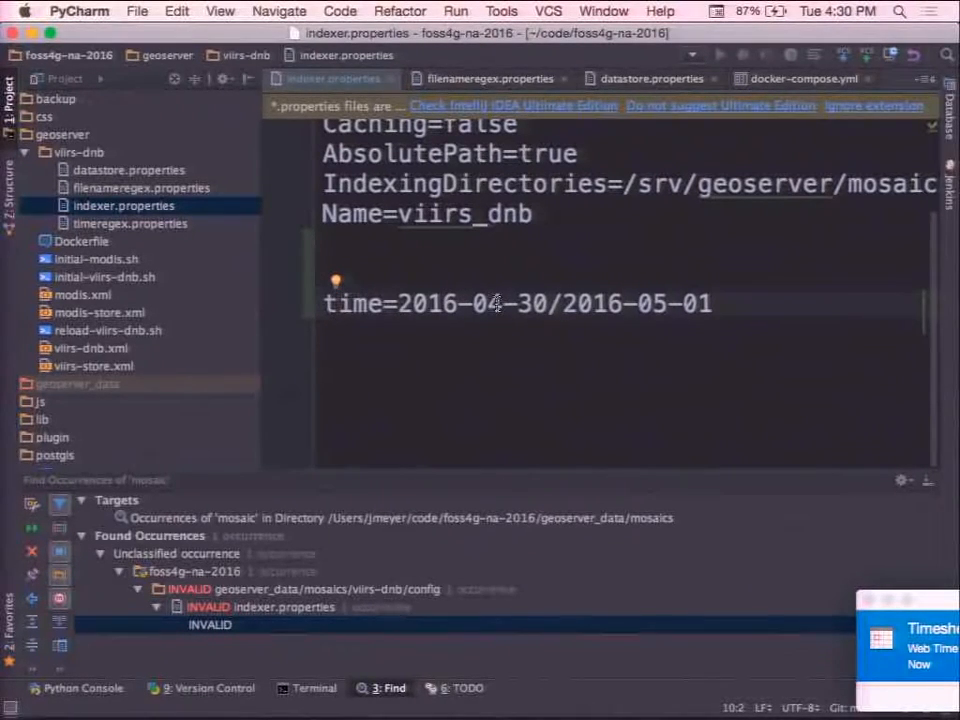
mouse_move(657, 311)
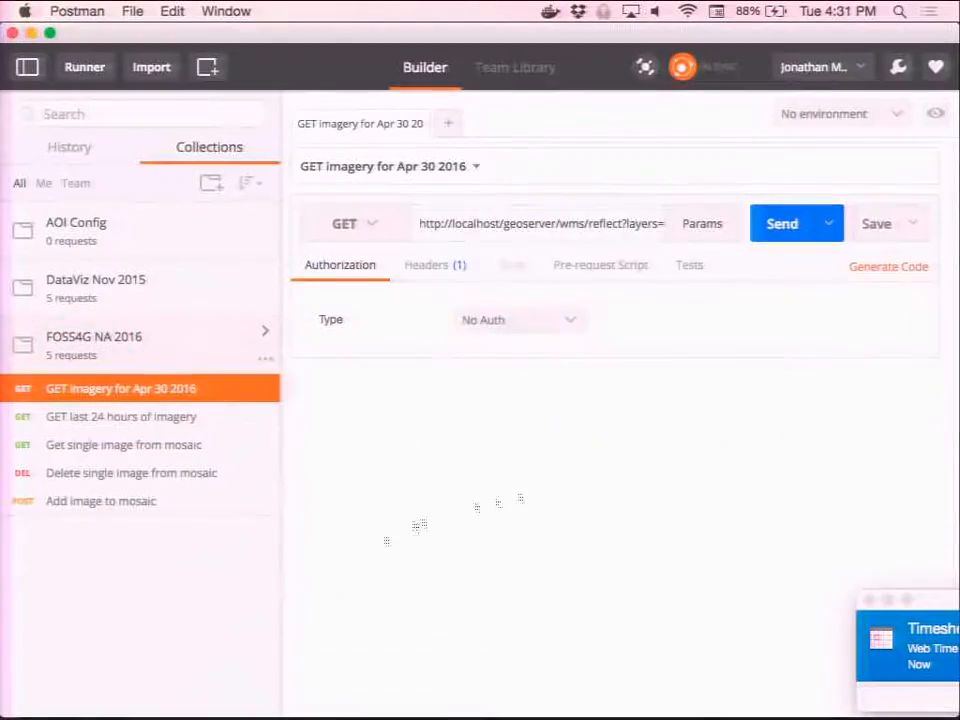
click(782, 223)
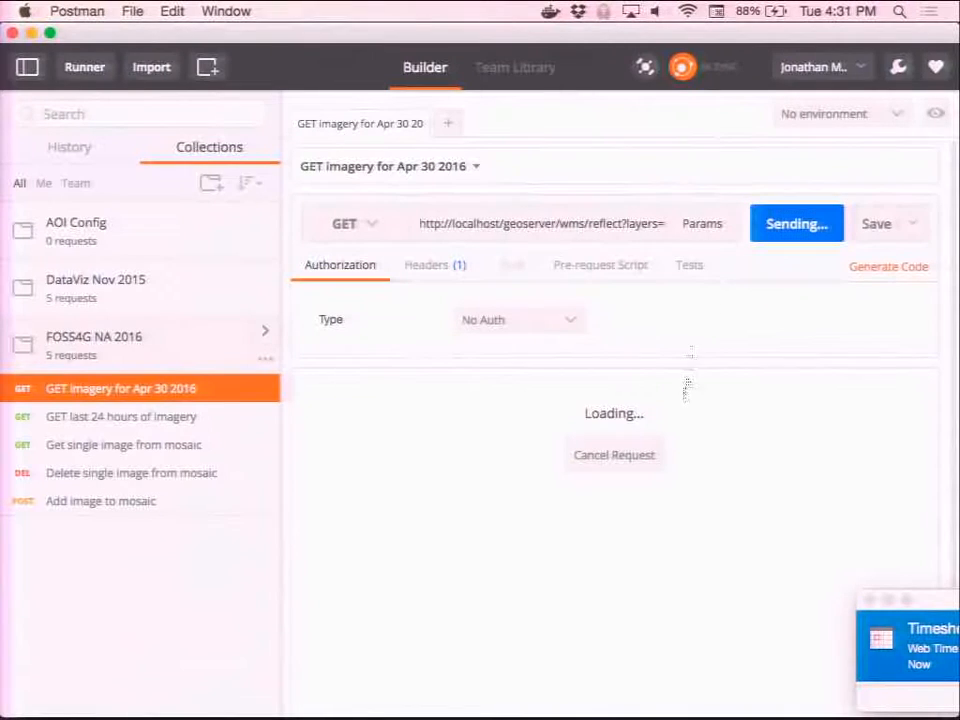
mouse_move(682, 447)
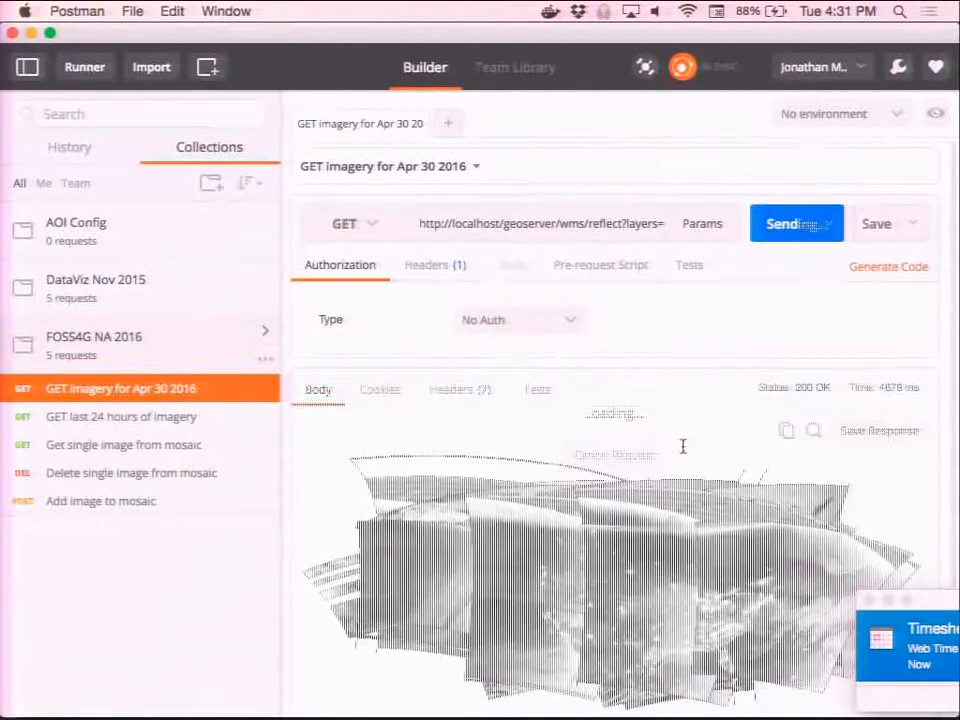
click(782, 223)
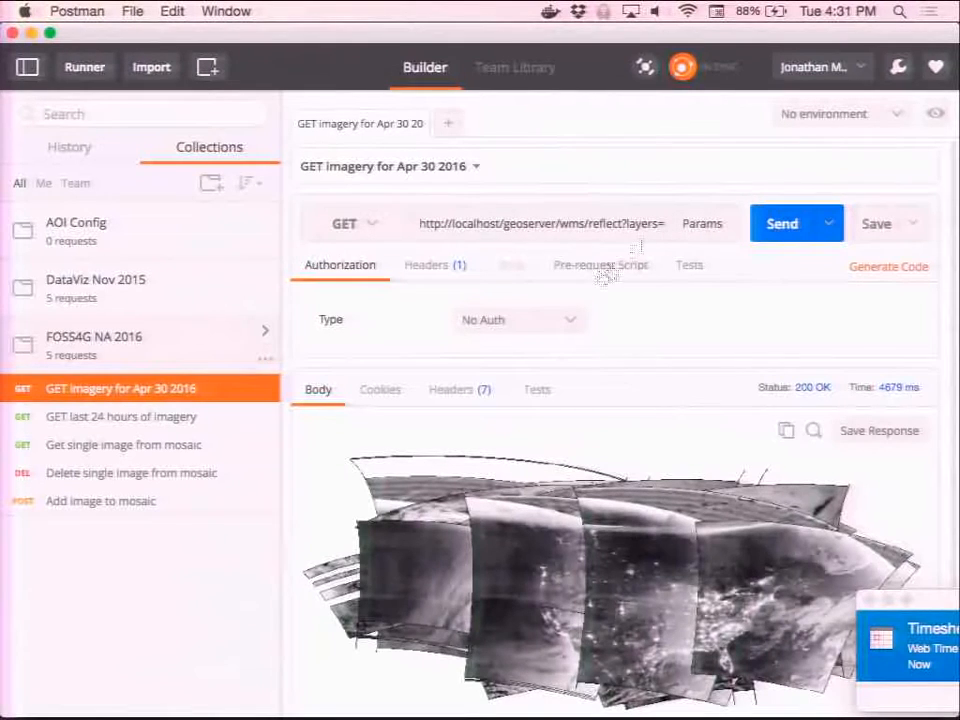
mouse_move(163, 417)
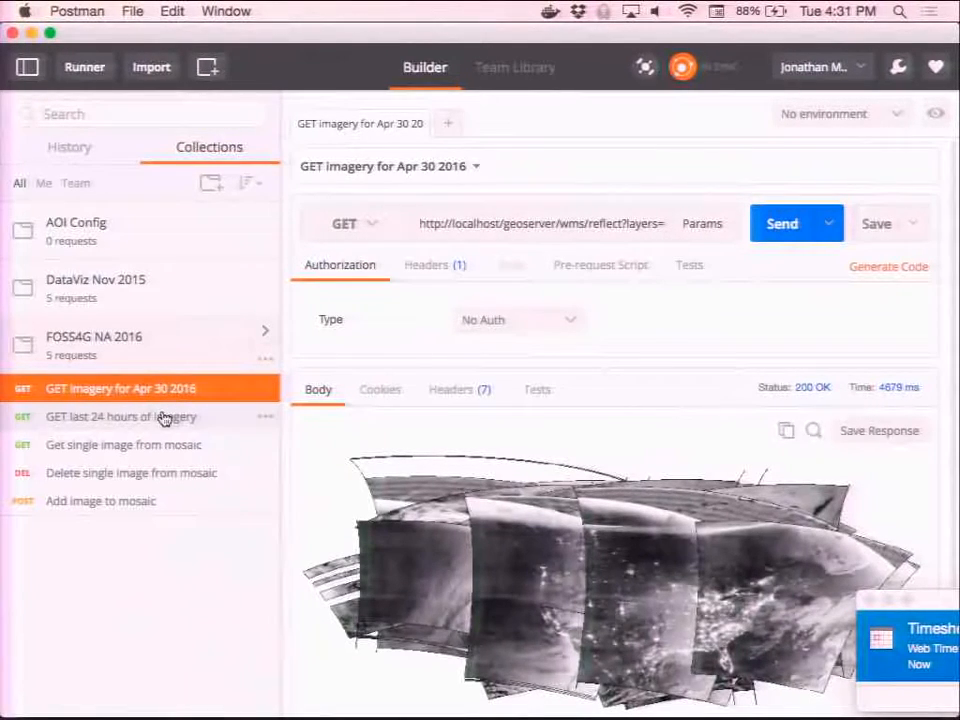
Open the last-24-hours request, highlight 'present' in time=P1D/present, and send it
click(120, 417)
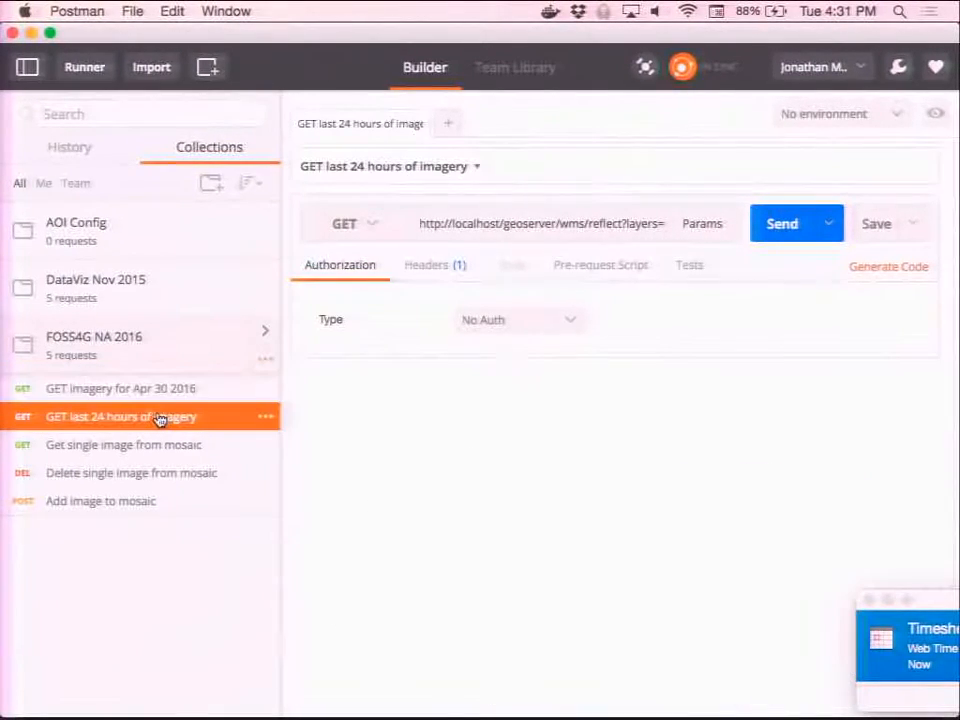
mouse_move(429, 412)
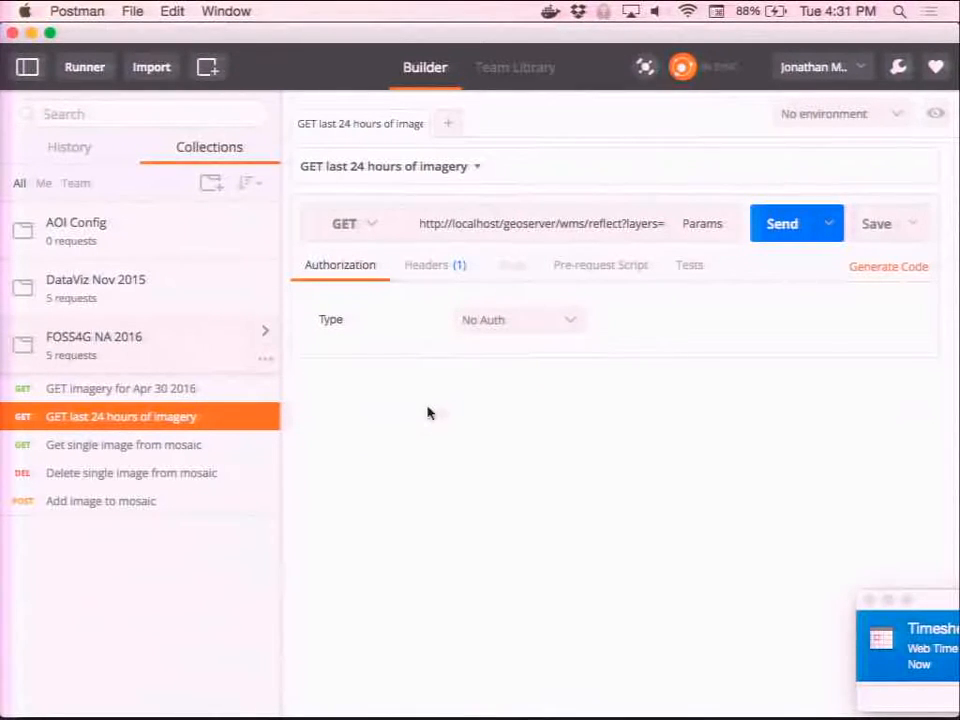
click(555, 223)
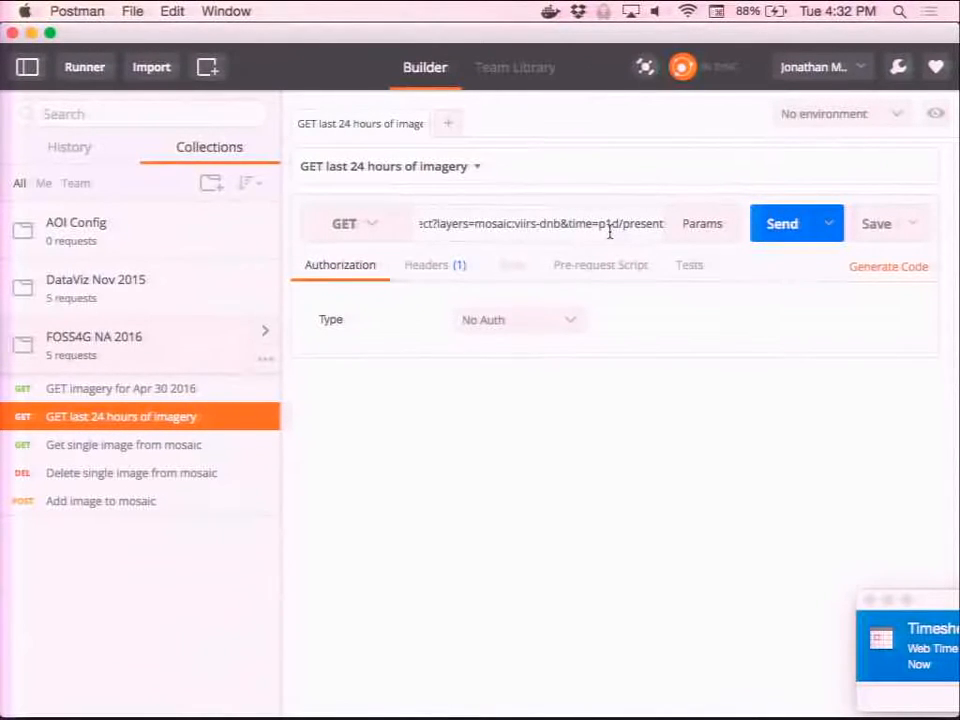
double_click(644, 223)
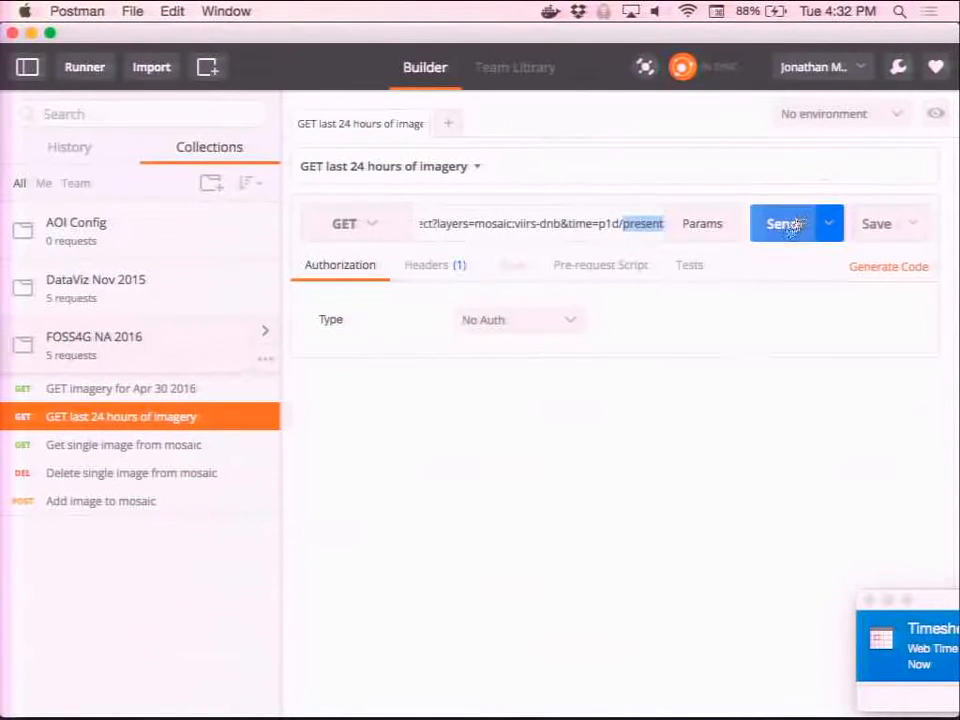
click(782, 223)
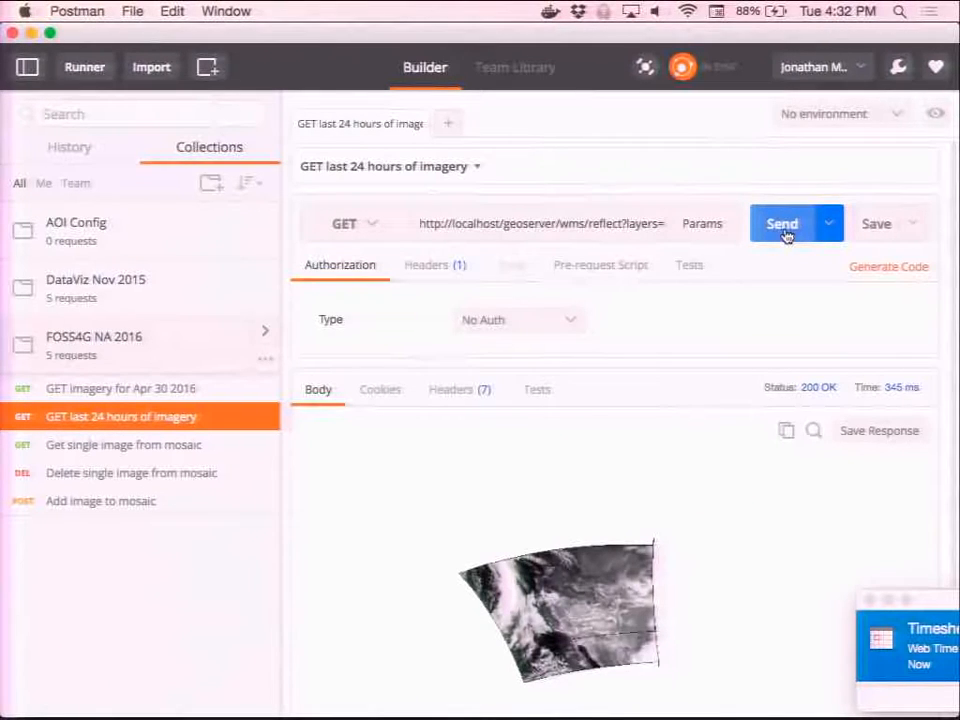
mouse_move(554, 415)
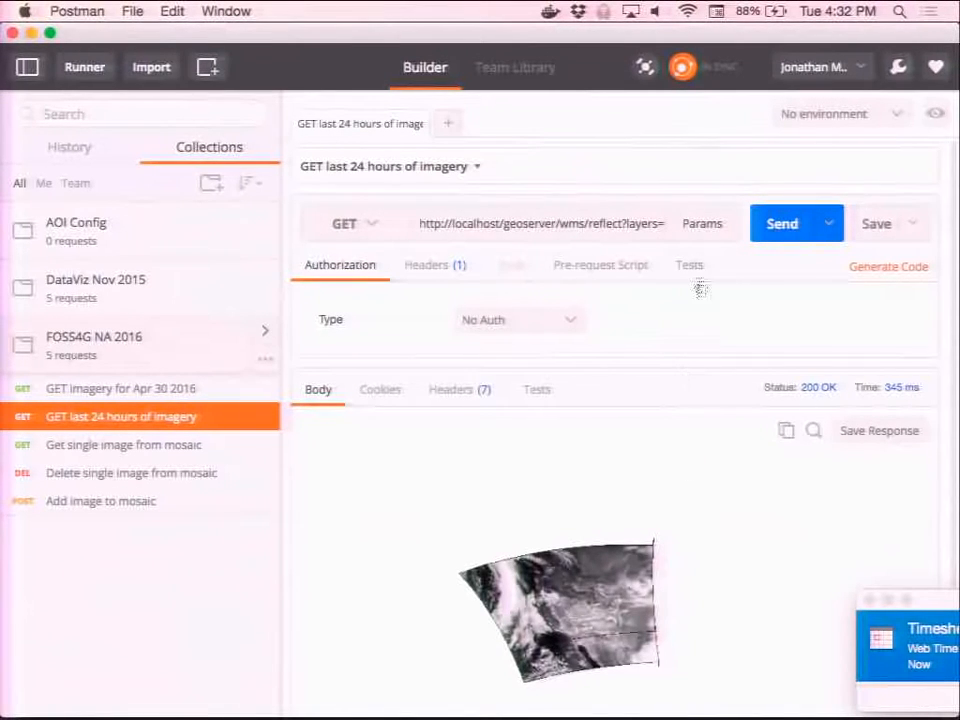
mouse_move(205, 447)
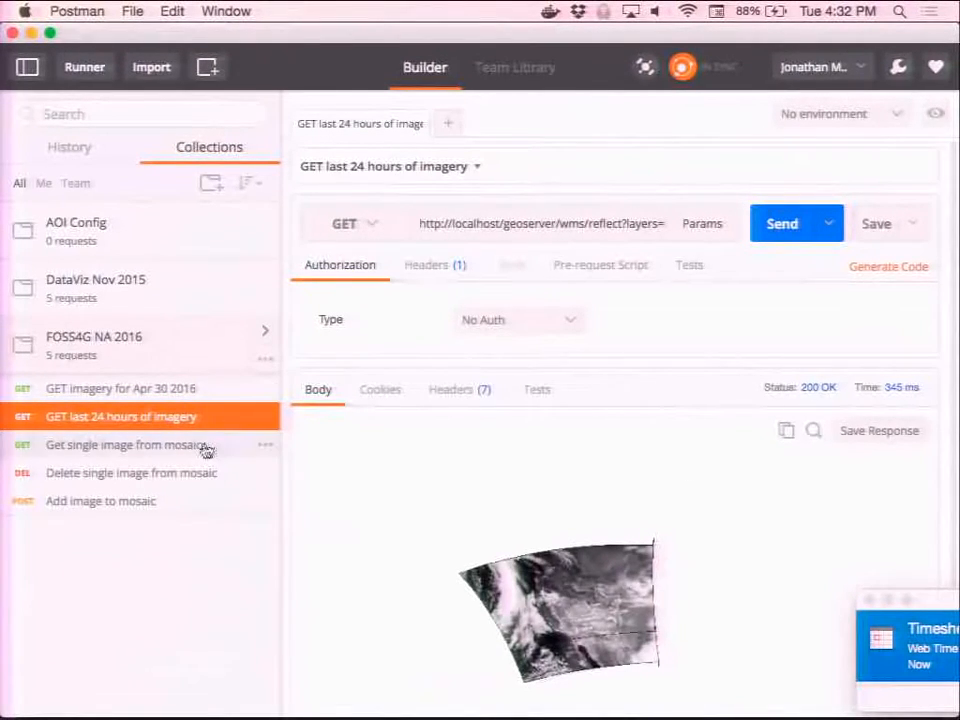
Send 'Get single image from mosaic' and collapse the request settings to view the JSON response
click(128, 445)
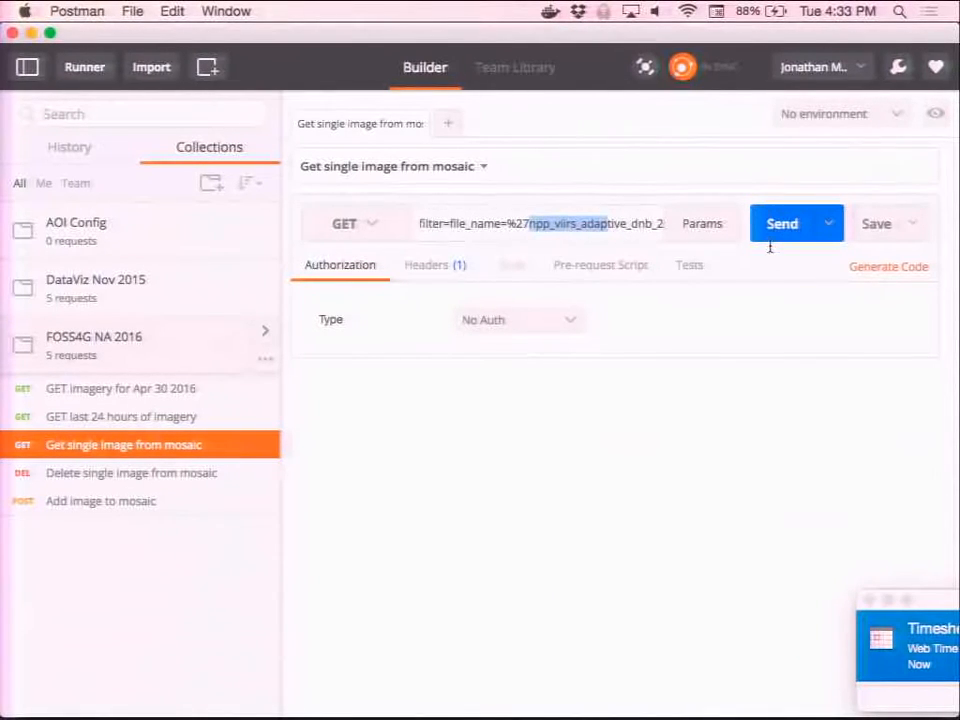
click(782, 223)
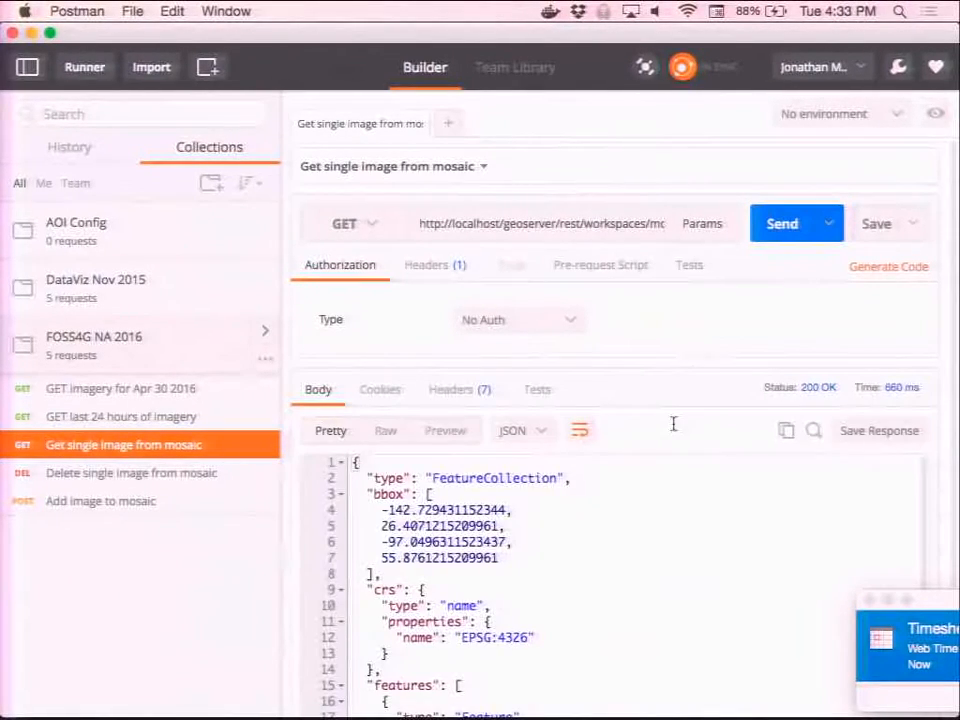
mouse_move(630, 557)
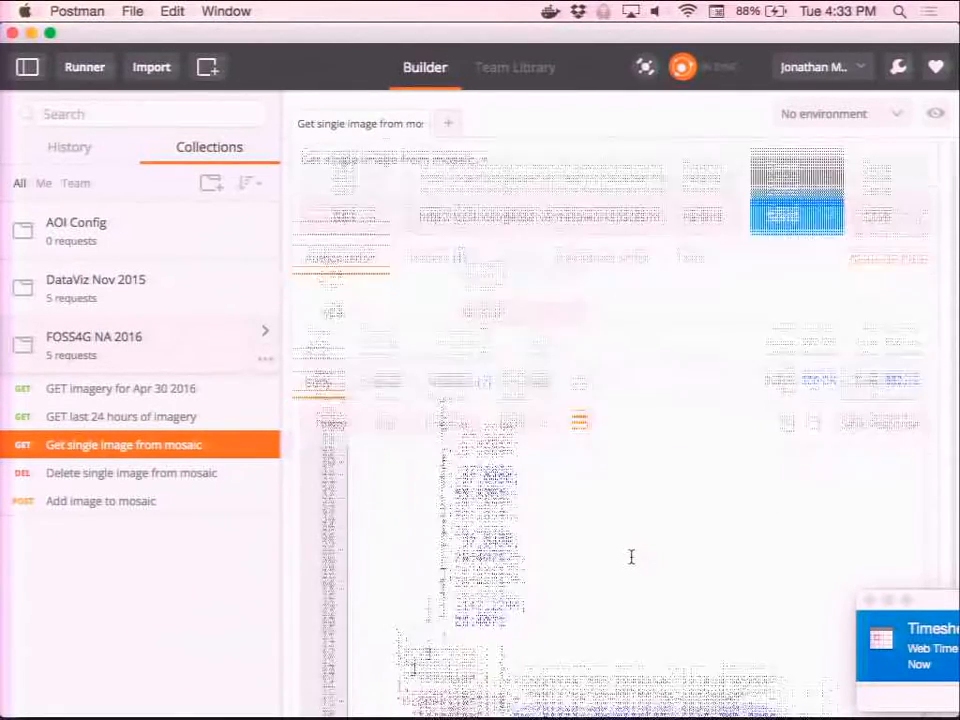
click(782, 166)
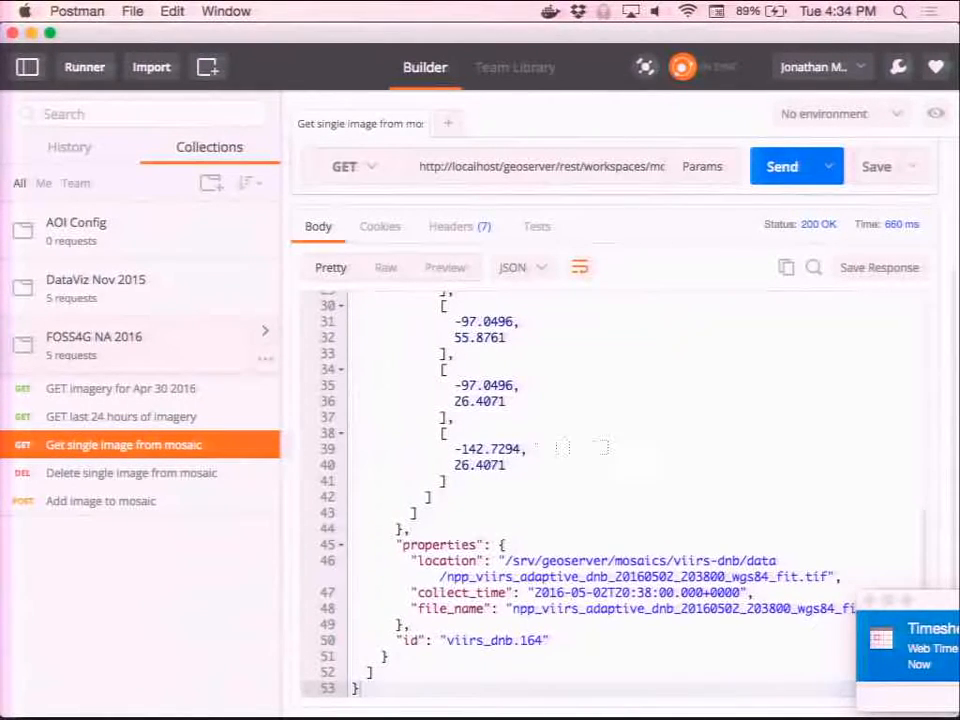
mouse_move(181, 484)
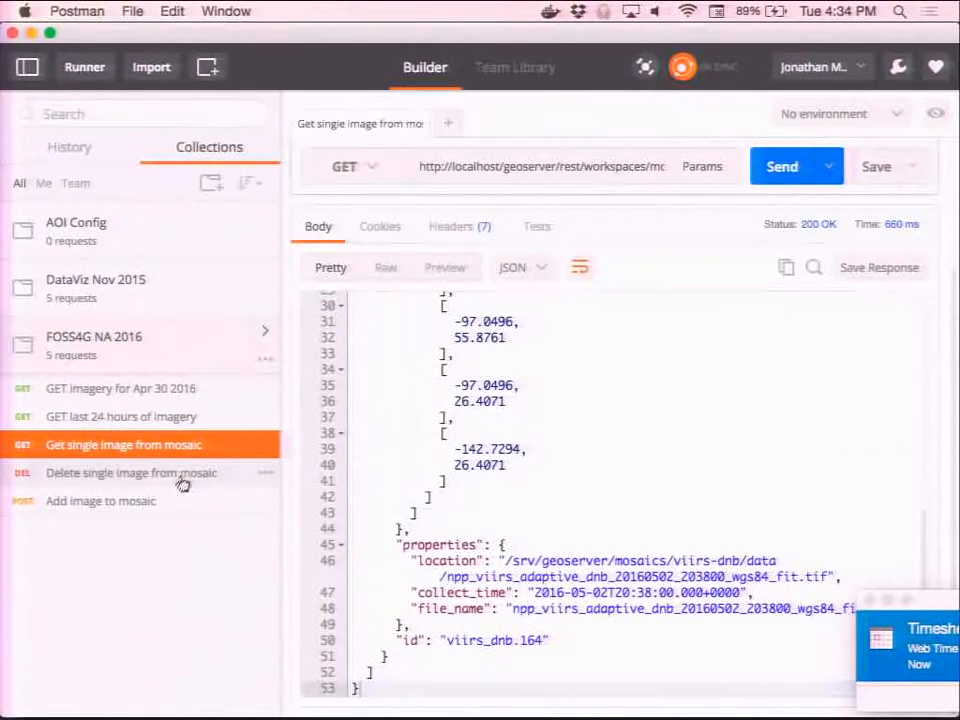
Send 'Delete single image from mosaic' to remove the granule, then reopen the single-image lookup
click(130, 473)
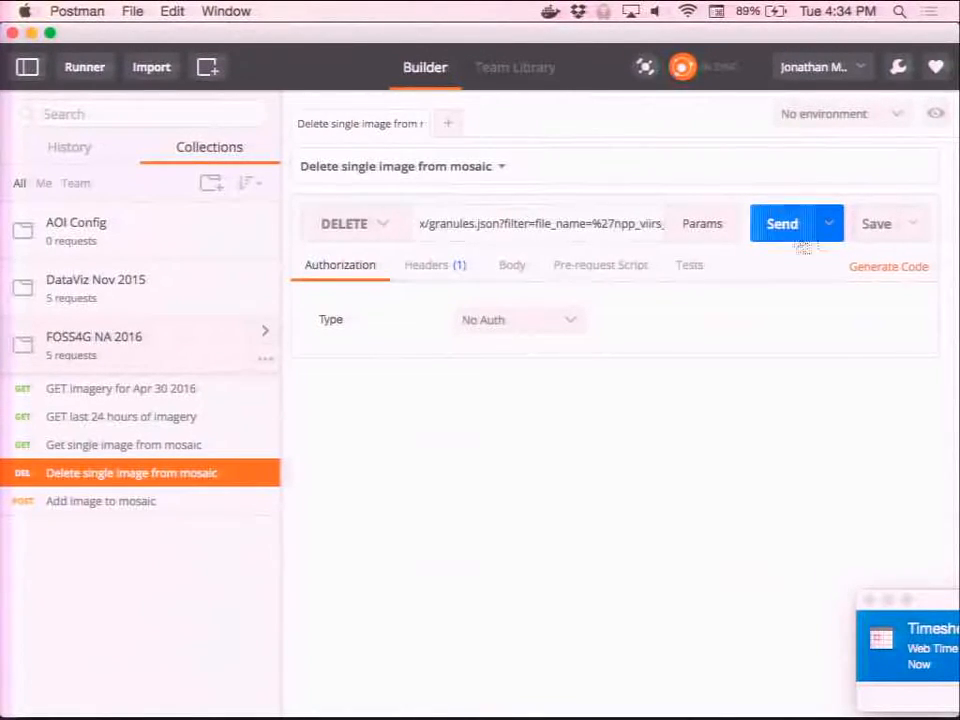
click(782, 223)
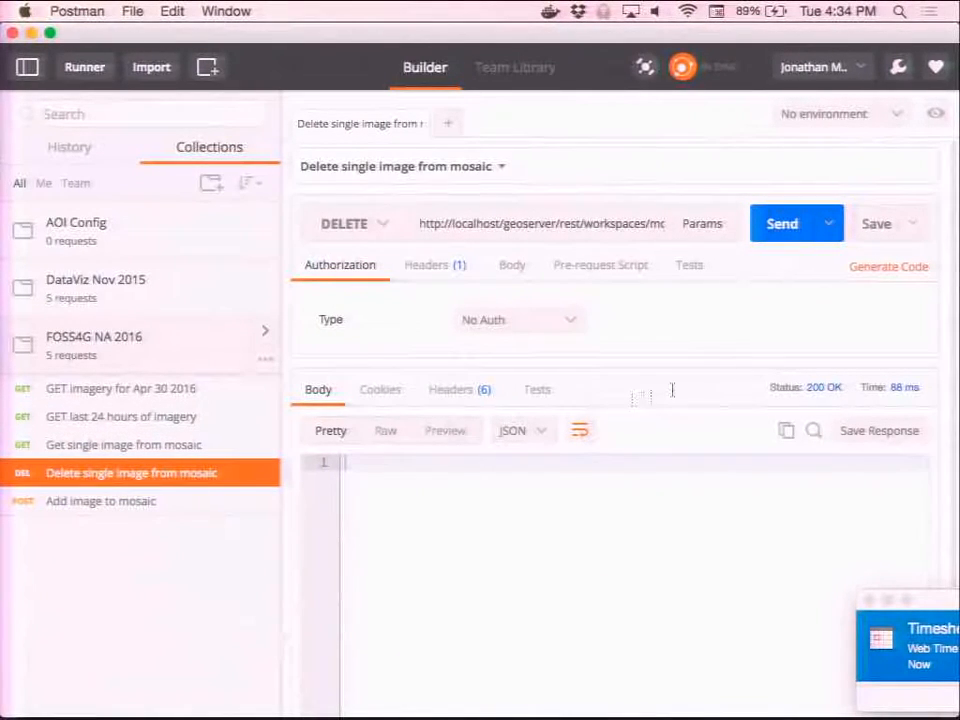
mouse_move(828, 386)
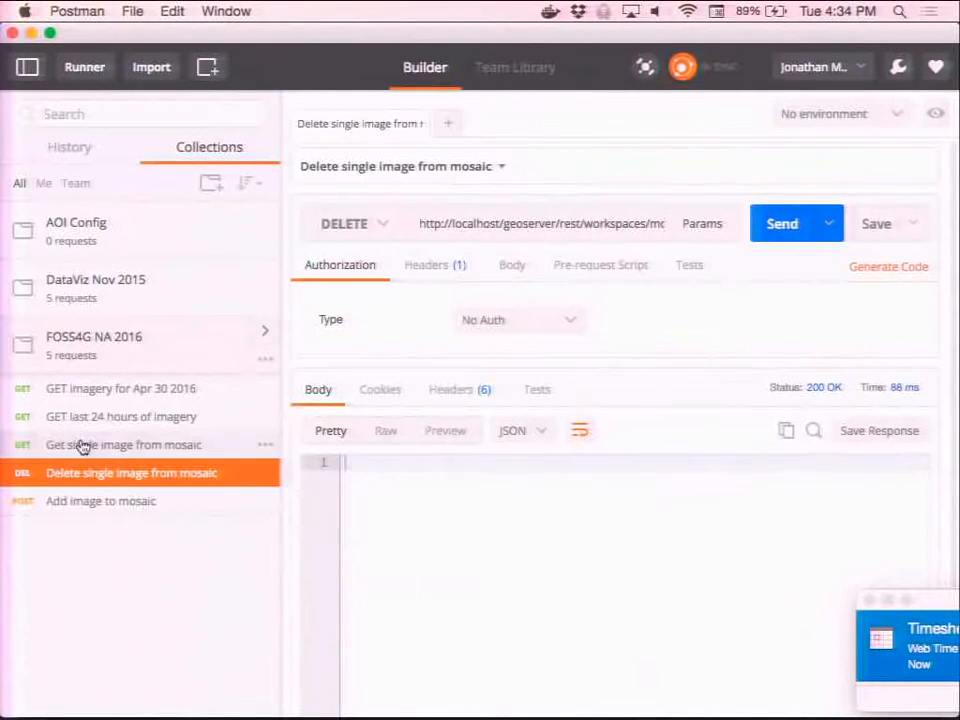
click(124, 444)
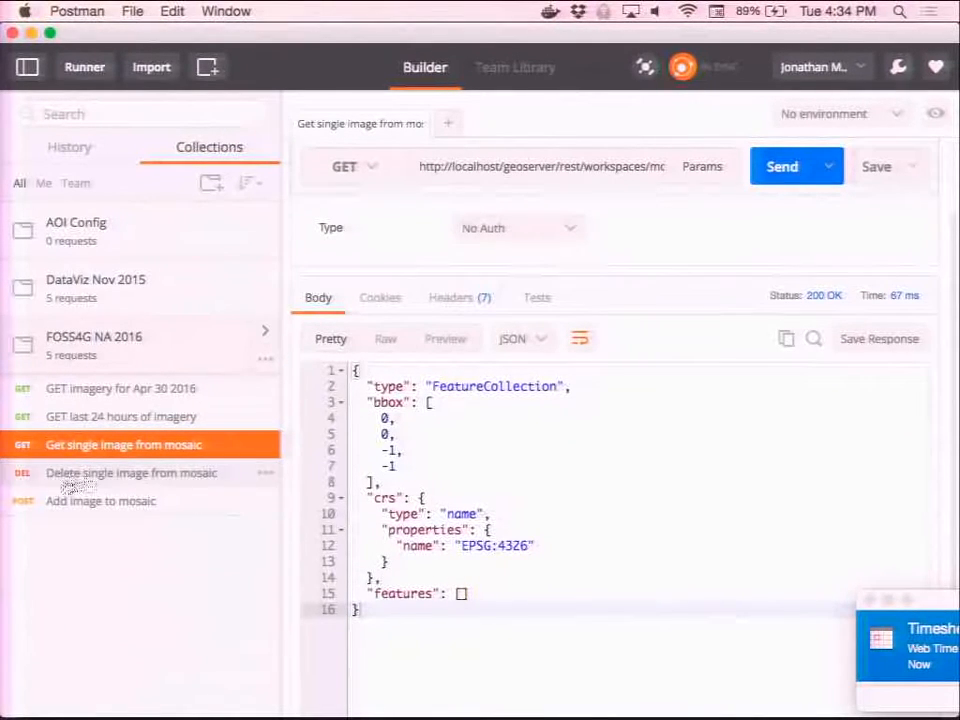
Send 'Add image to mosaic', then re-run the lookup to confirm granule viirs_dnb.165 returns
click(100, 500)
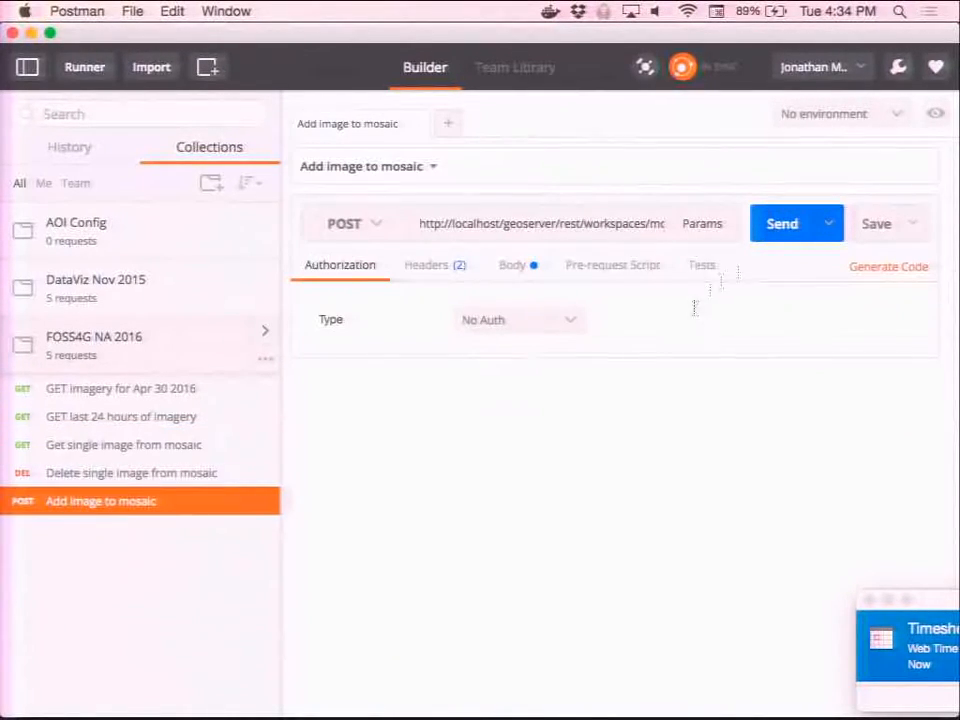
click(782, 223)
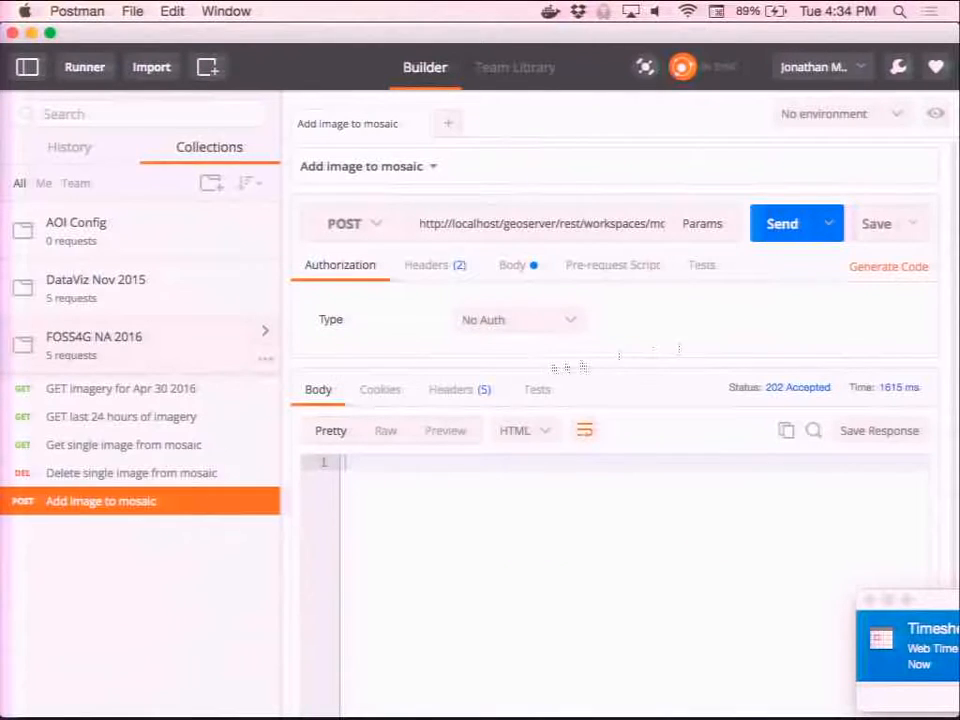
click(123, 444)
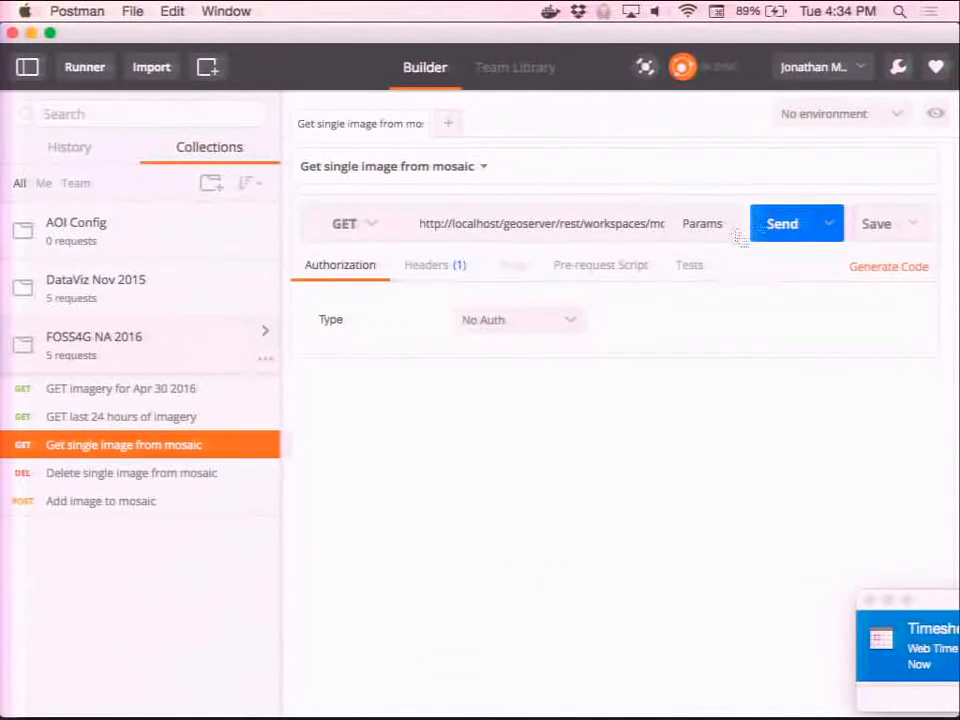
click(781, 222)
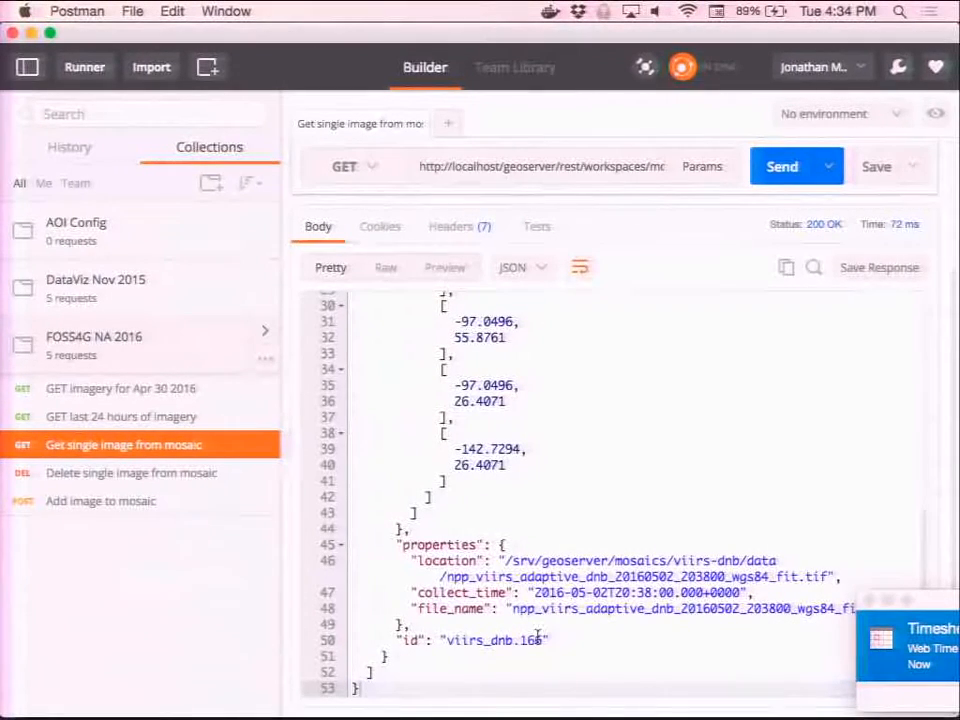
double_click(535, 640)
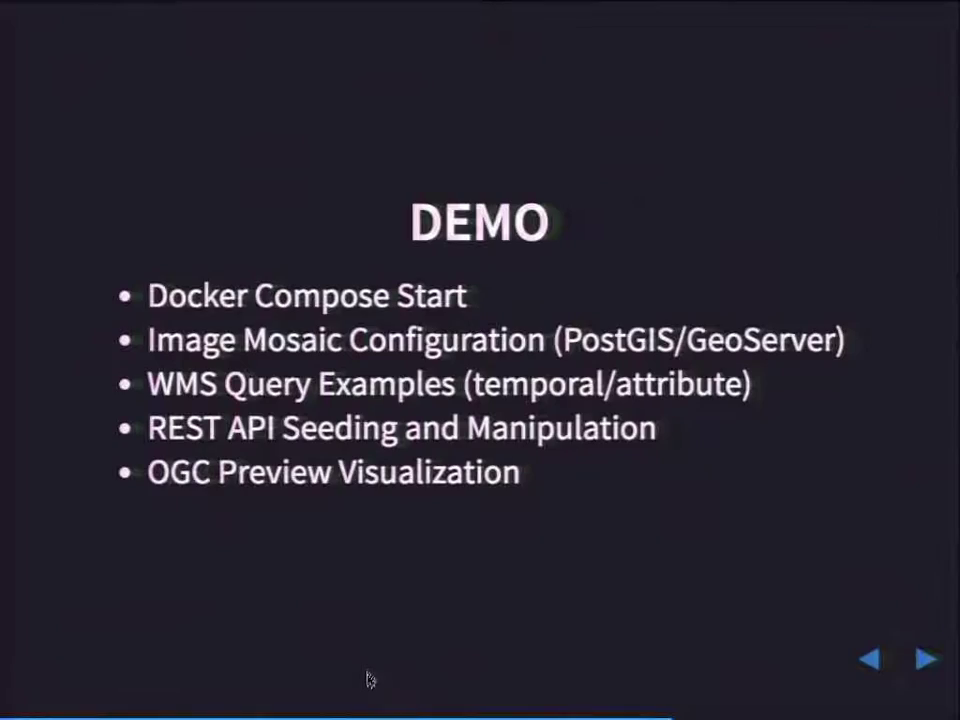
mouse_move(369, 657)
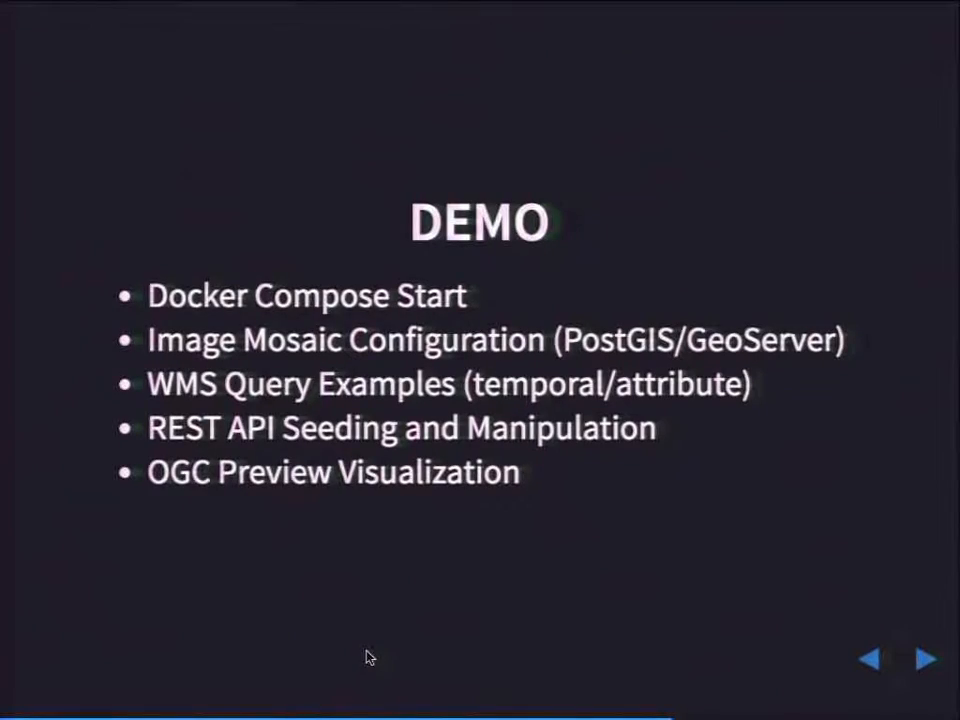
mouse_move(391, 509)
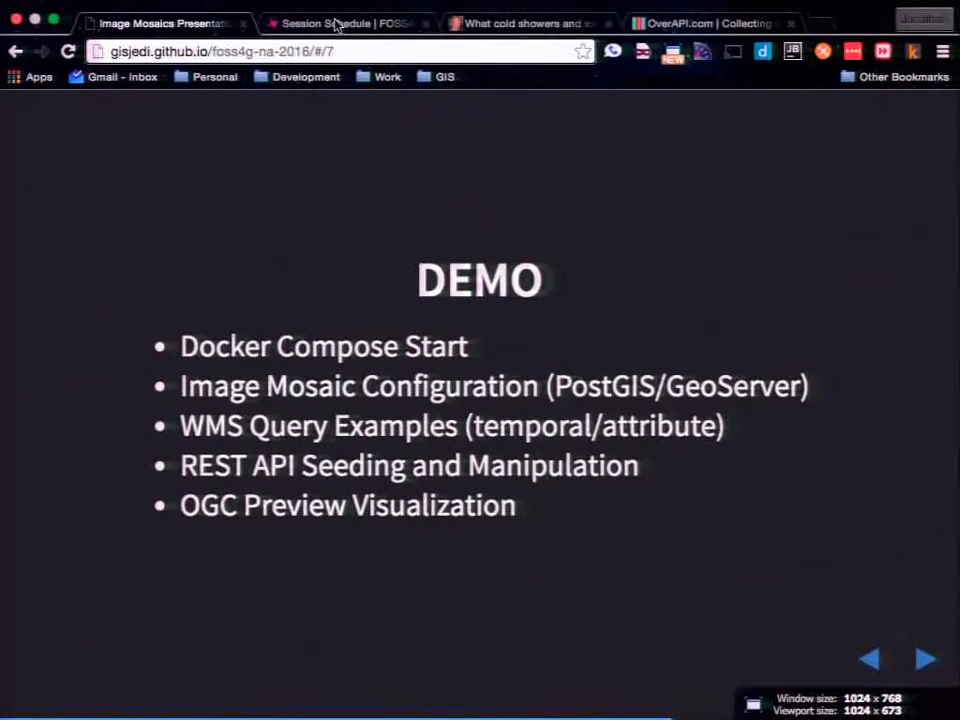
Open a new Chrome tab for the local OGC Preview app
click(335, 51)
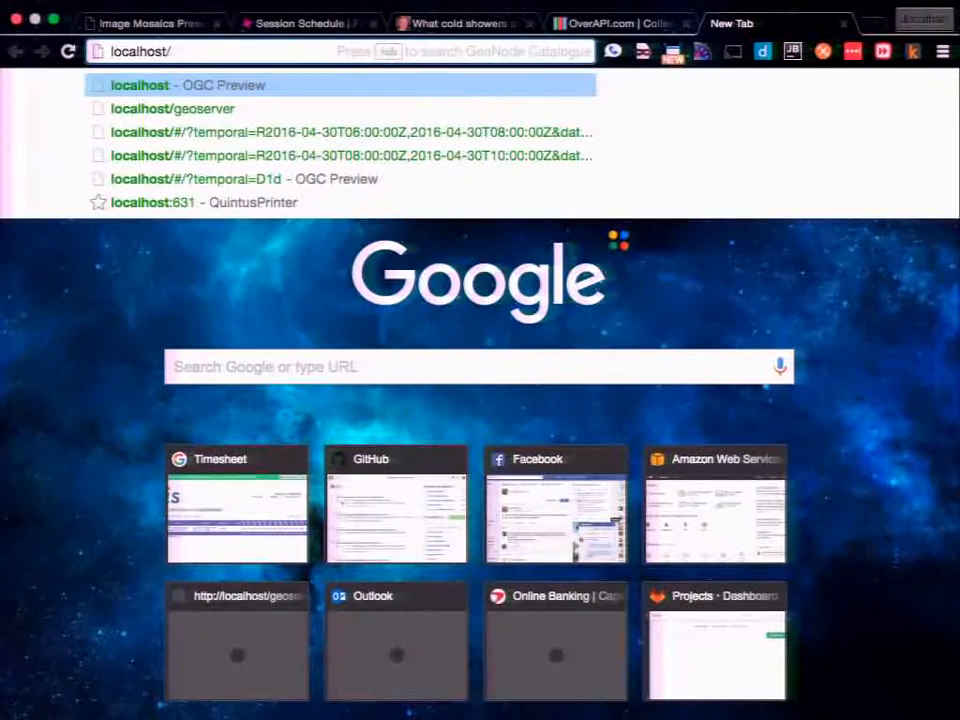
mouse_move(180, 10)
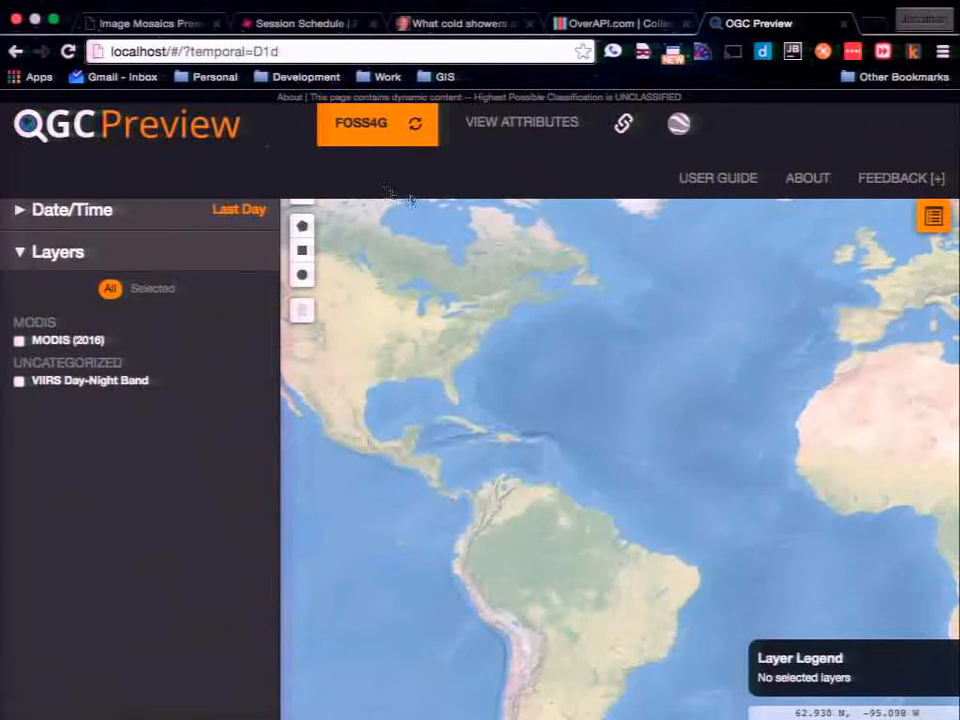
mouse_move(420, 170)
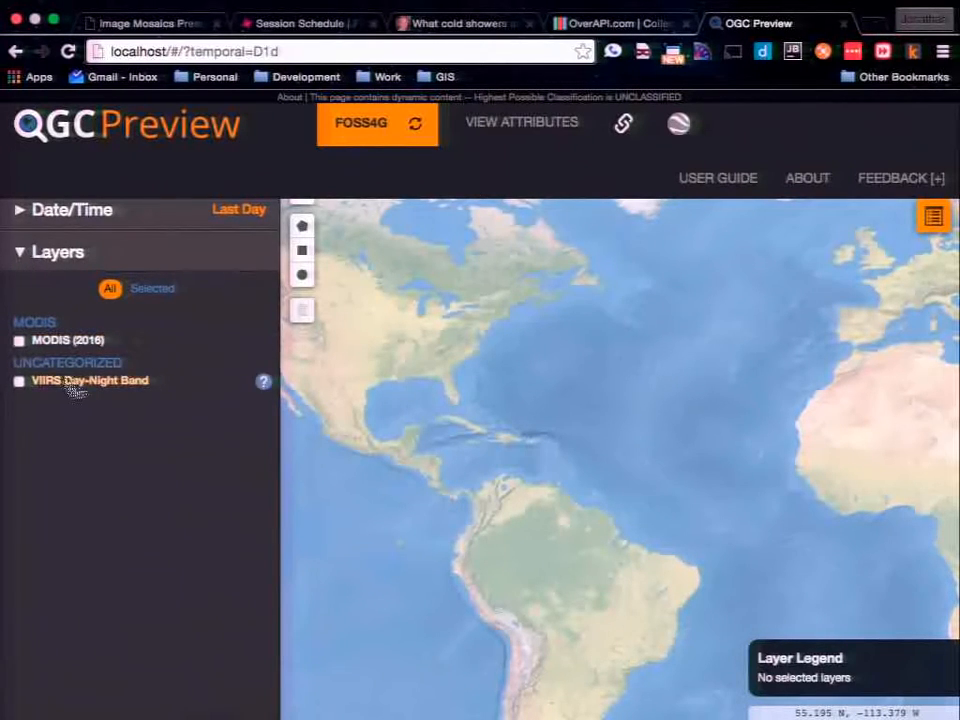
mouse_move(58, 381)
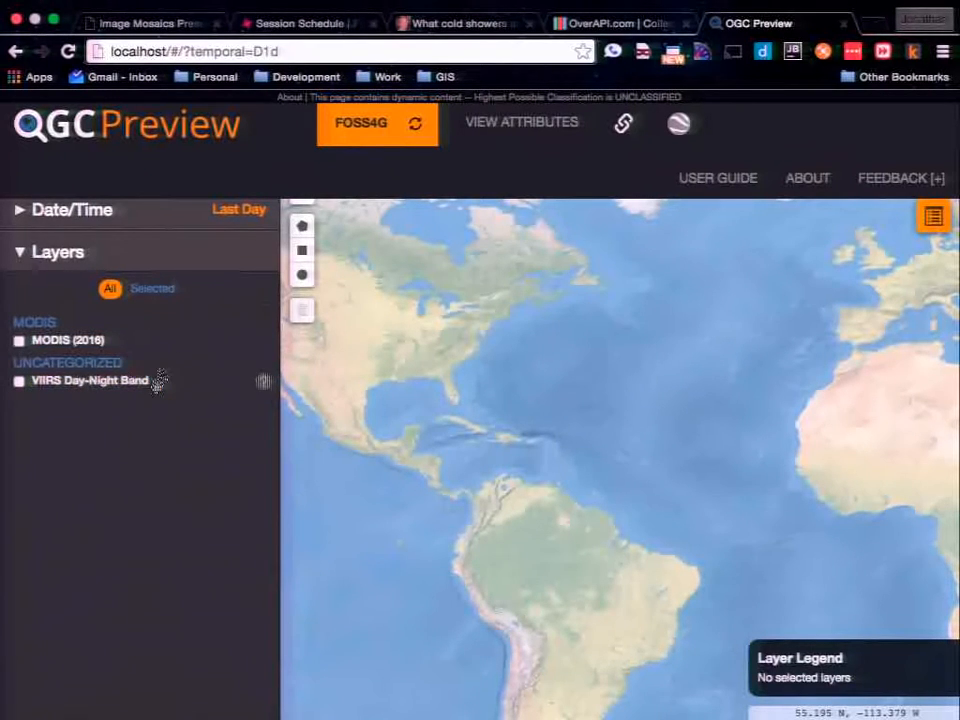
Enable the VIIRS Day-Night Band layer and set a date range ending 05/01/2016 02:00
click(19, 381)
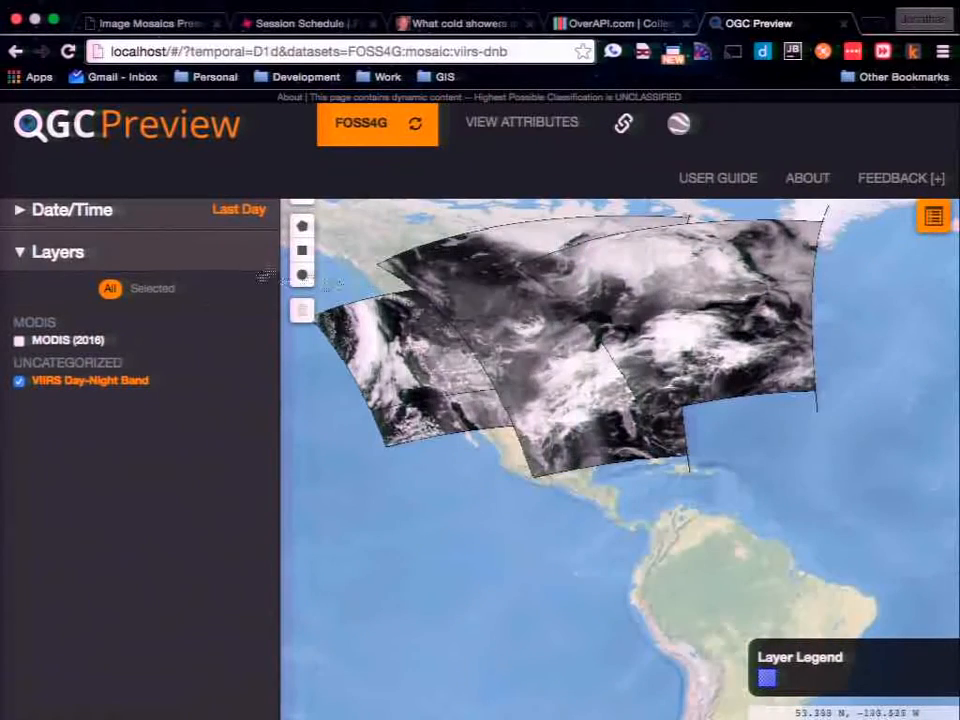
click(71, 210)
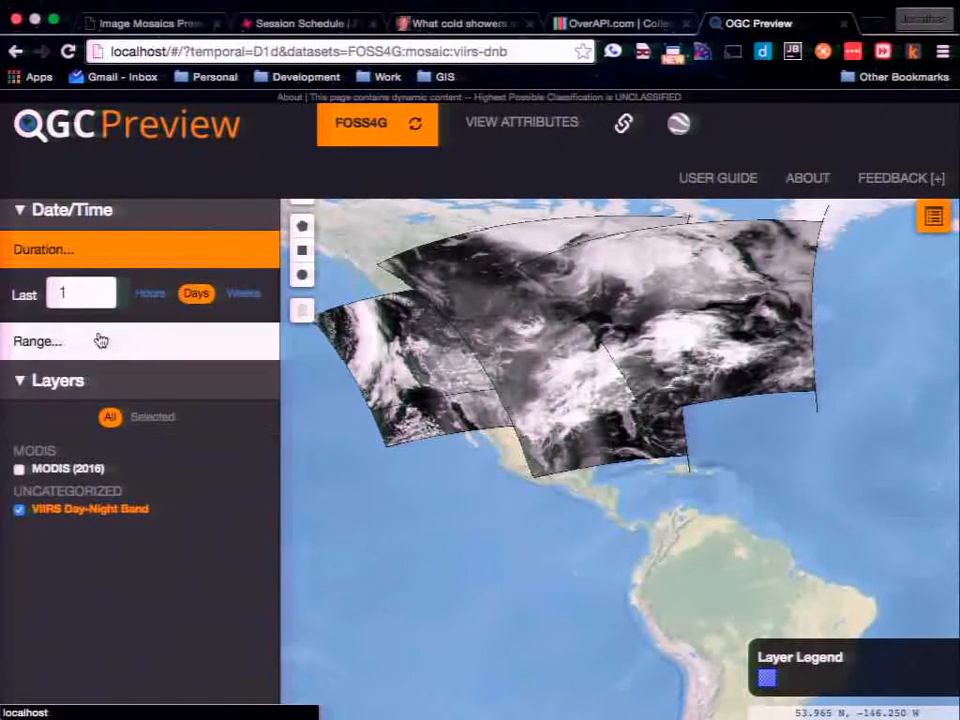
click(38, 340)
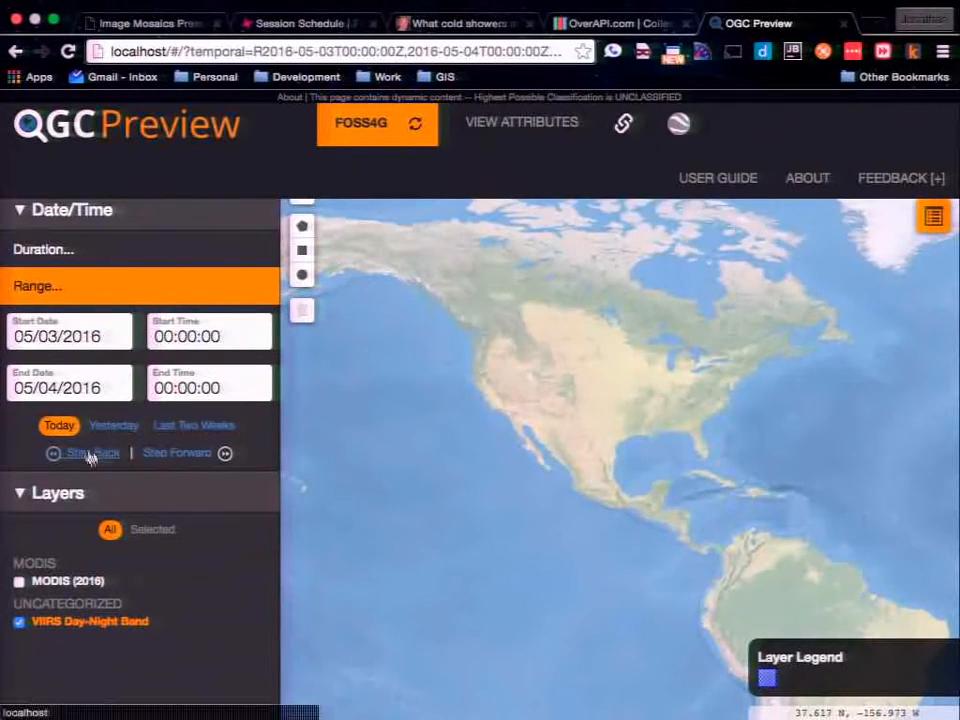
click(84, 454)
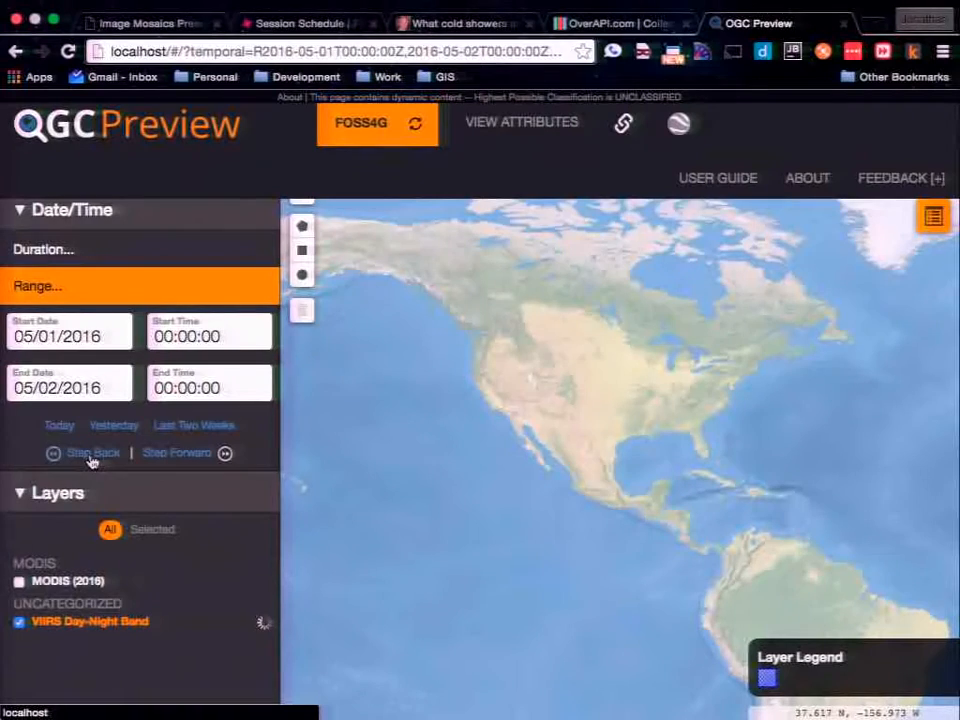
click(22, 622)
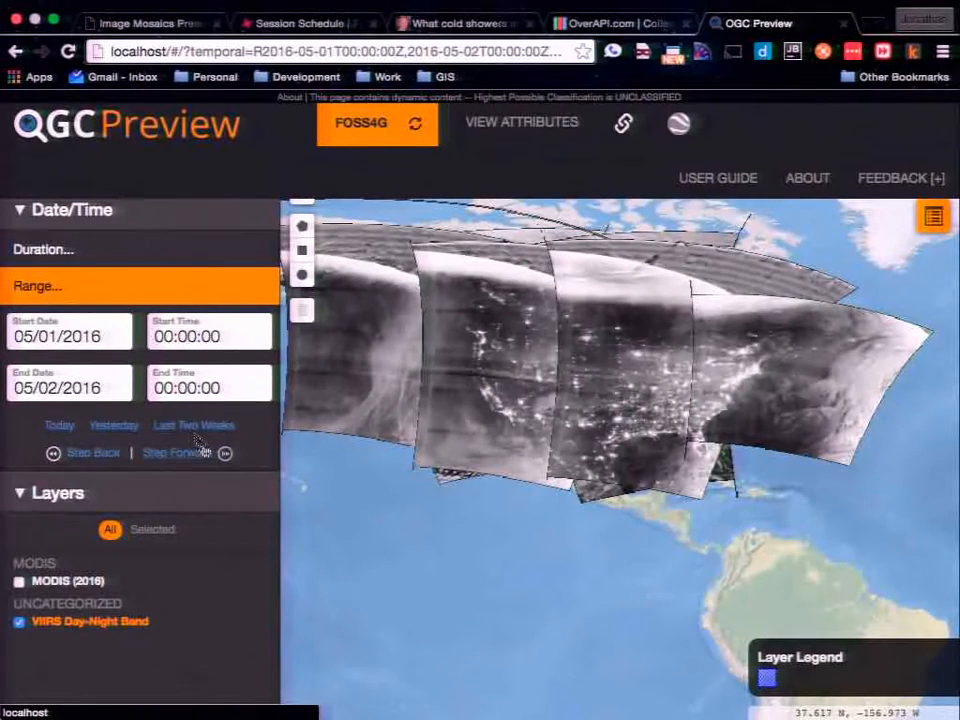
click(210, 386)
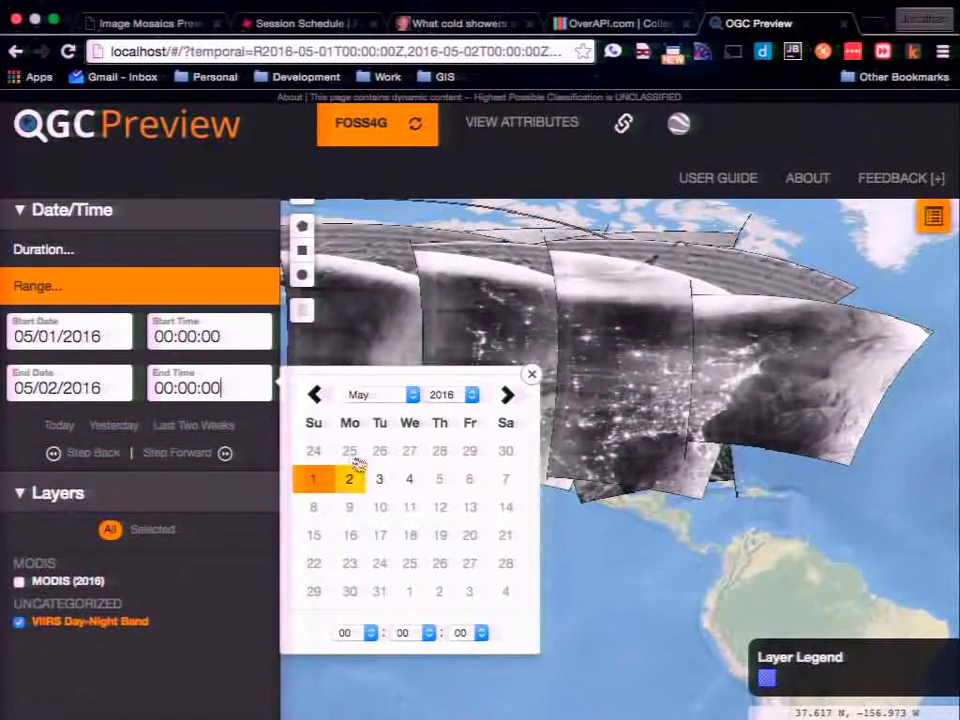
click(313, 478)
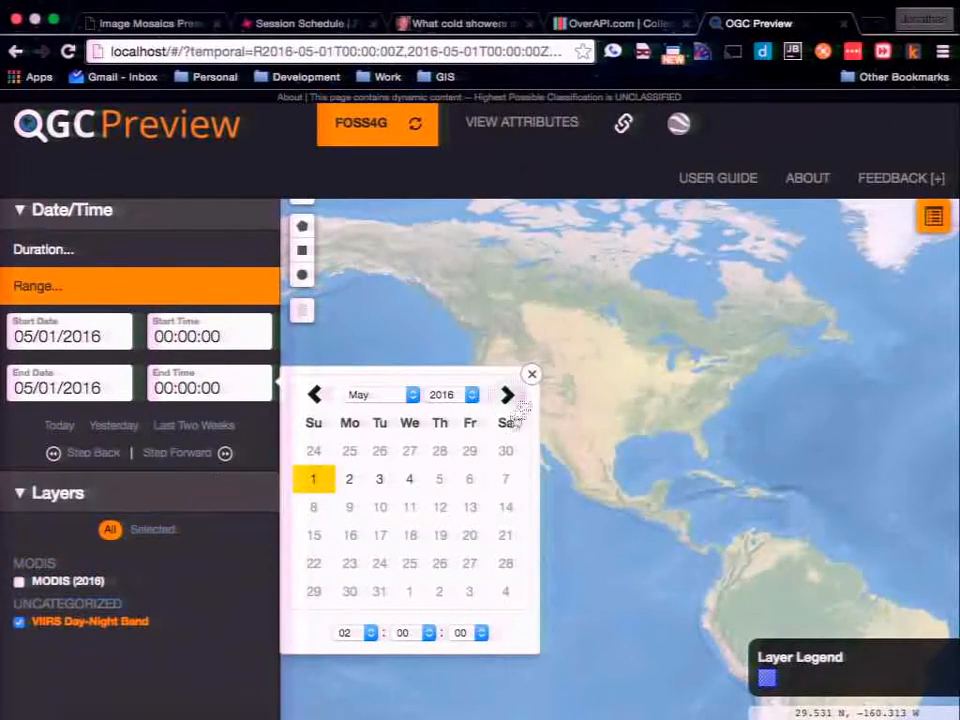
click(177, 453)
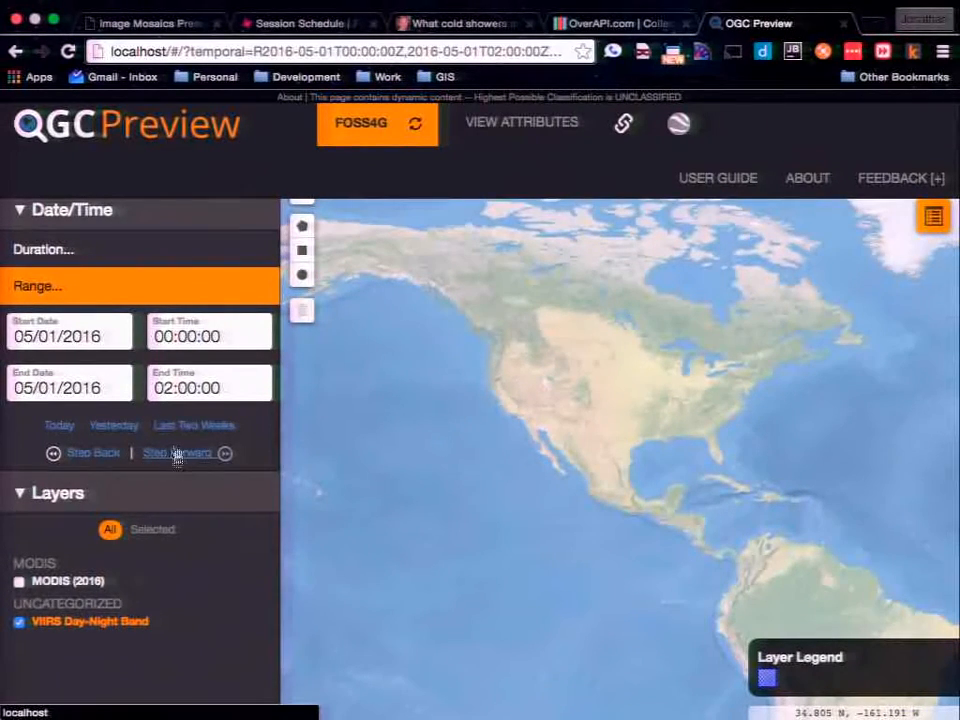
Step the time window forward in two-hour steps to 08:00–10:00, panning to the swath
click(177, 453)
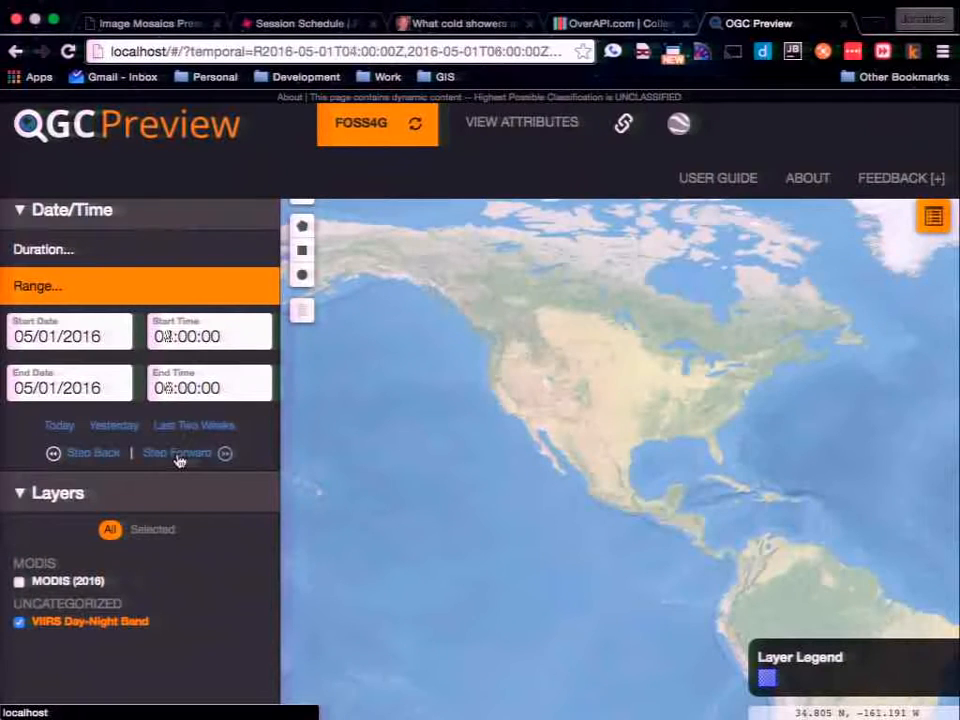
click(179, 453)
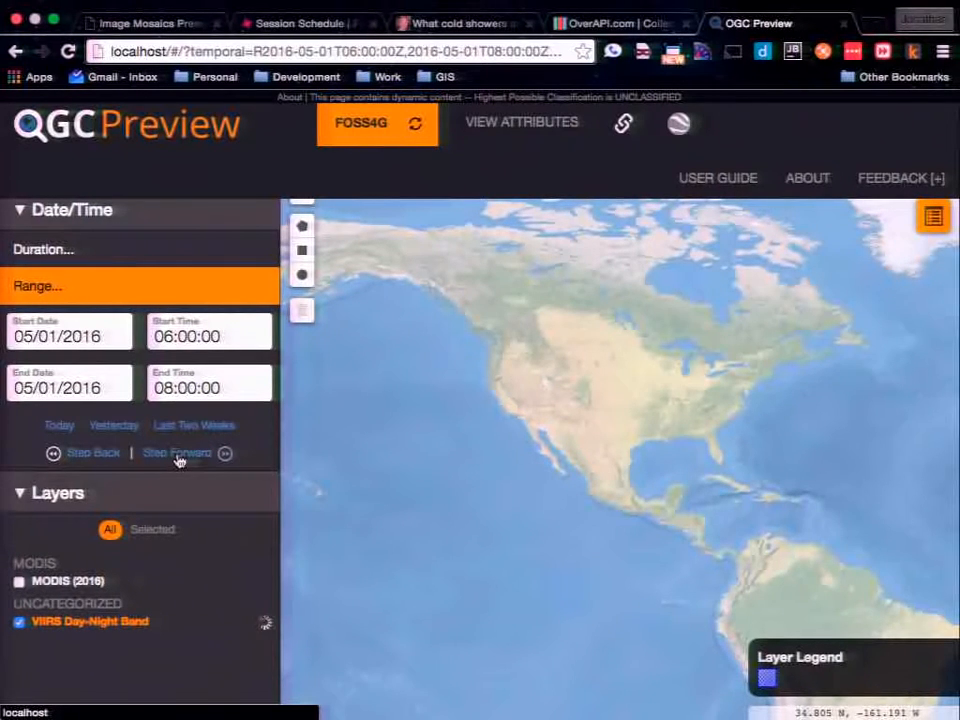
click(177, 453)
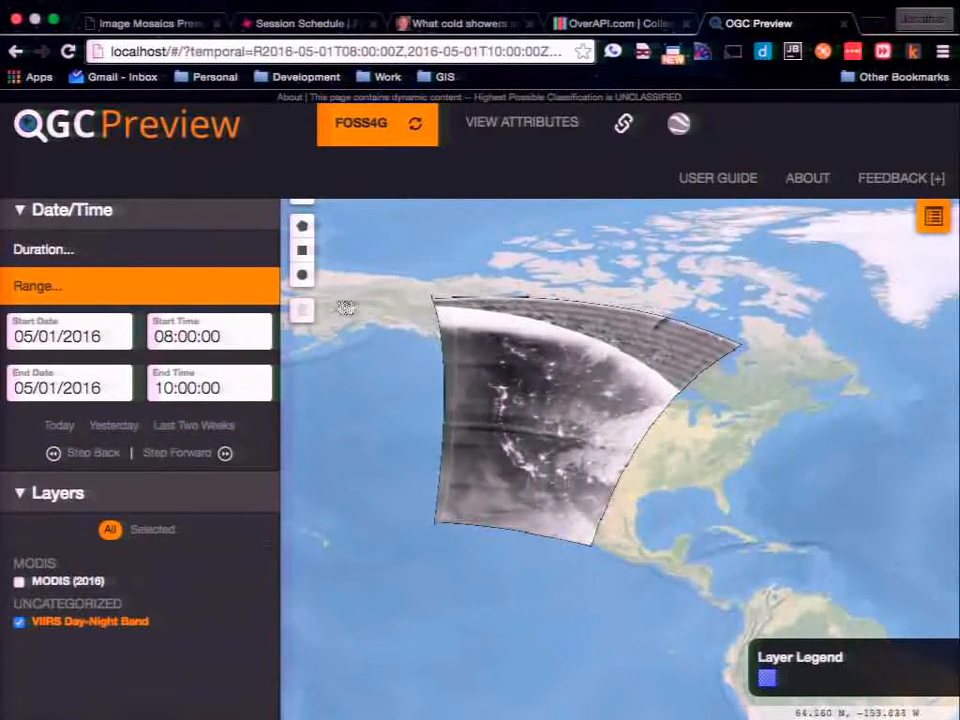
drag(345, 307, 530, 390)
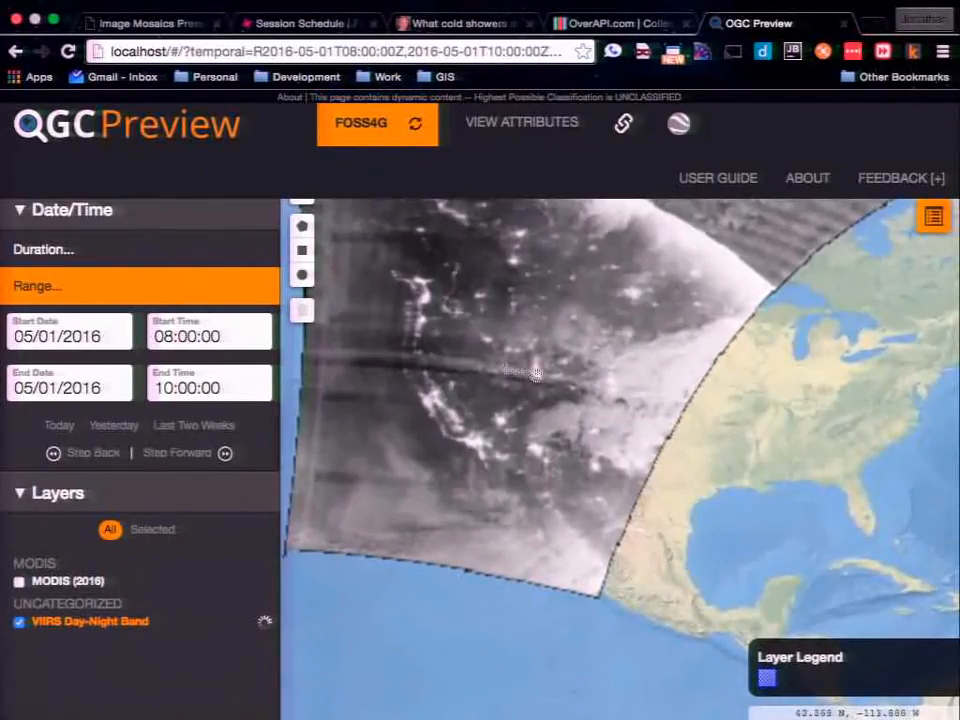
click(177, 453)
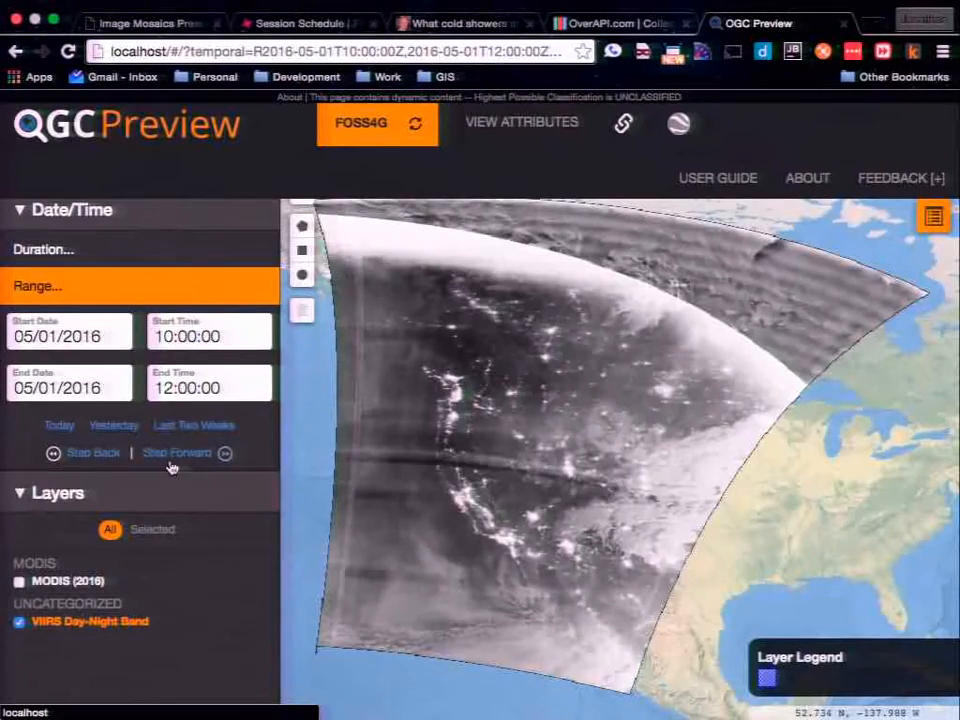
click(225, 453)
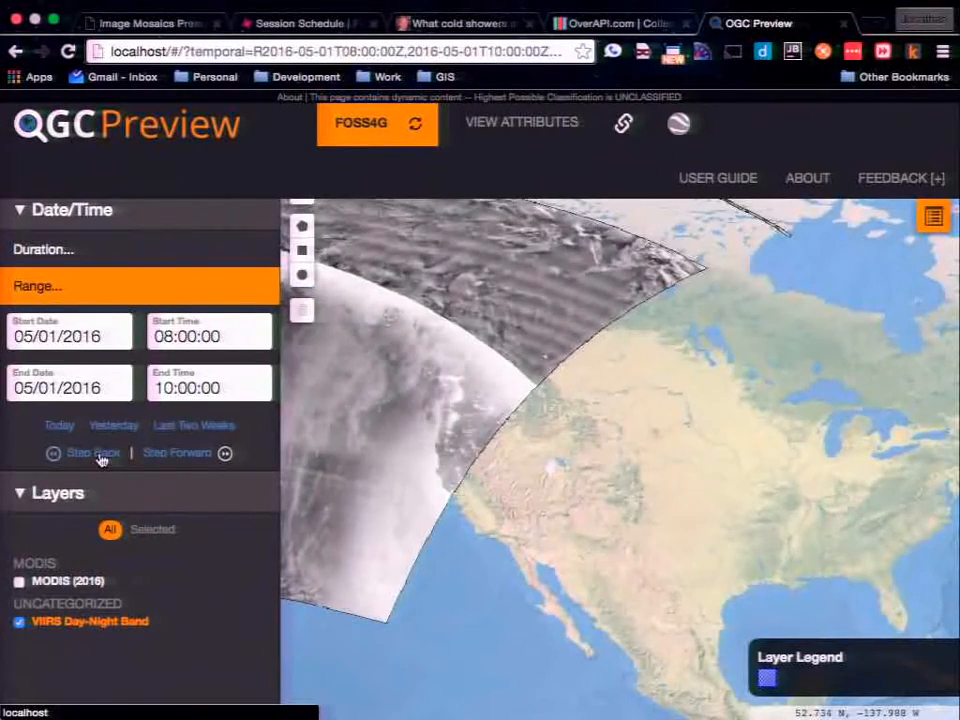
click(91, 453)
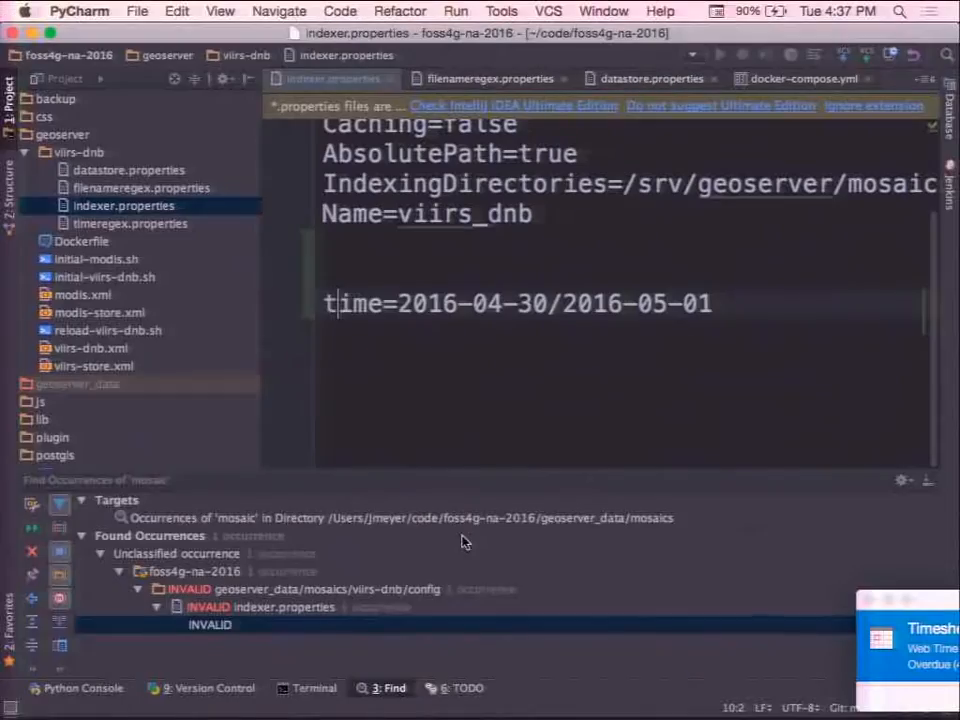
mouse_move(135, 295)
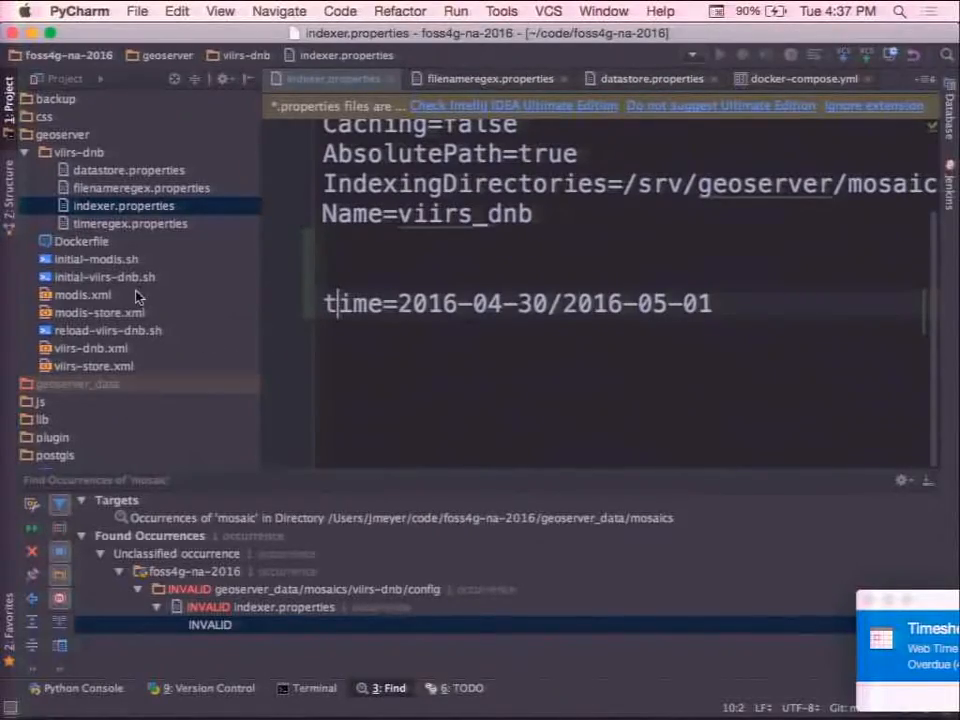
mouse_move(163, 333)
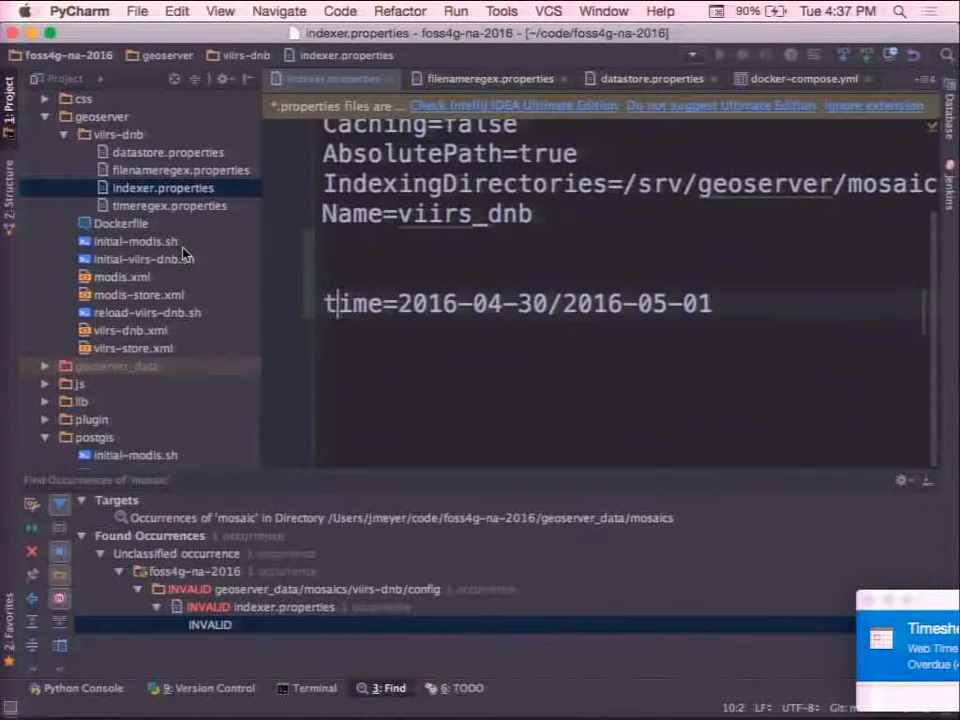
mouse_move(156, 248)
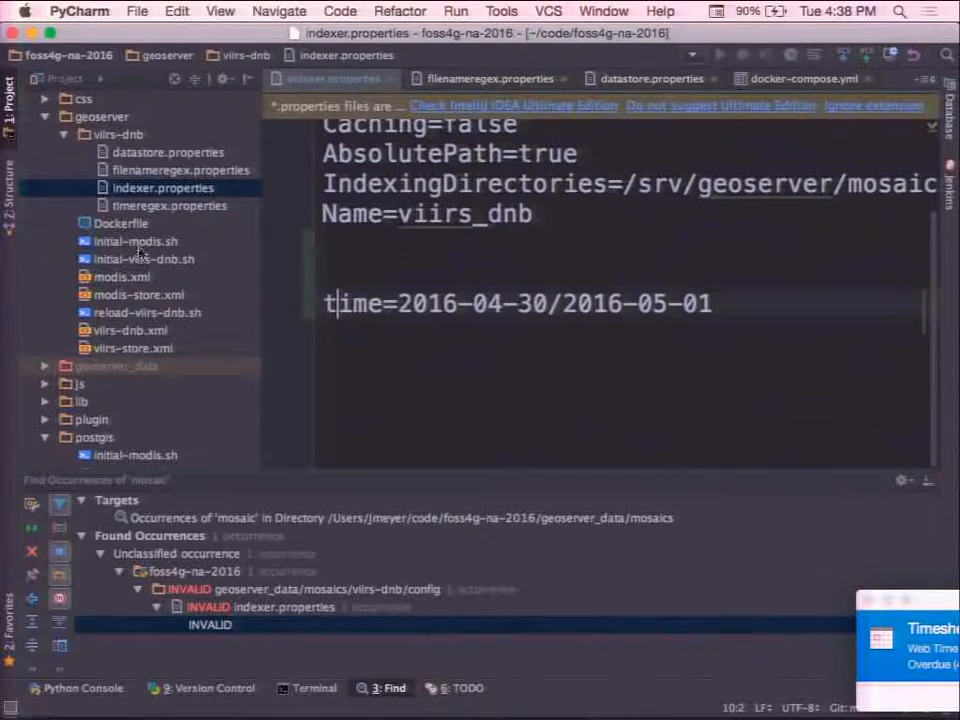
Select initial-viirs-dnb.sh in the Project tree and open it
click(143, 259)
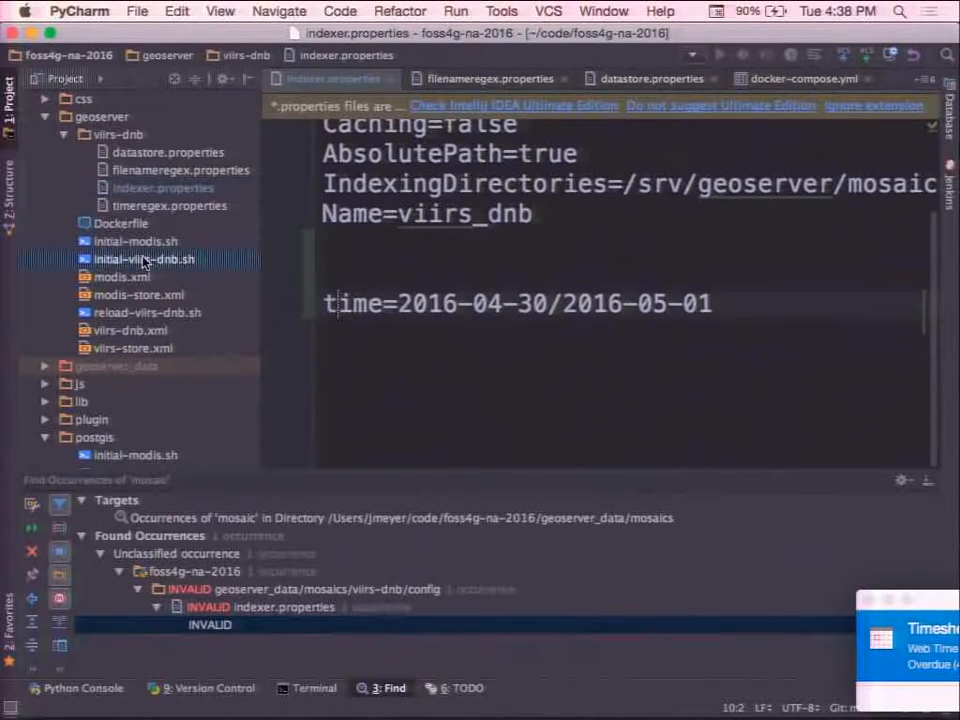
double_click(143, 259)
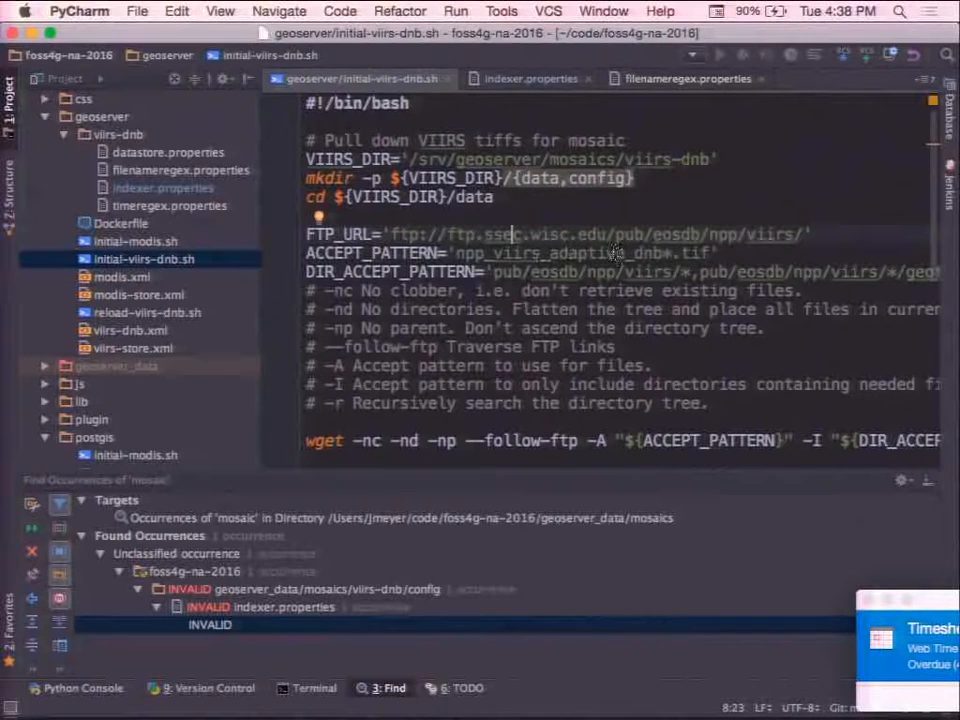
Scroll initial-viirs-dnb.sh down through the gdal tiling loop, copy step and curl REST calls
scroll(down, 3)
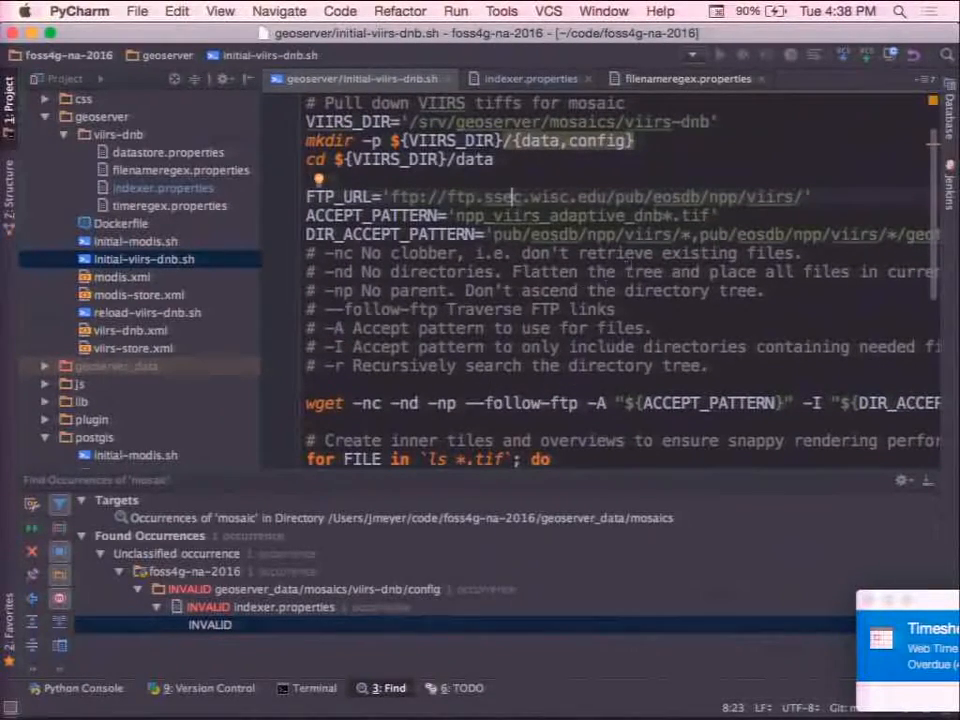
mouse_move(660, 251)
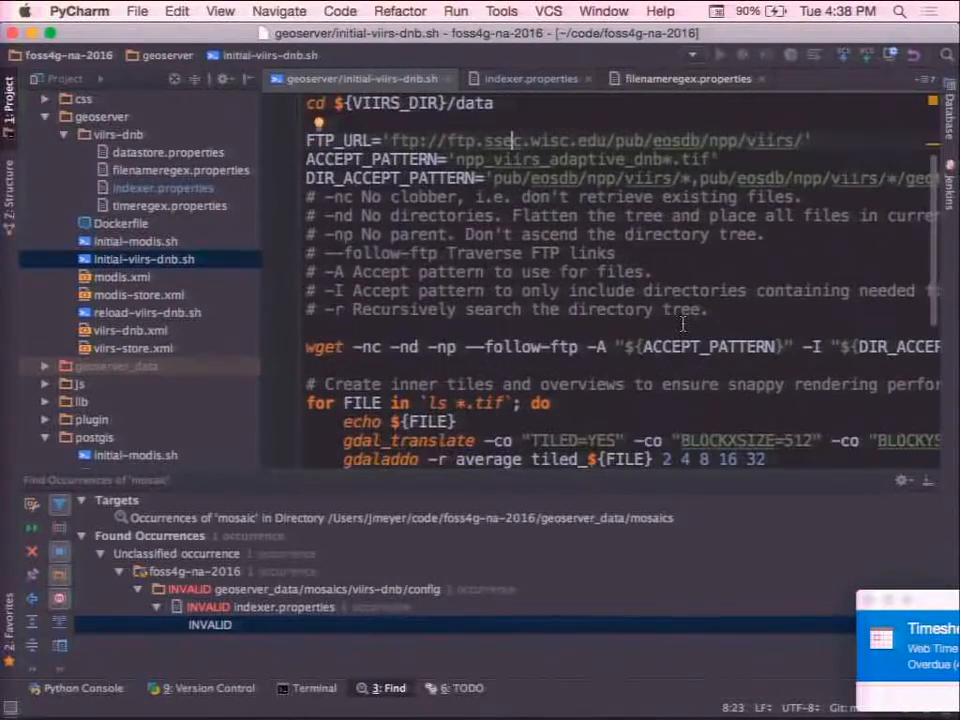
scroll(down, 3)
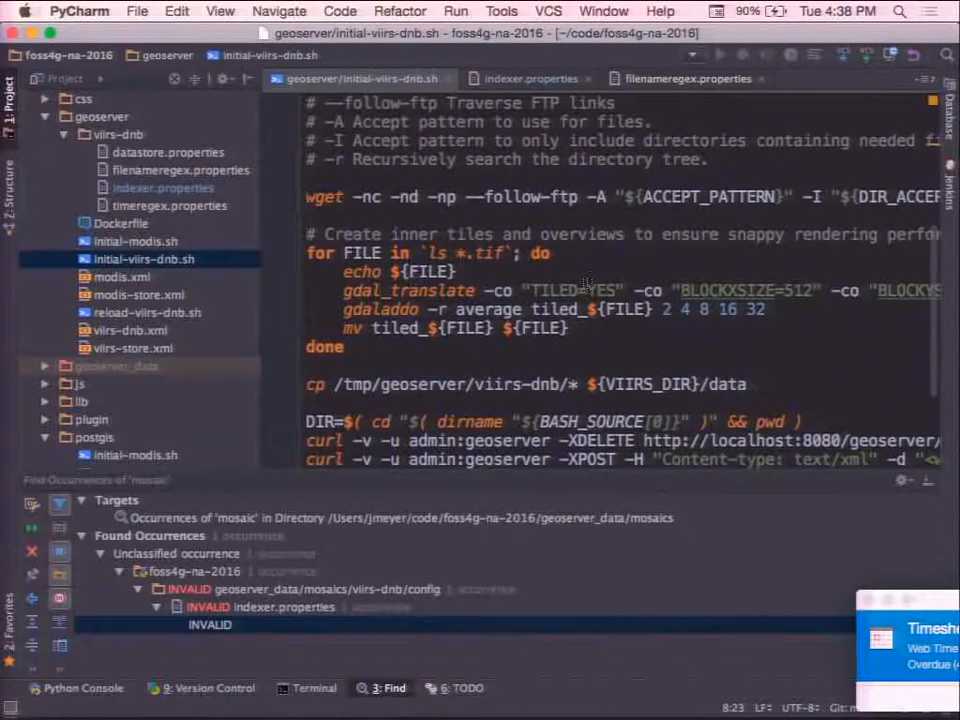
mouse_move(580, 272)
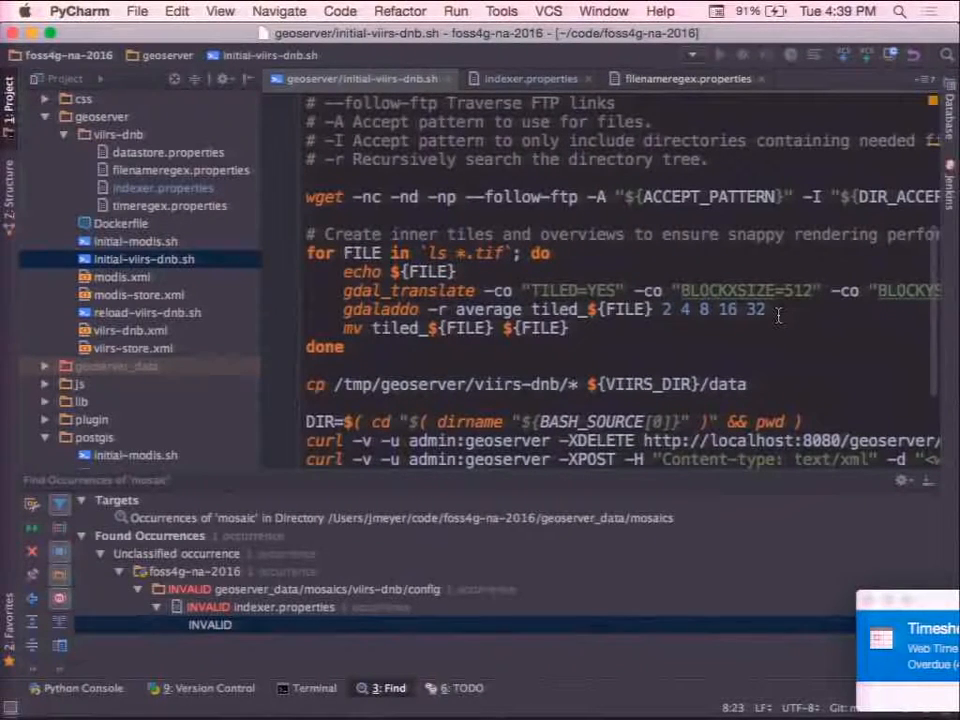
mouse_move(788, 310)
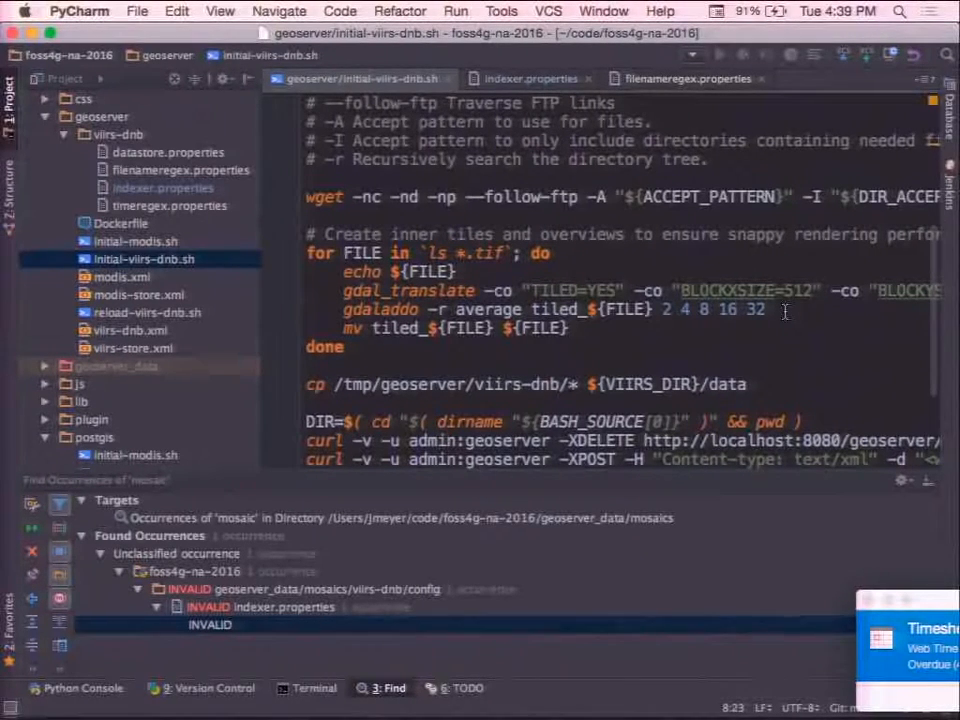
mouse_move(738, 336)
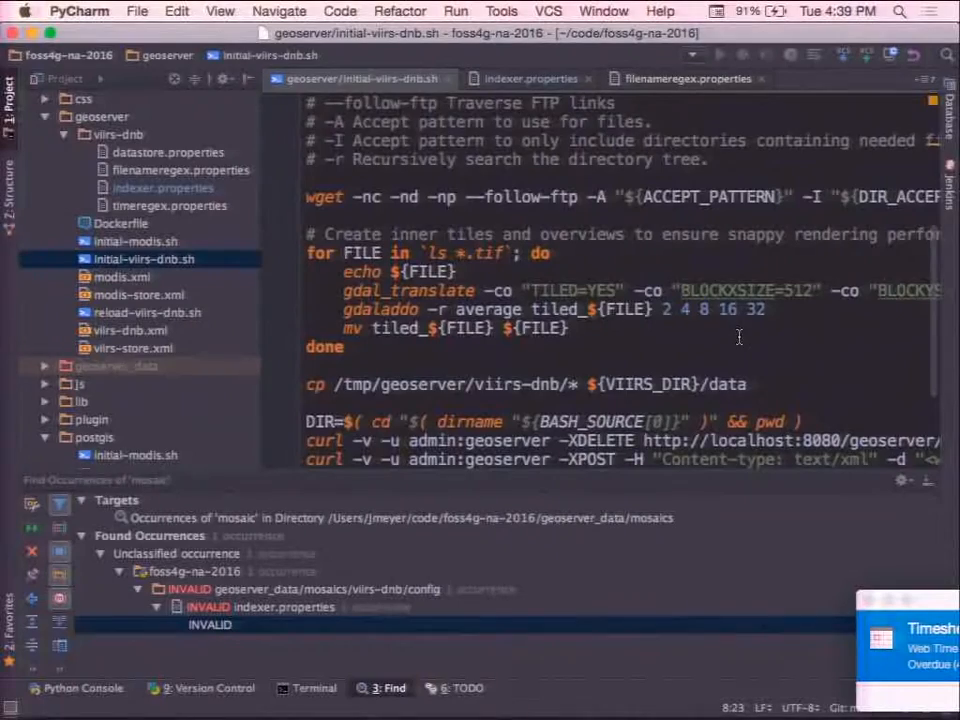
scroll(down, 3)
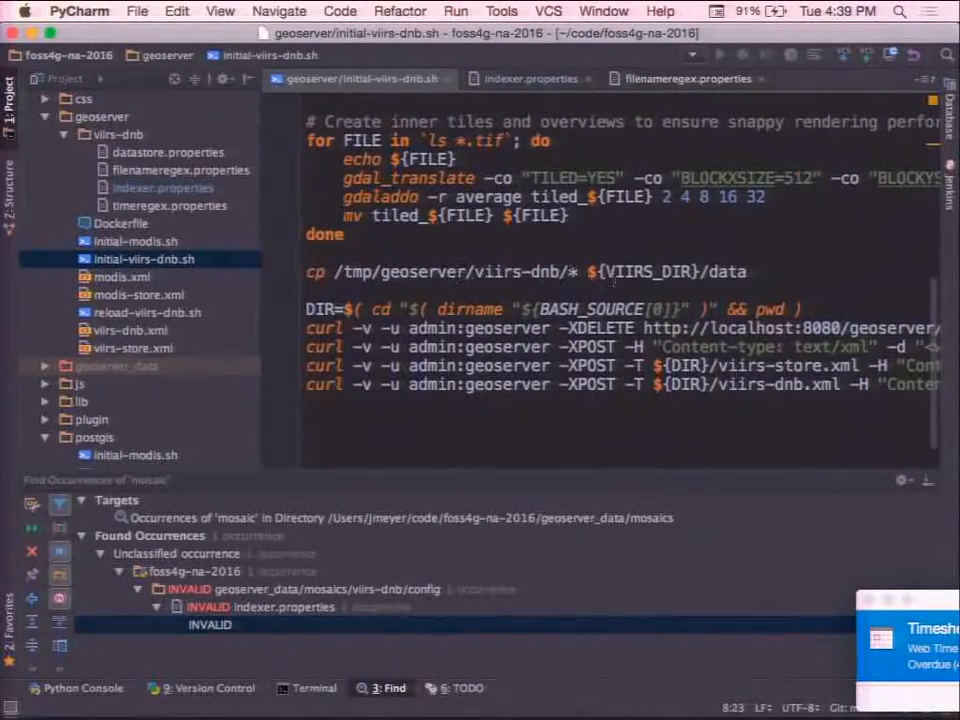
Highlight 'viirs' in the script's copy command, then return to the OGC Preview browser window
double_click(494, 271)
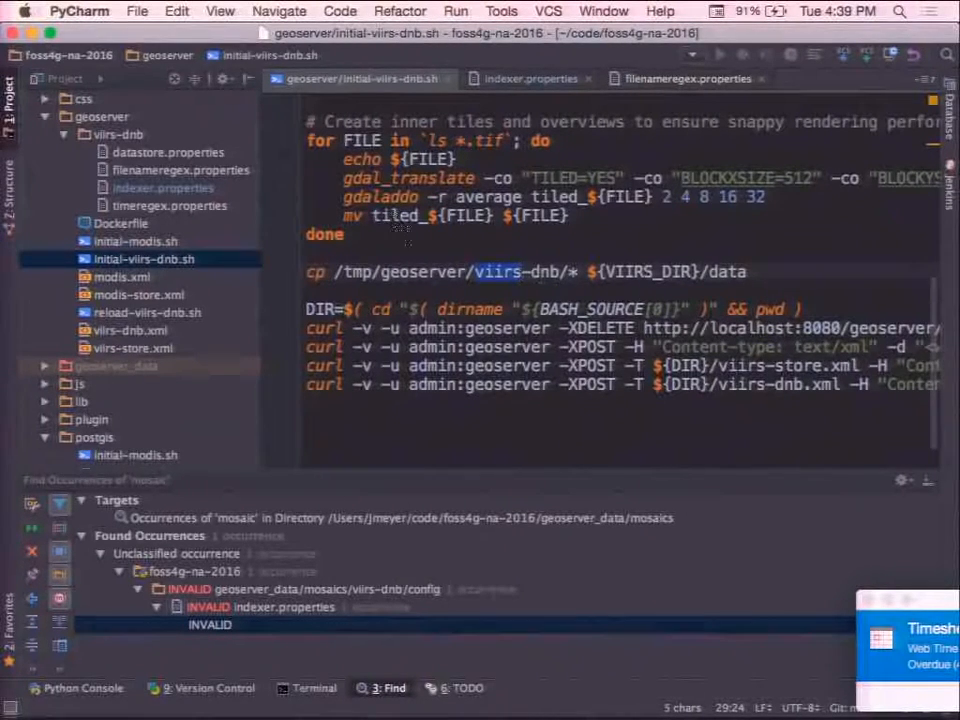
click(345, 234)
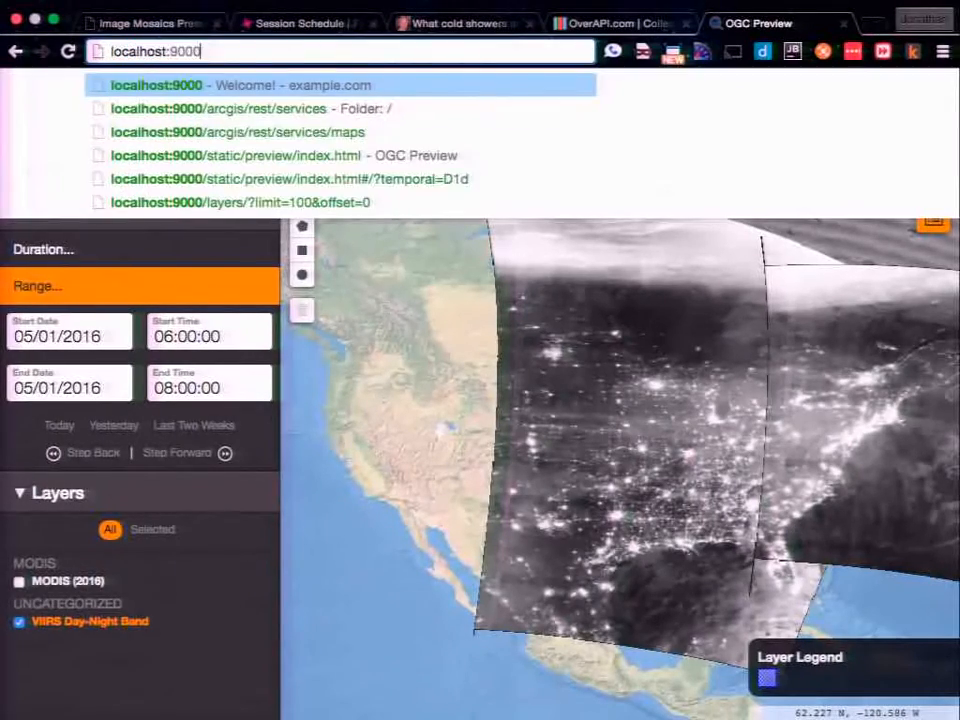
text(localhost/geoserver)
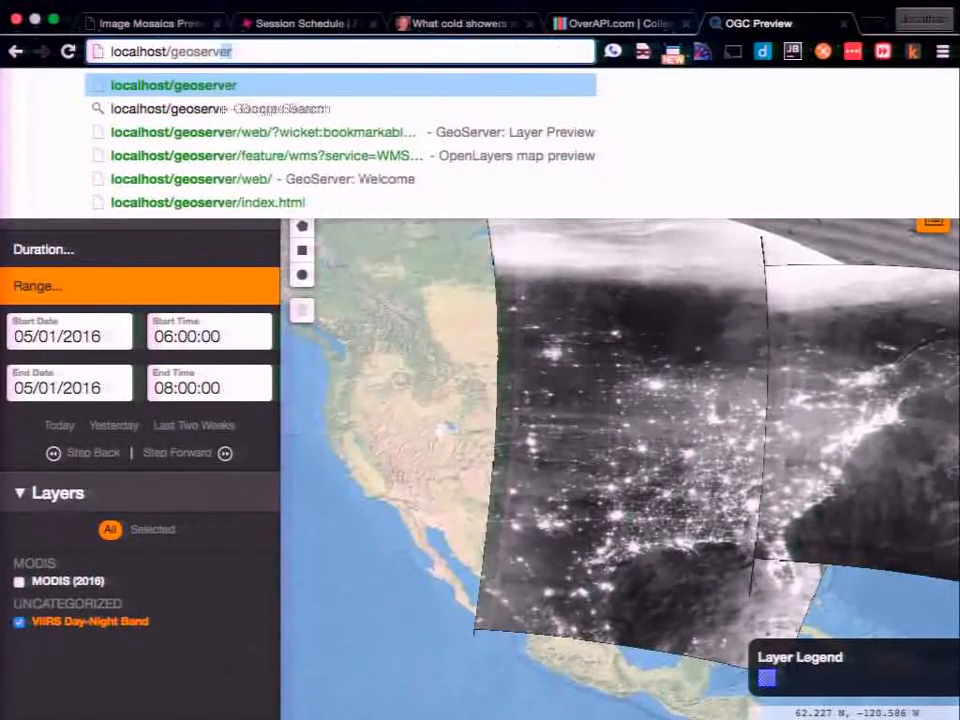
click(275, 178)
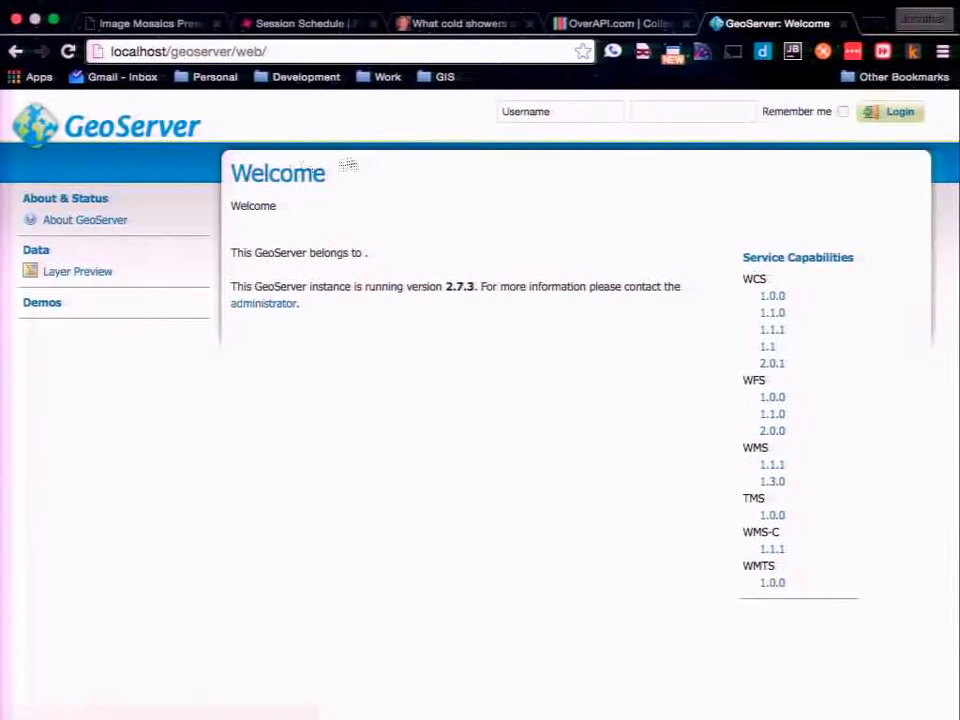
click(560, 111)
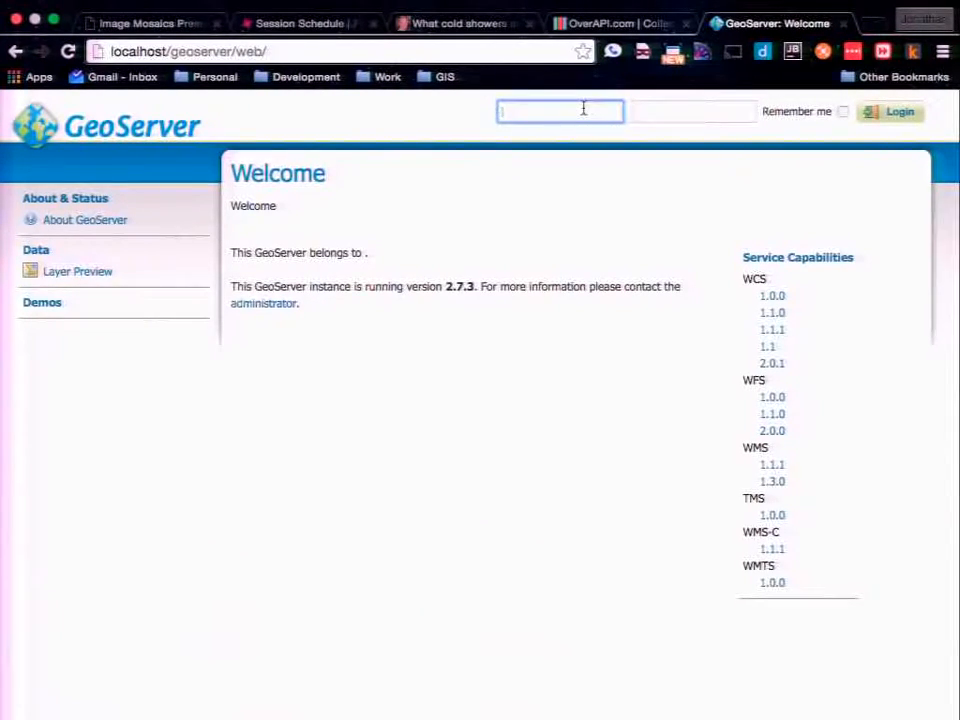
text(admin)
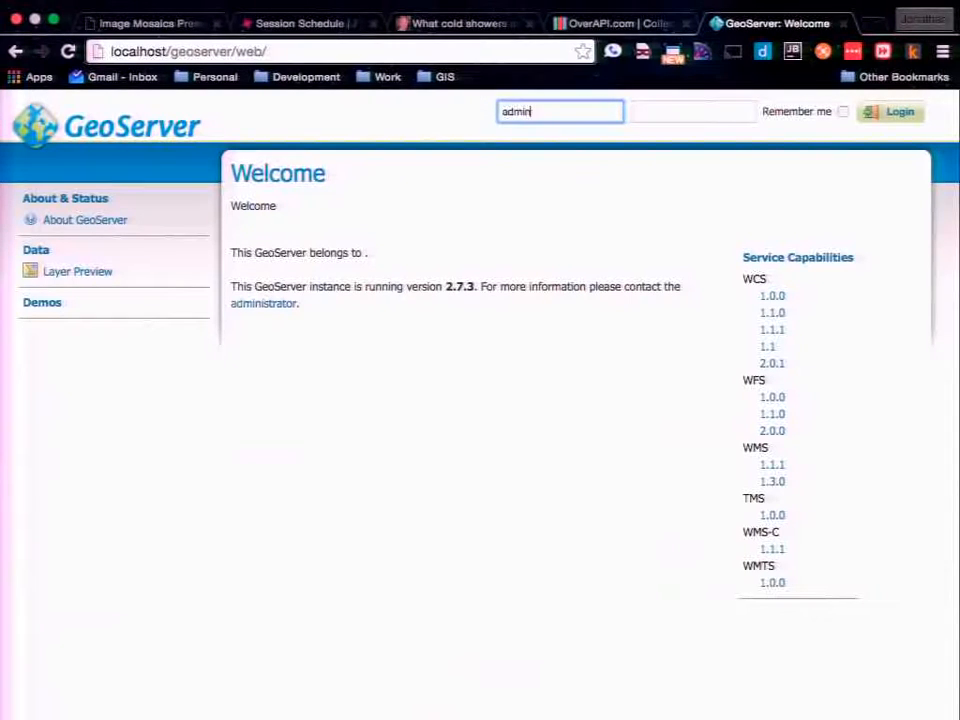
text(geoserver)
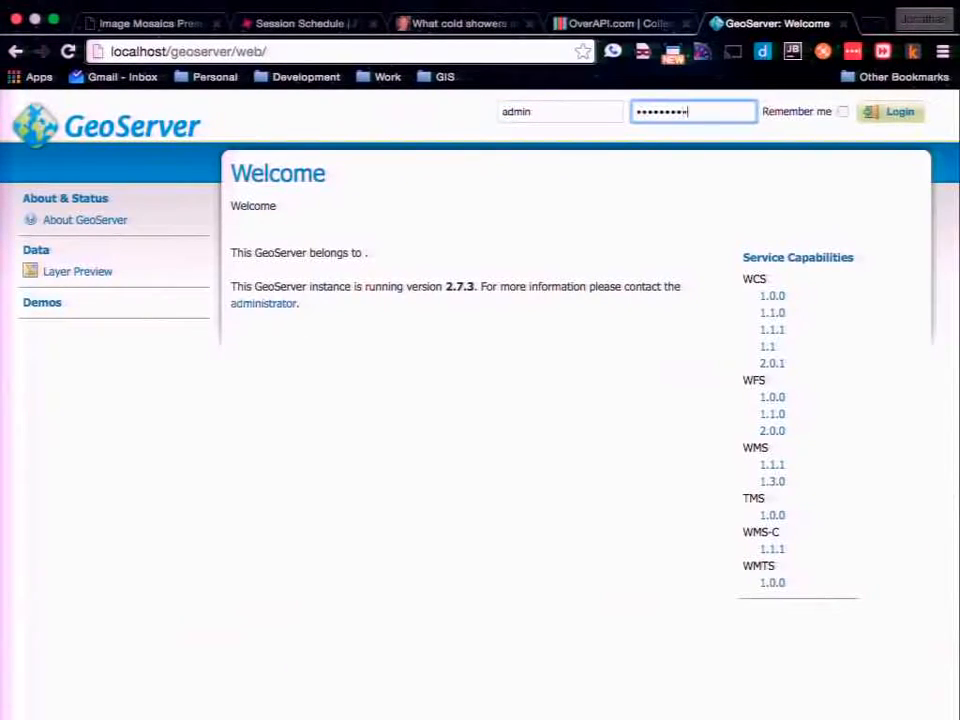
click(896, 110)
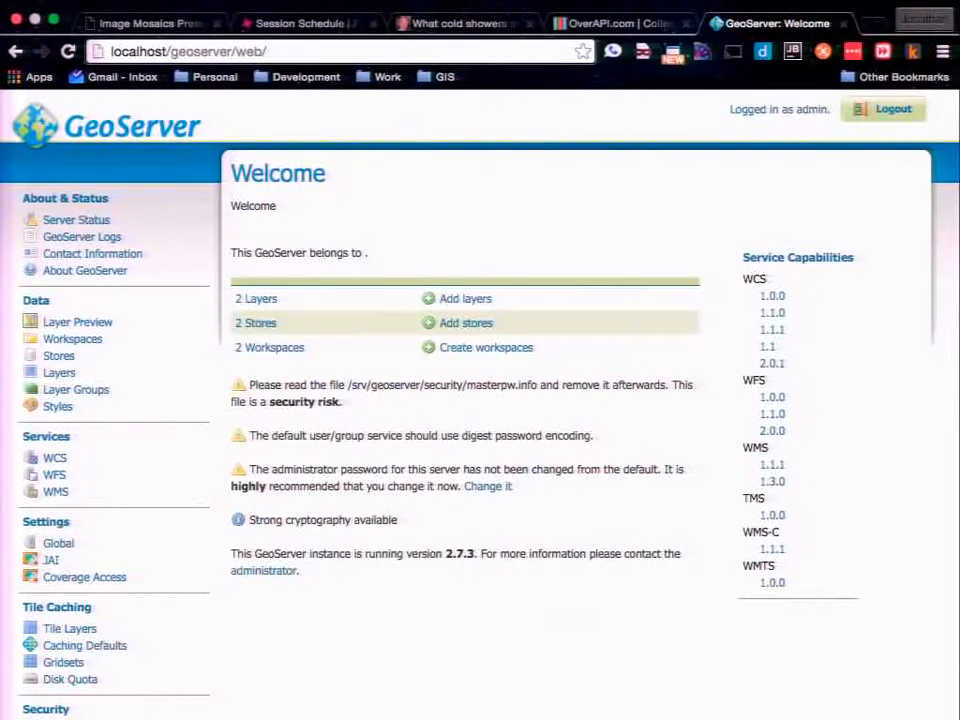
mouse_move(405, 238)
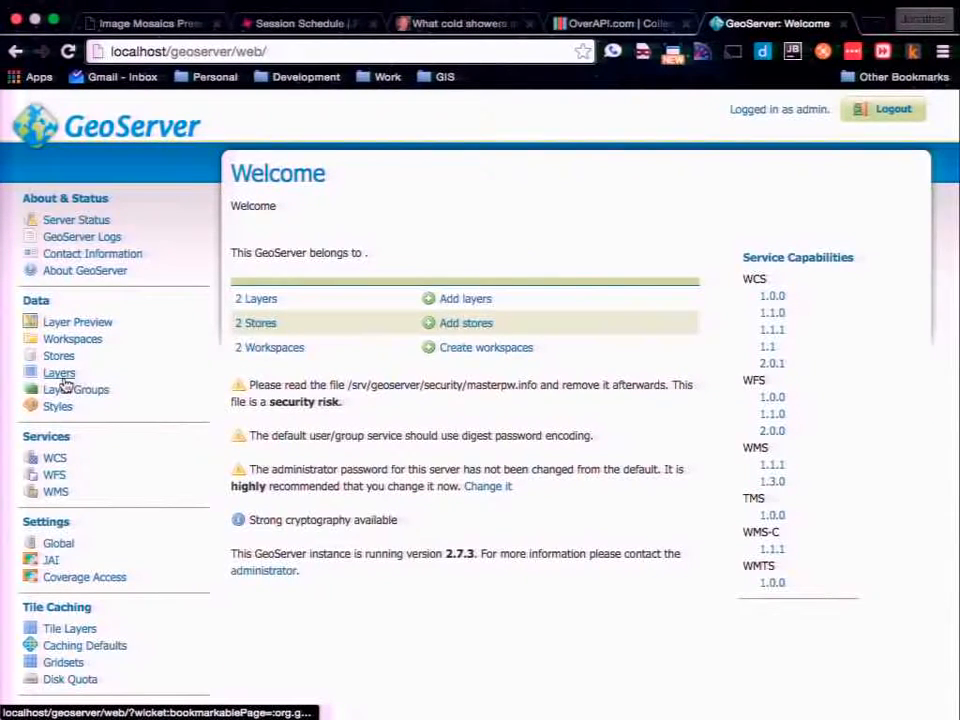
mouse_move(58, 372)
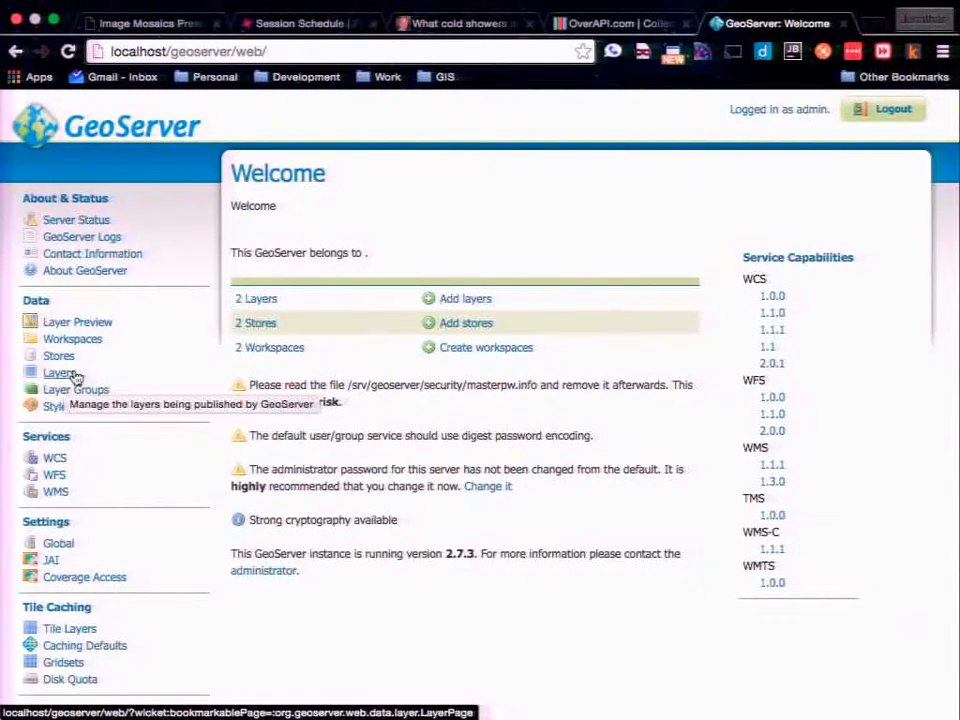
From the Layers list, open the mosaic:viirs-dnb edit page and view its dimension settings
click(57, 372)
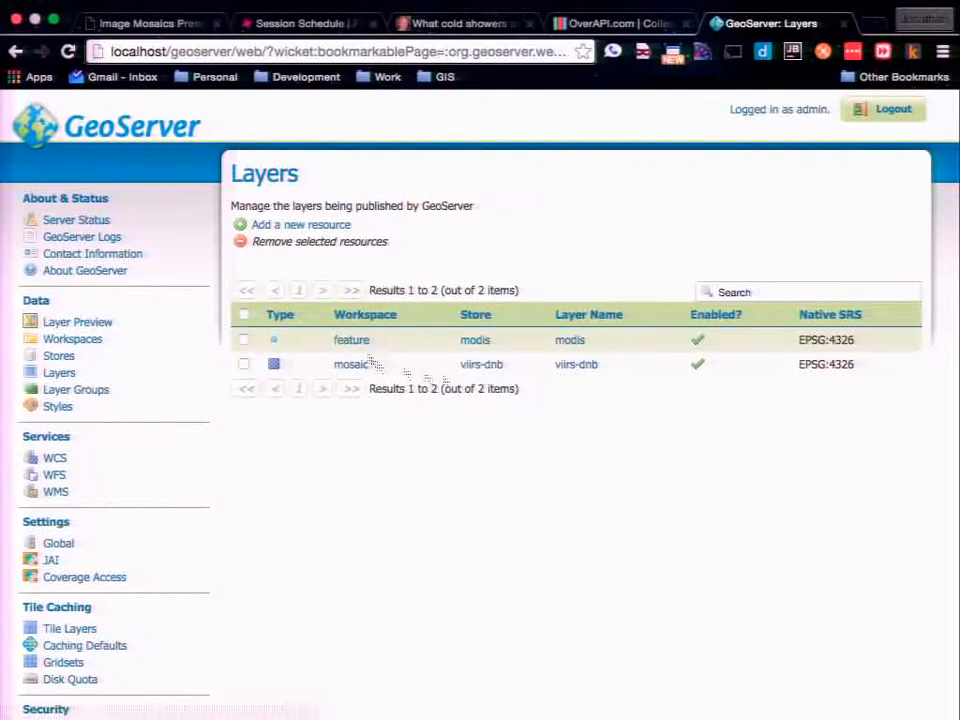
click(575, 364)
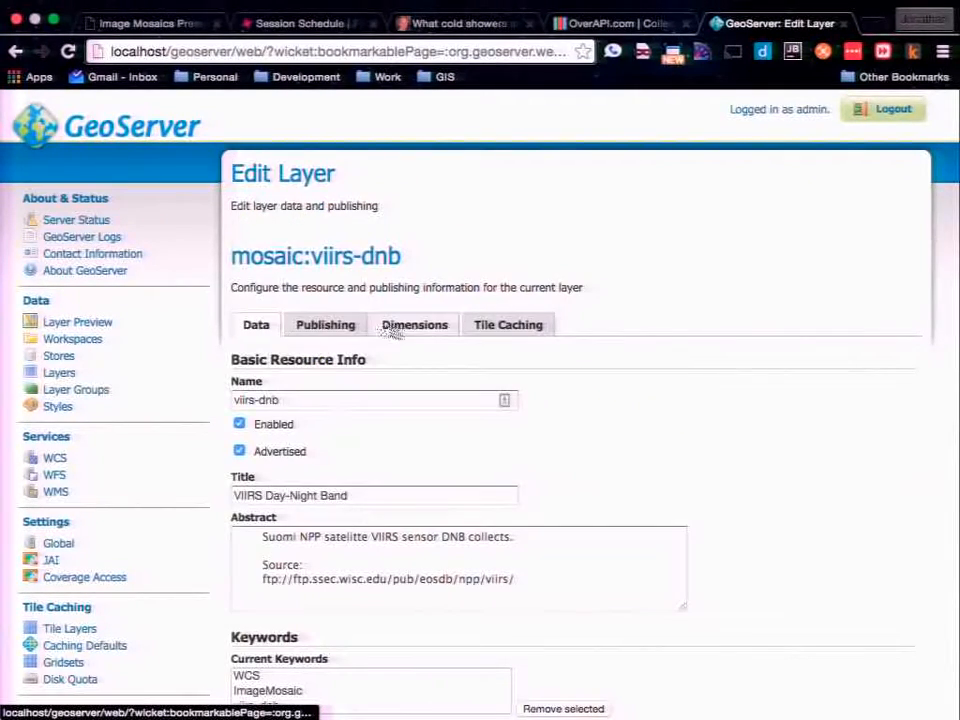
click(414, 324)
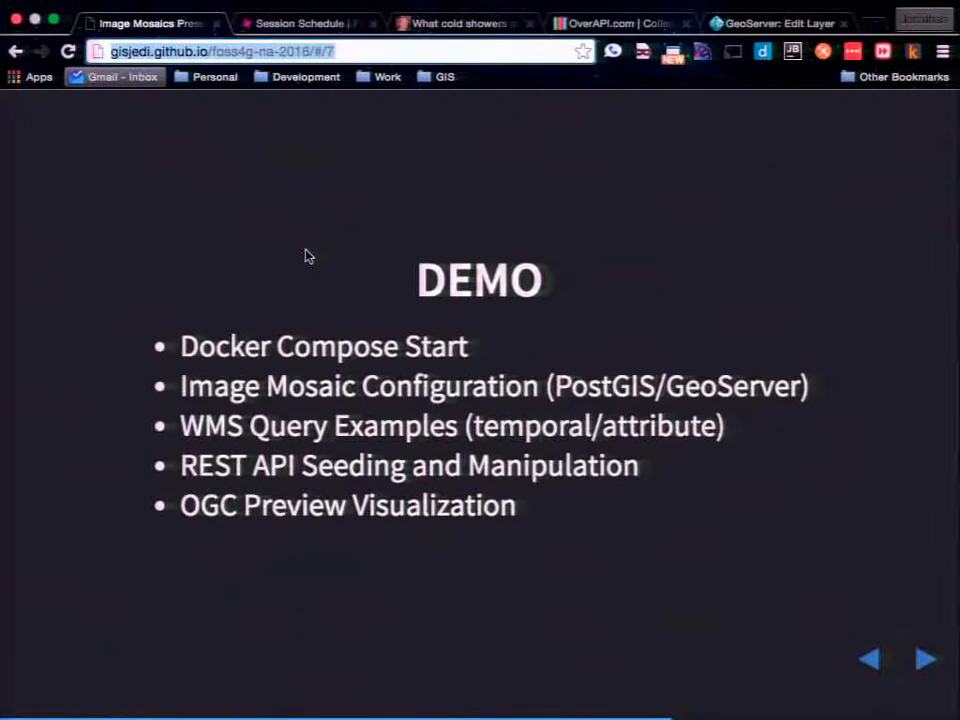
mouse_move(73, 267)
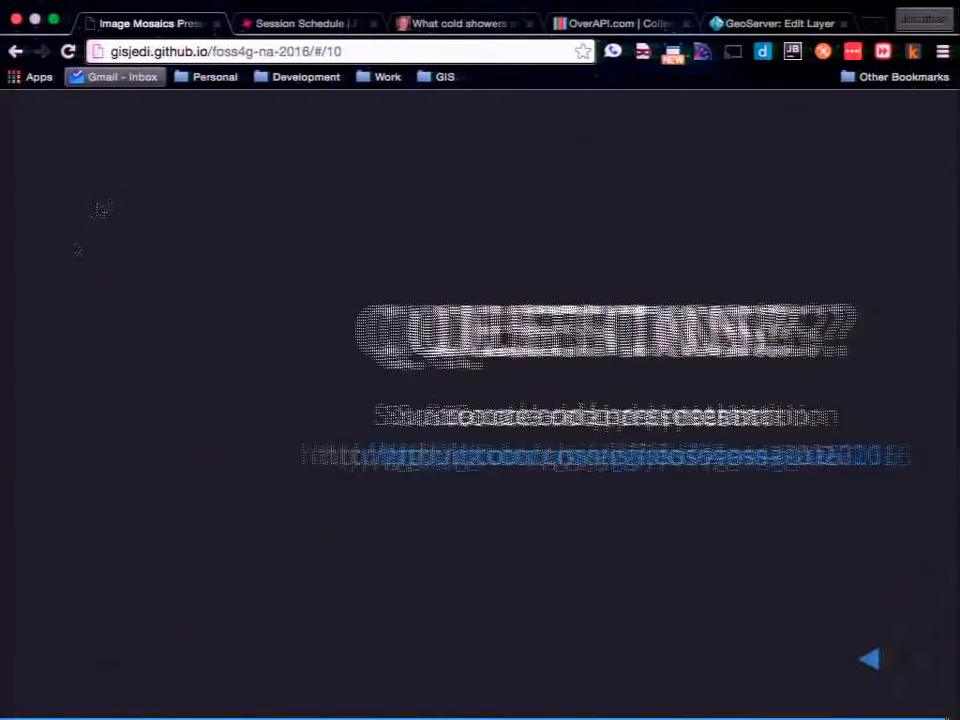
Read the gisjedi/foss4g-na-2016 README past Build, Daemonize and Initialize, selecting 'docker-compose up -d'
click(605, 456)
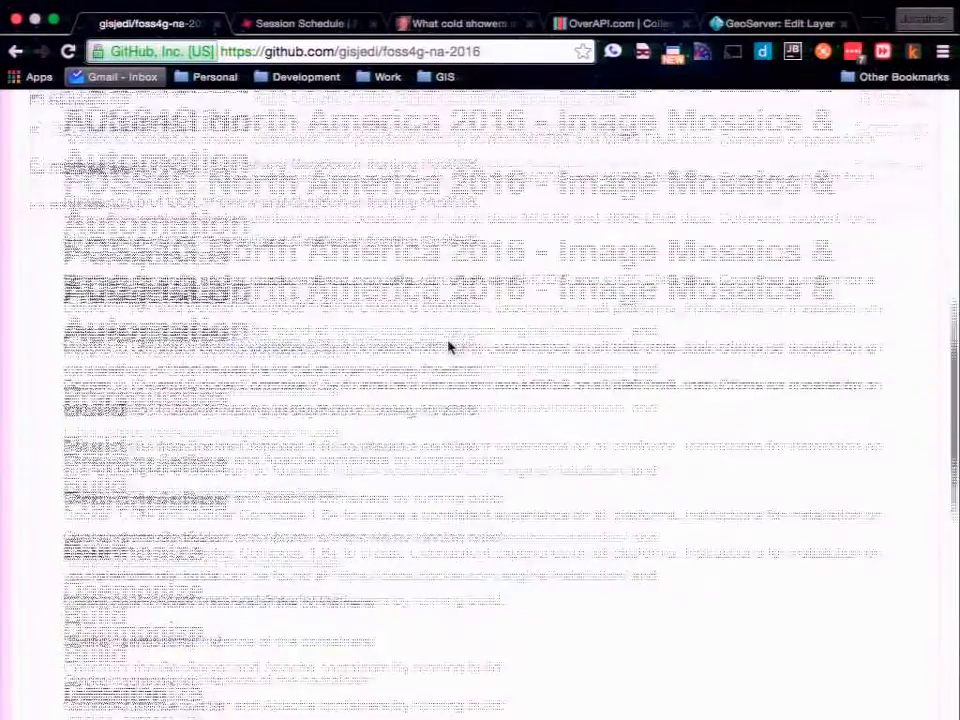
scroll(down, 3)
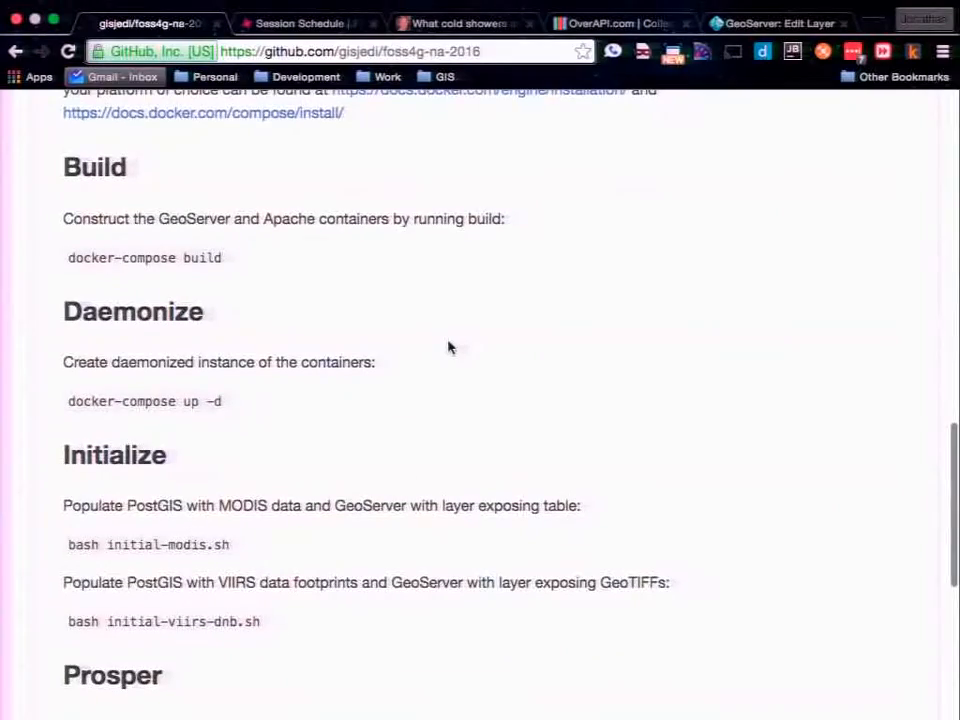
scroll(down, 3)
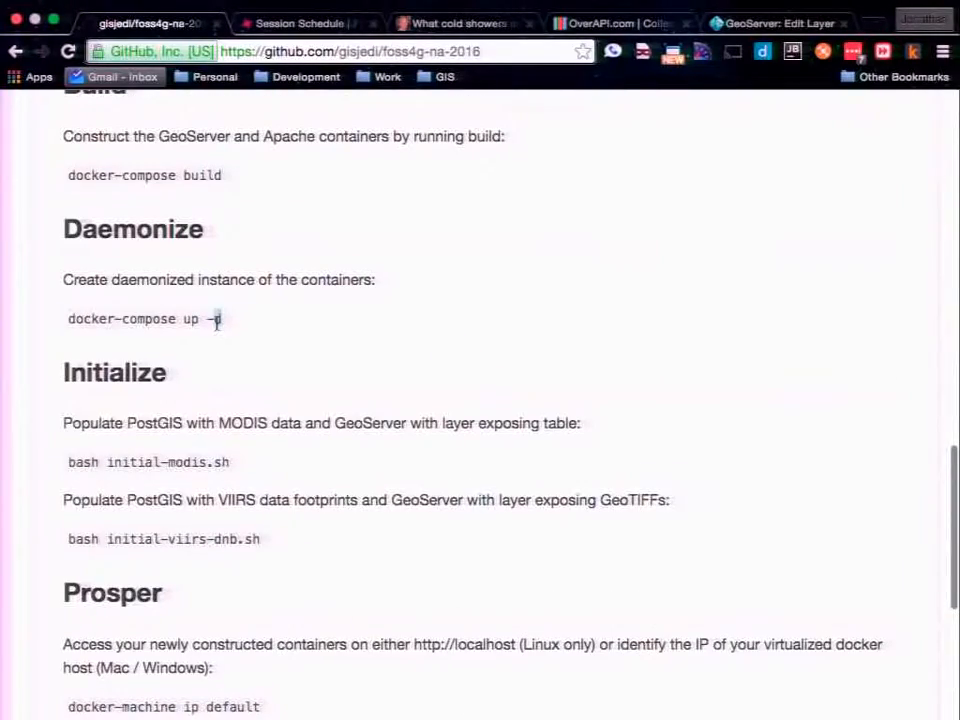
double_click(145, 175)
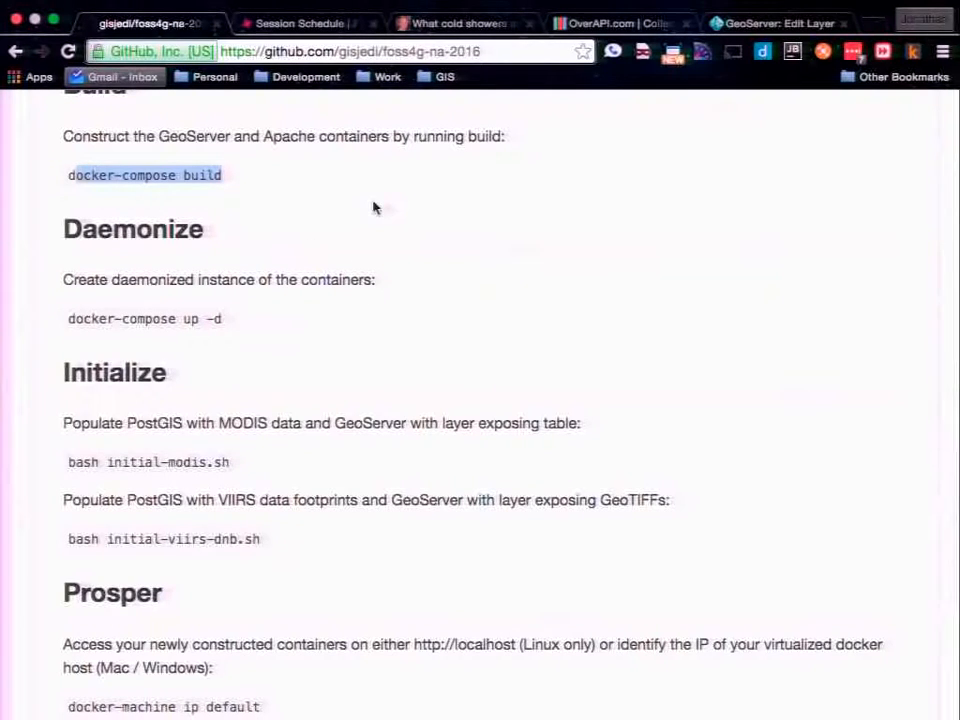
mouse_move(249, 308)
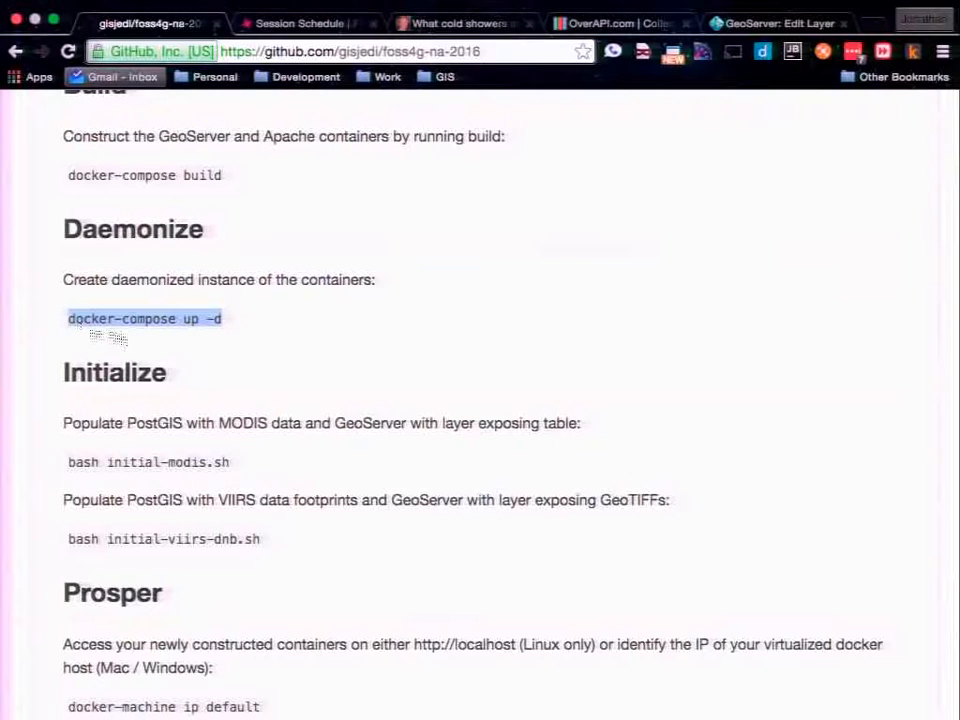
mouse_move(191, 351)
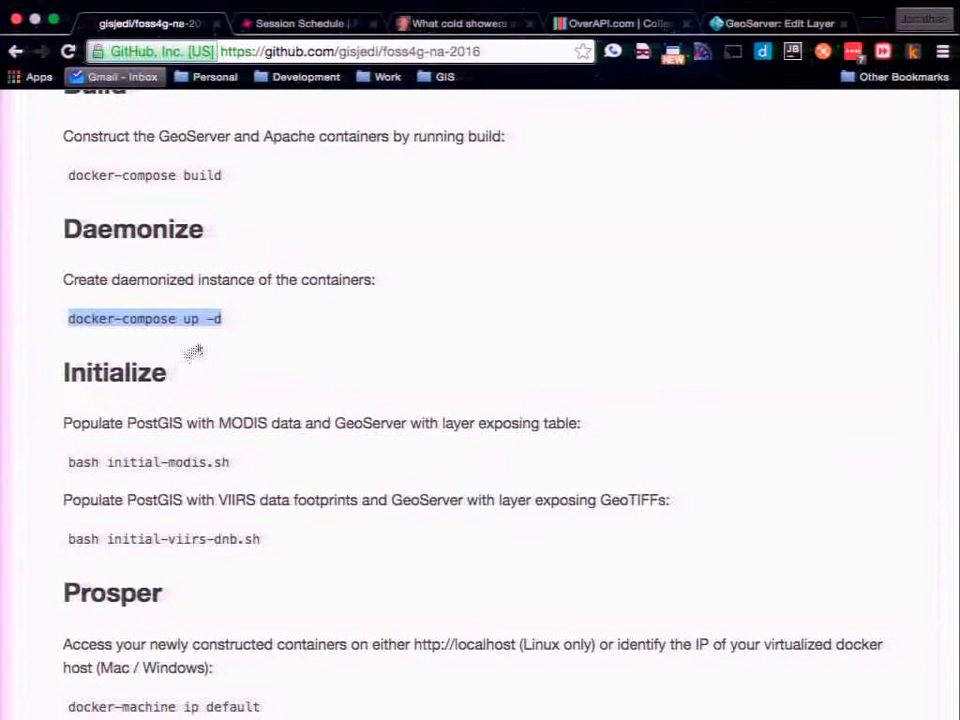
mouse_move(295, 188)
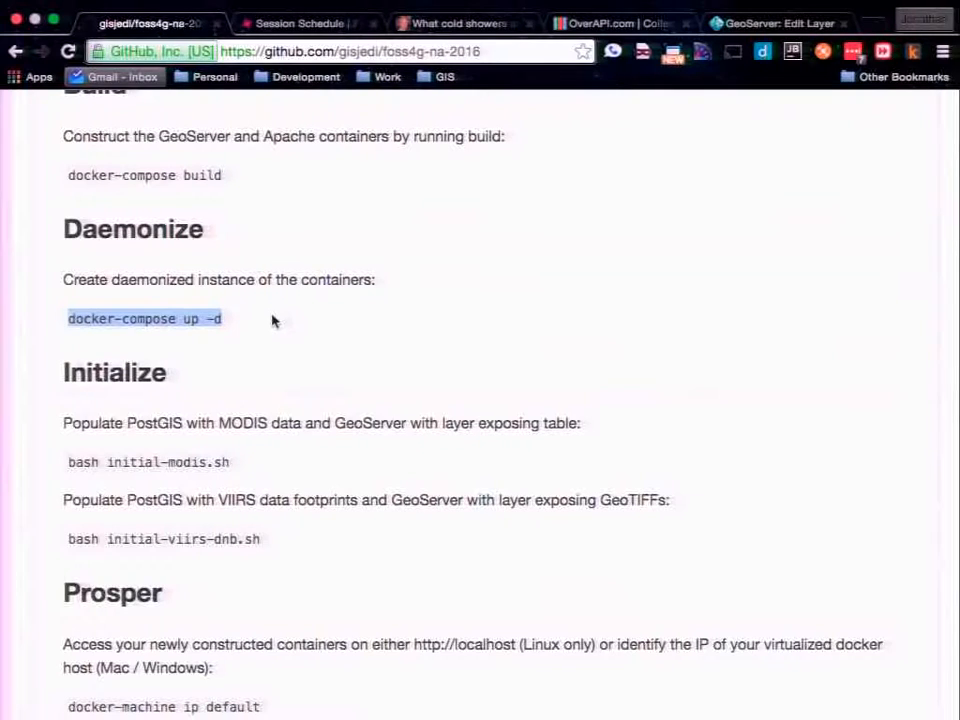
scroll(down, 3)
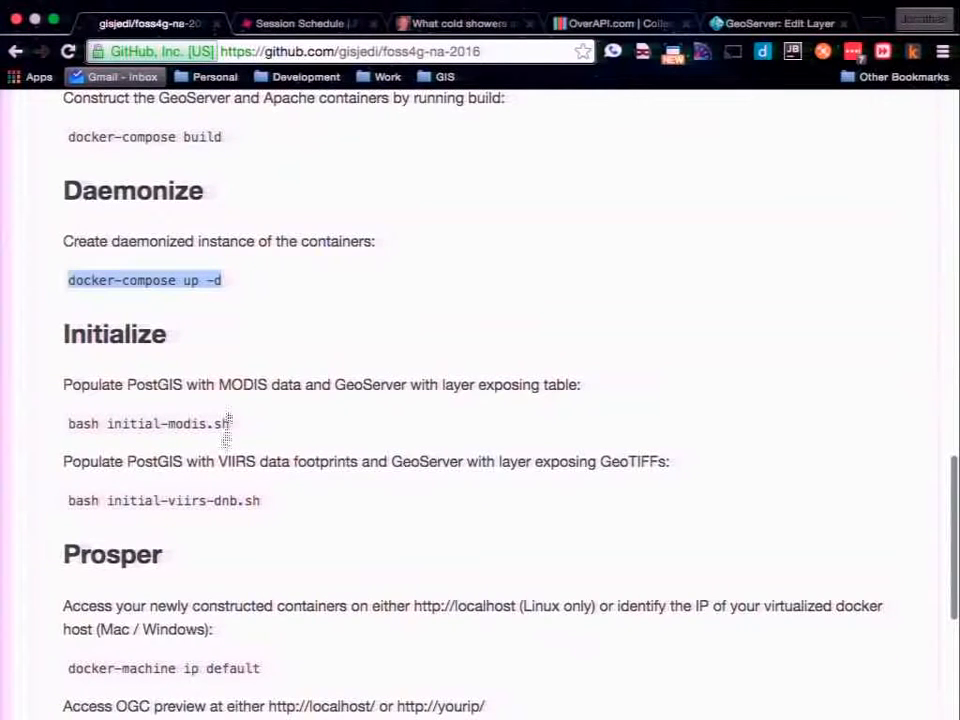
mouse_move(234, 424)
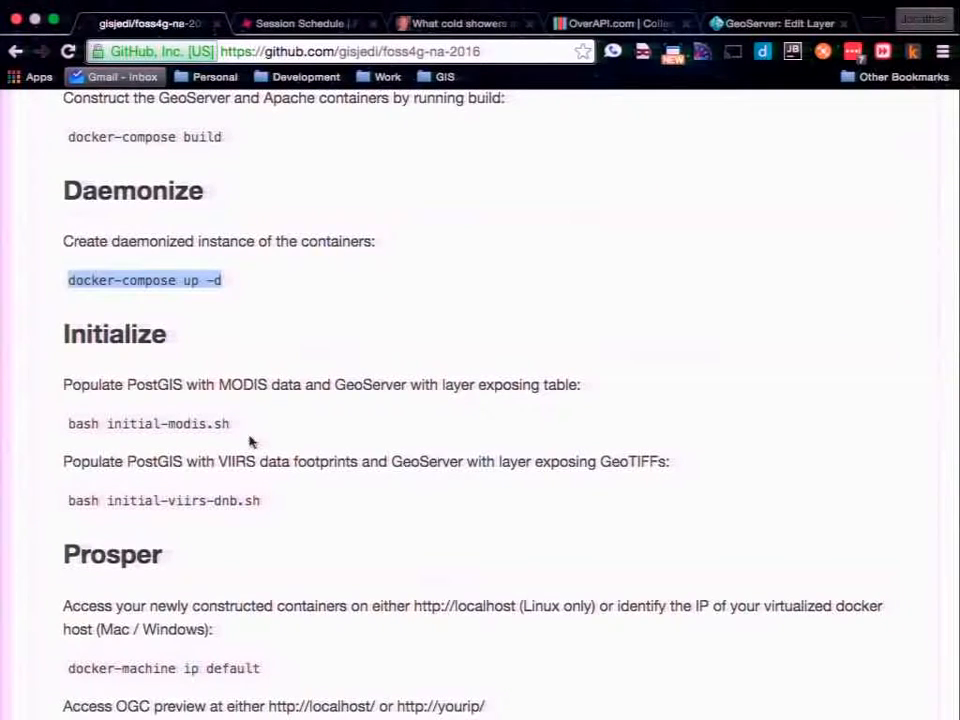
mouse_move(209, 497)
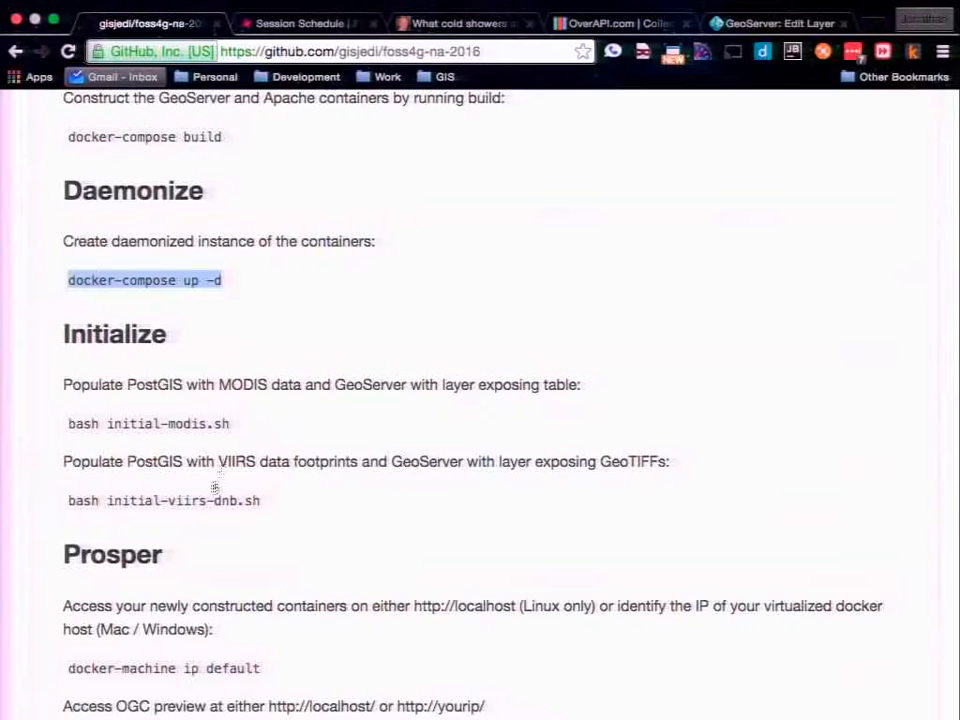
mouse_move(200, 418)
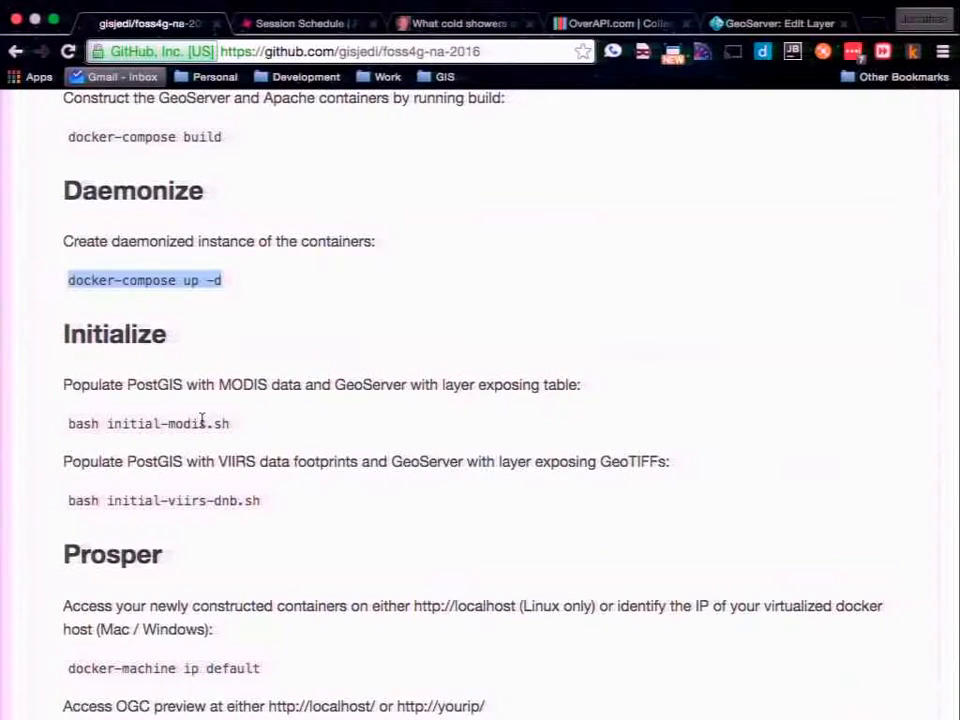
mouse_move(205, 499)
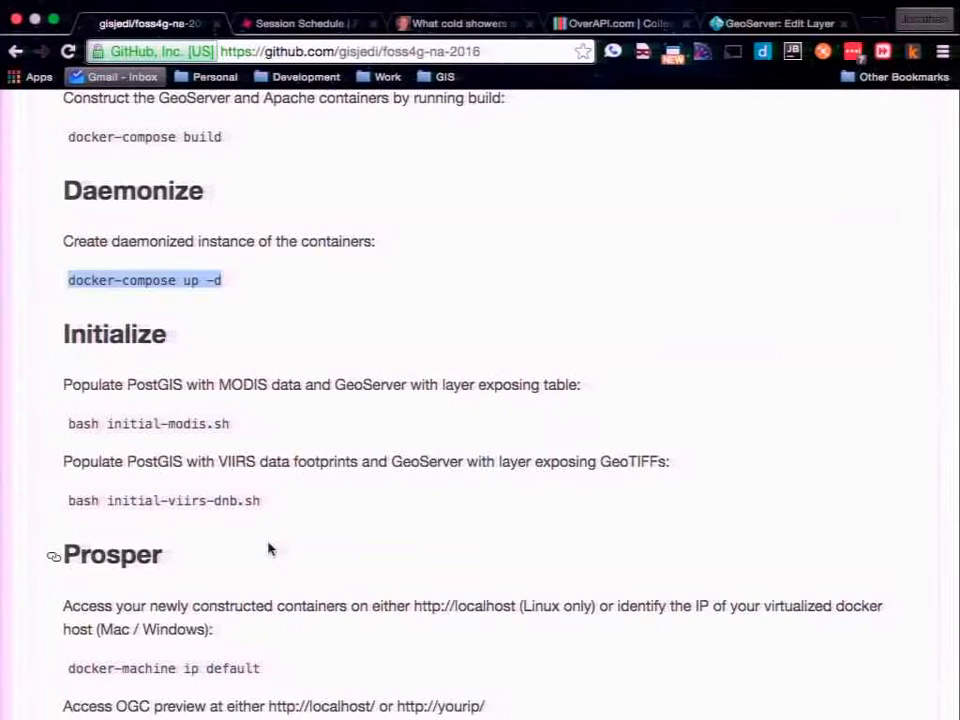
mouse_move(270, 505)
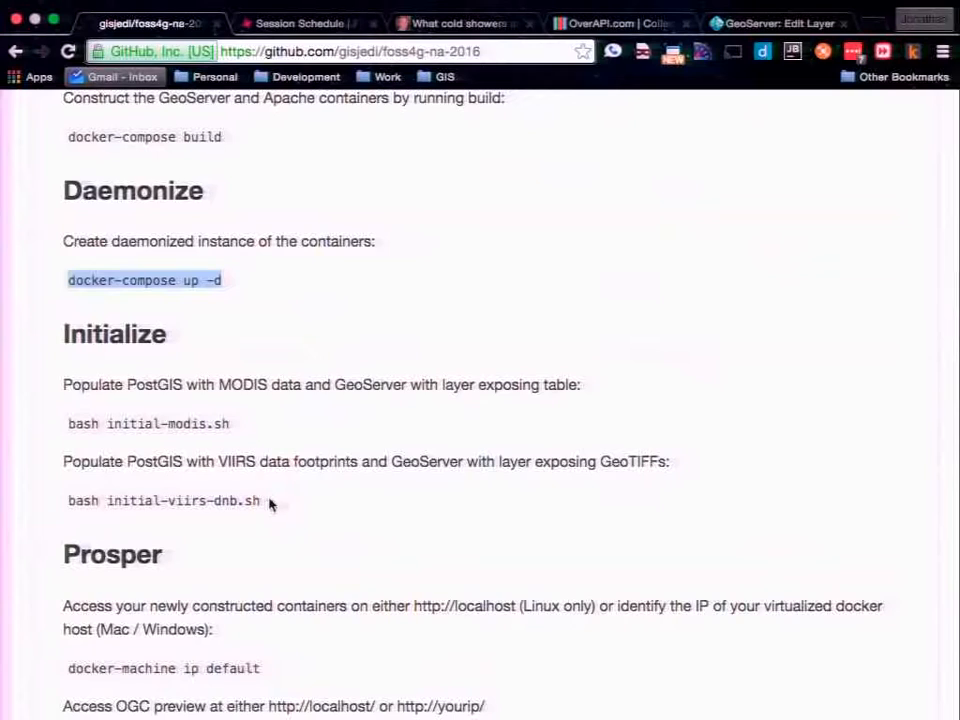
scroll(down, 3)
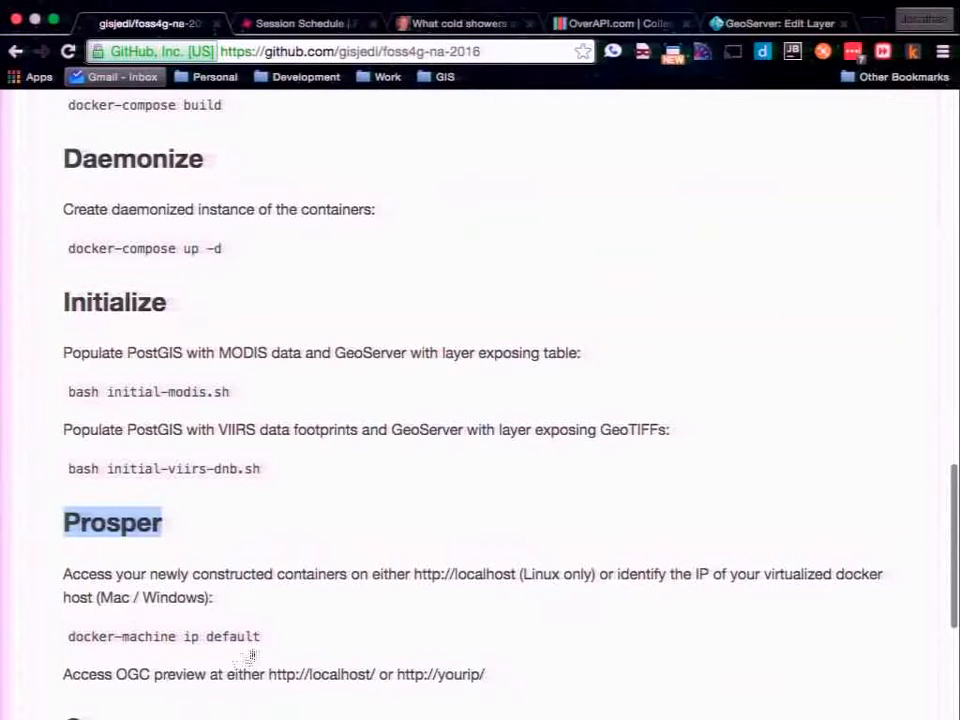
mouse_move(278, 631)
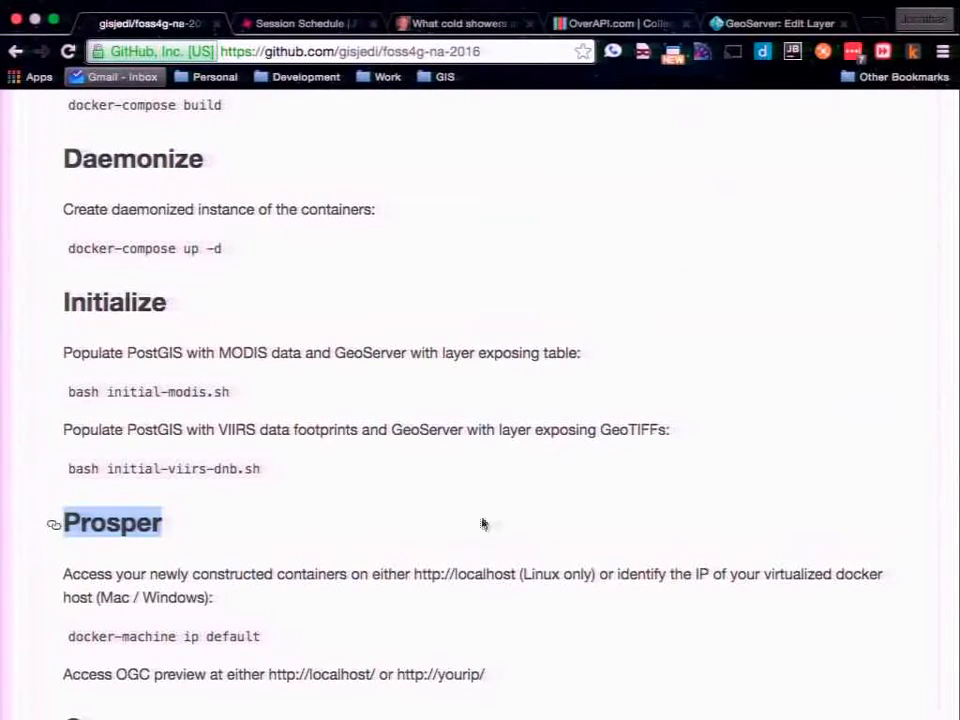
mouse_move(191, 636)
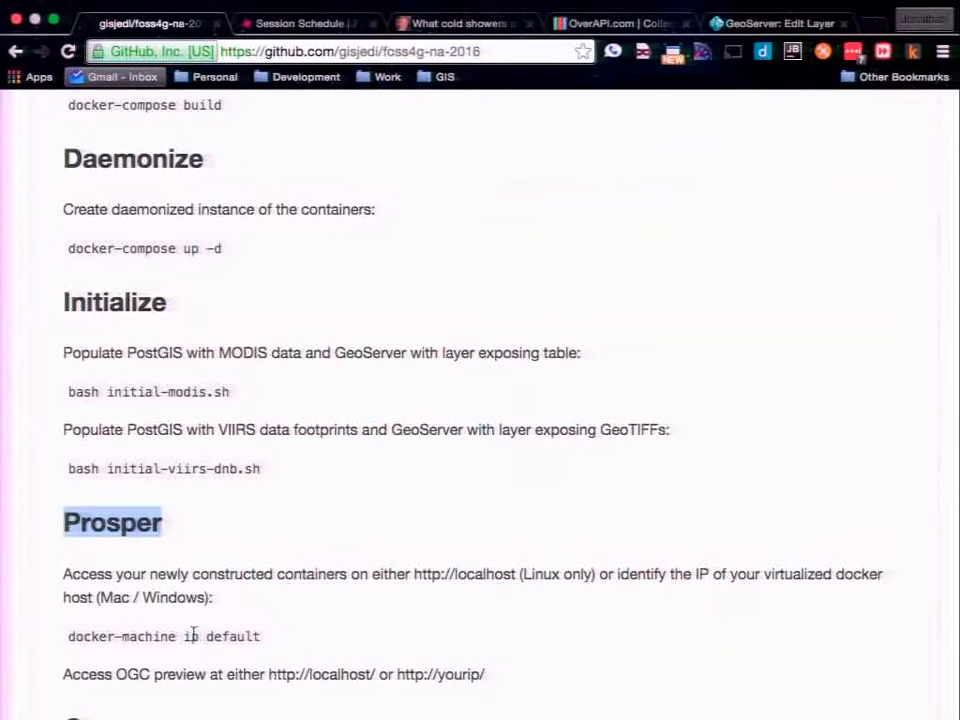
mouse_move(272, 637)
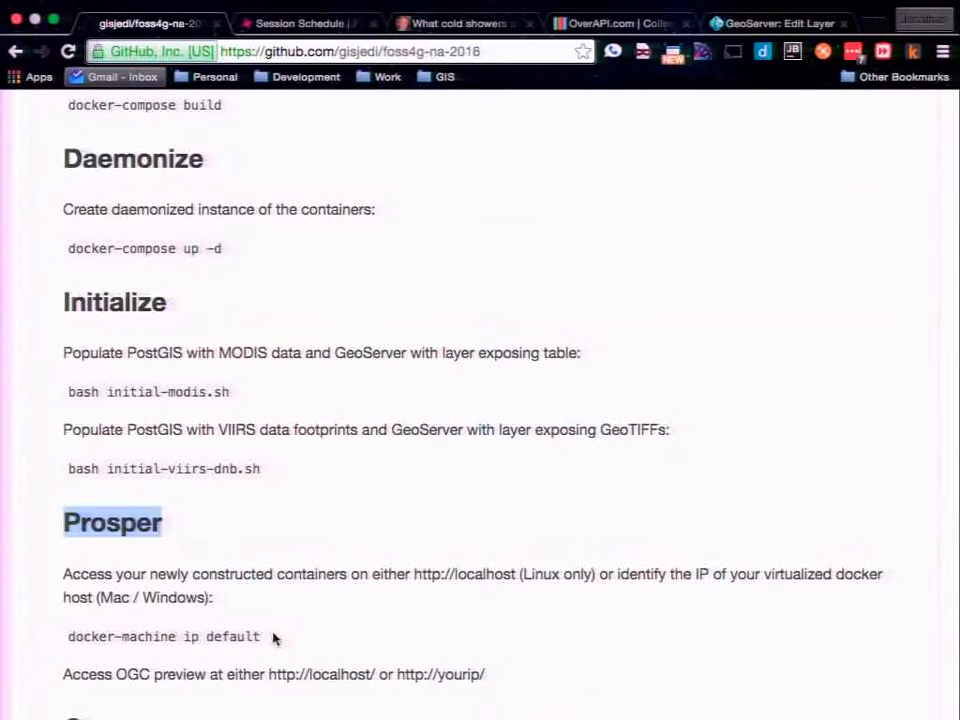
mouse_move(267, 639)
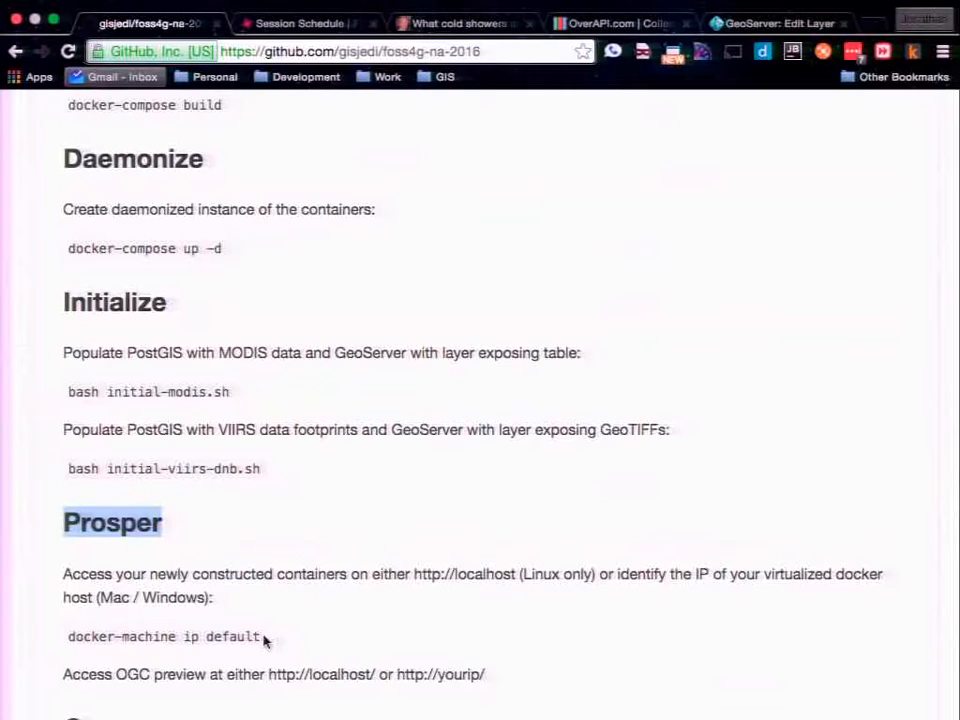
scroll(down, 3)
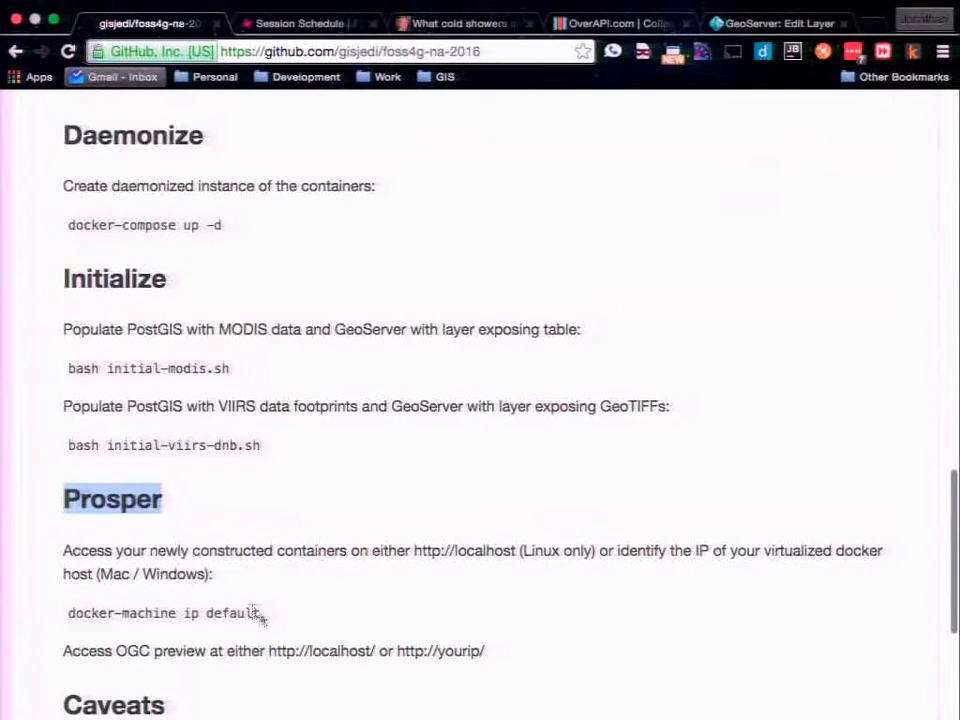
scroll(down, 3)
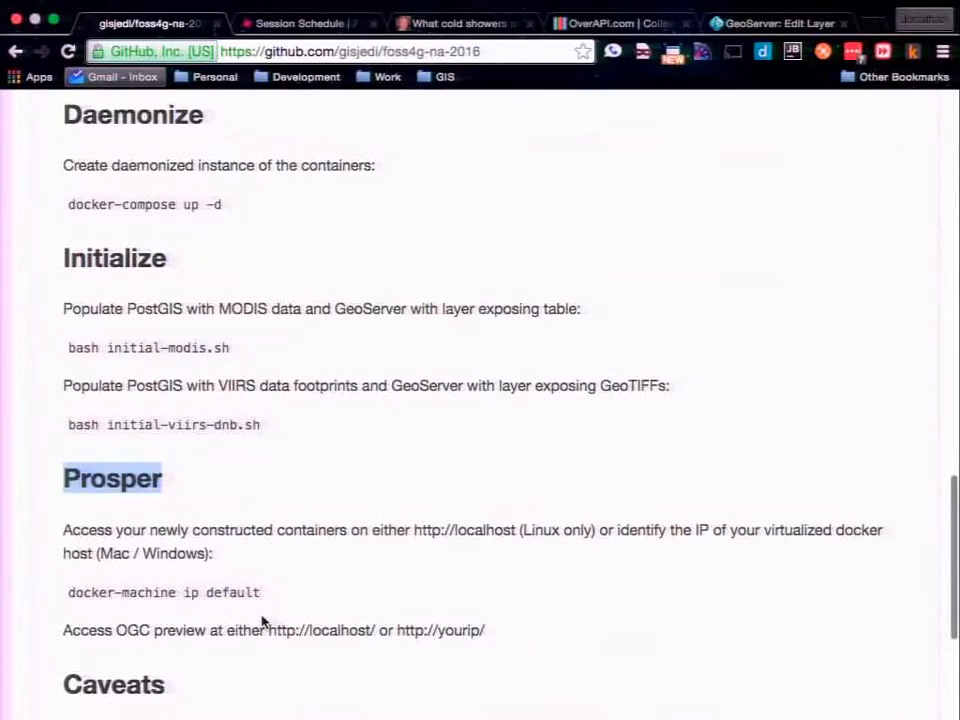
scroll(down, 3)
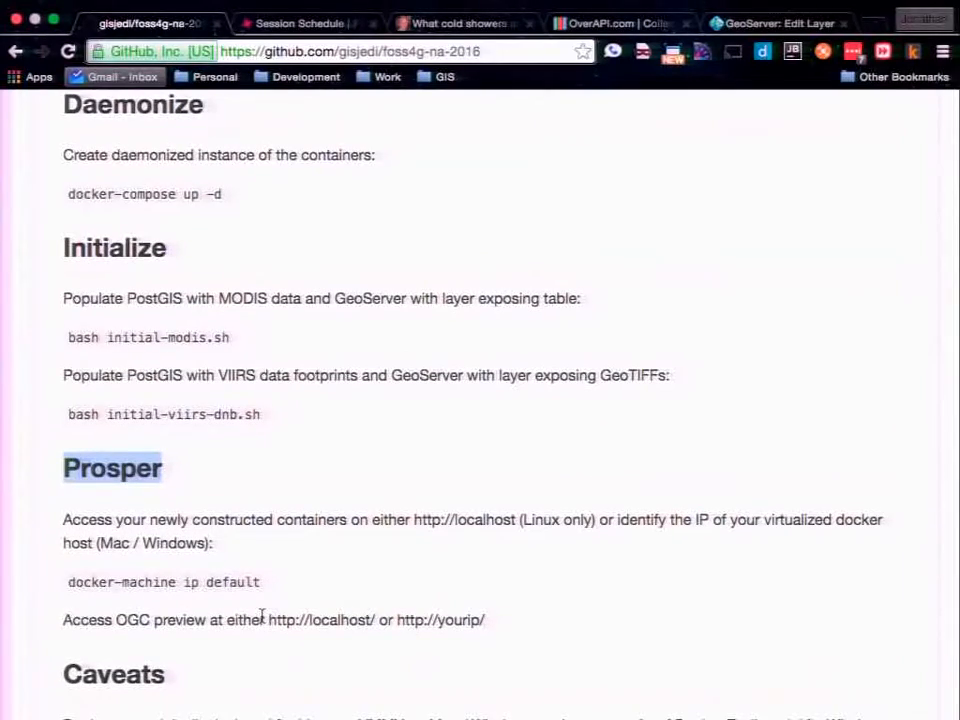
scroll(down, 3)
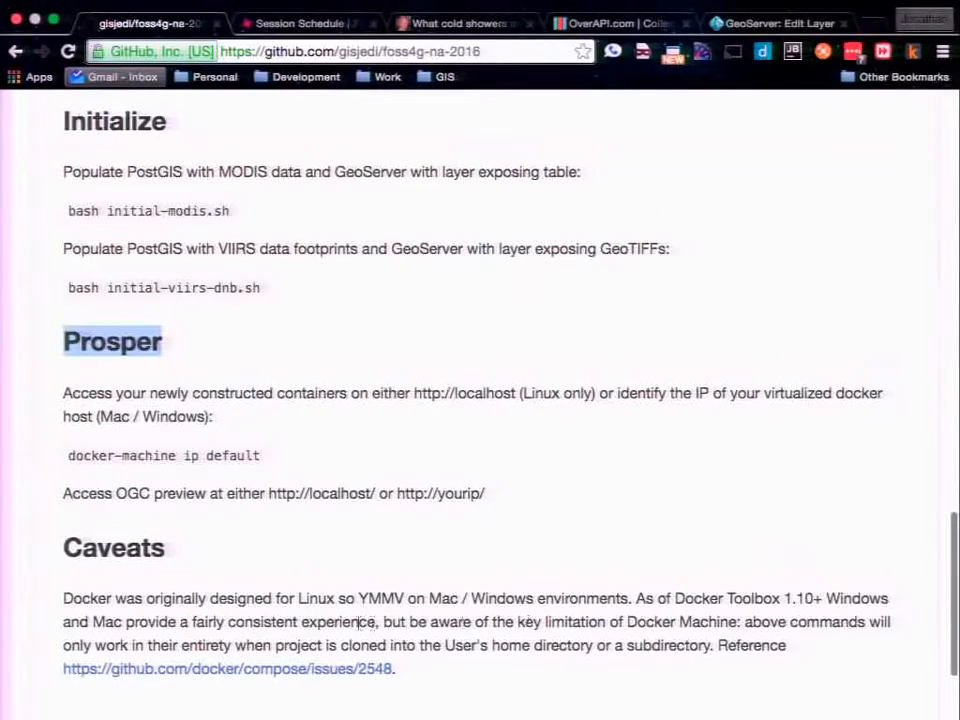
mouse_move(865, 446)
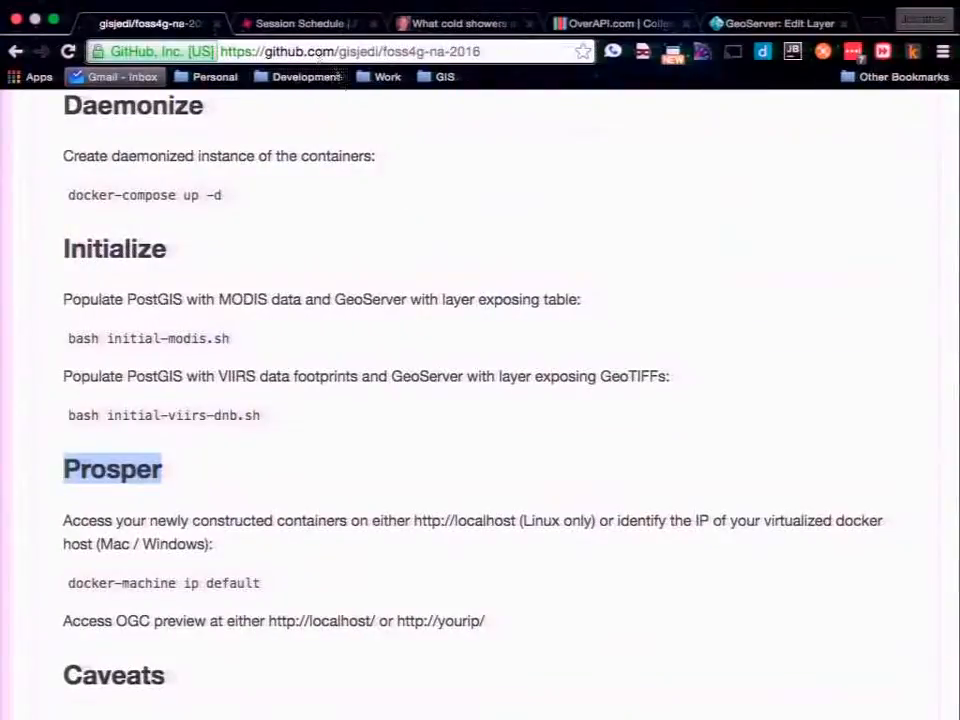
Show the MODIS (2016) layer with a Date/Time range filter, stepped back to 05/02/2016
click(300, 22)
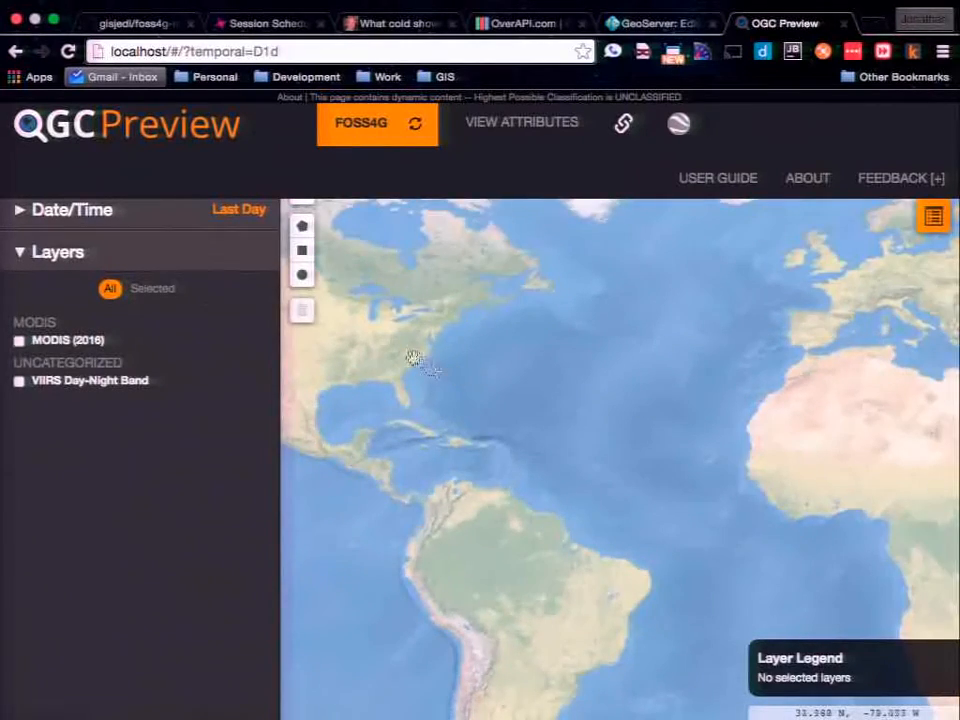
click(18, 340)
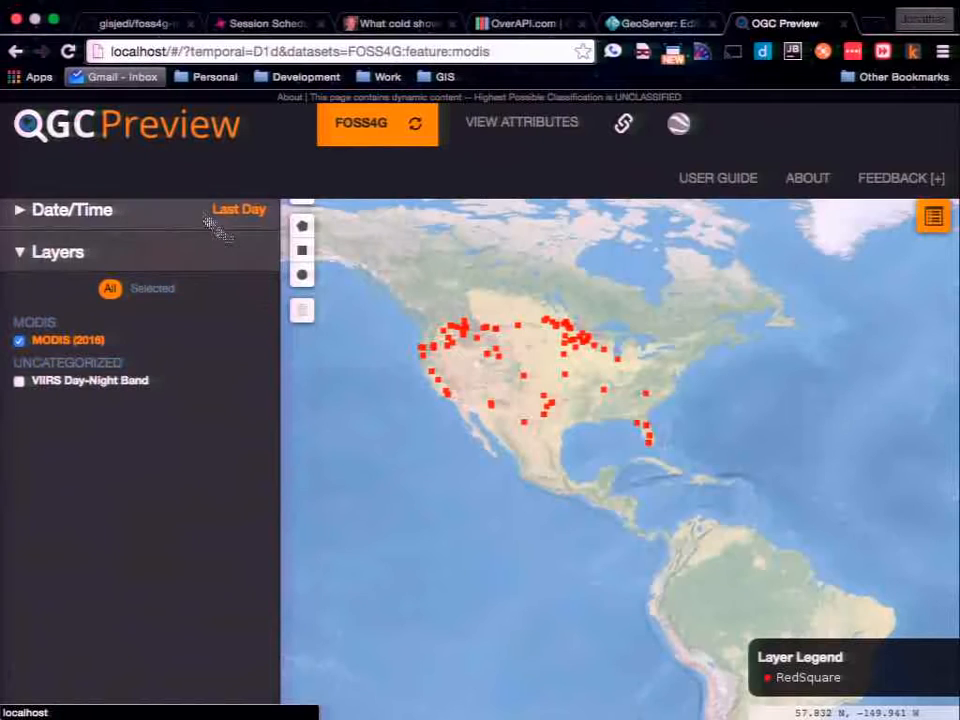
click(72, 210)
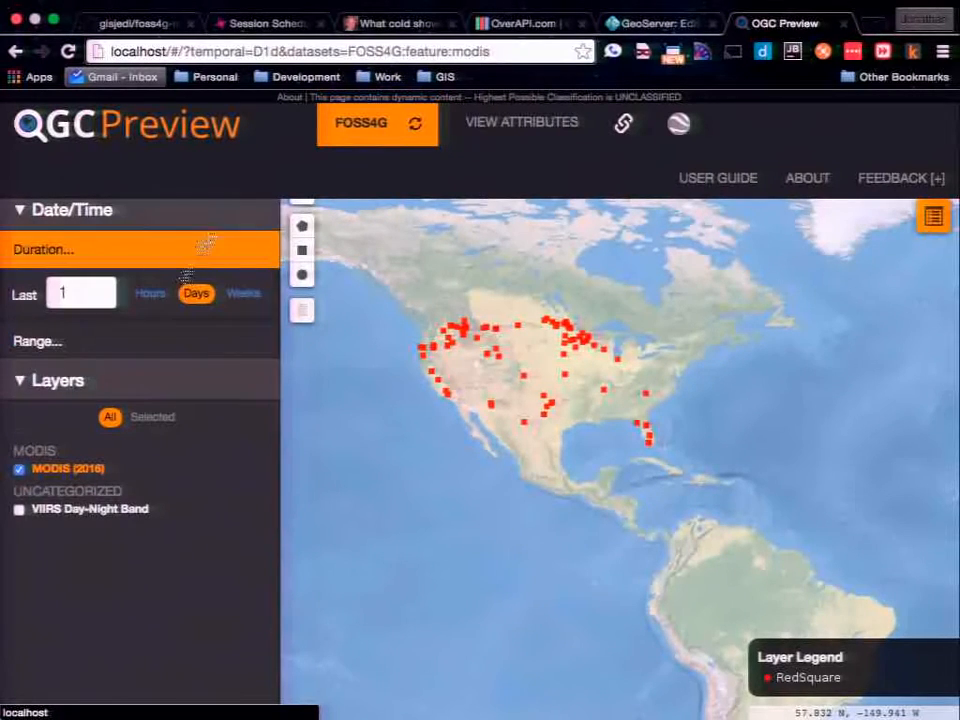
click(38, 341)
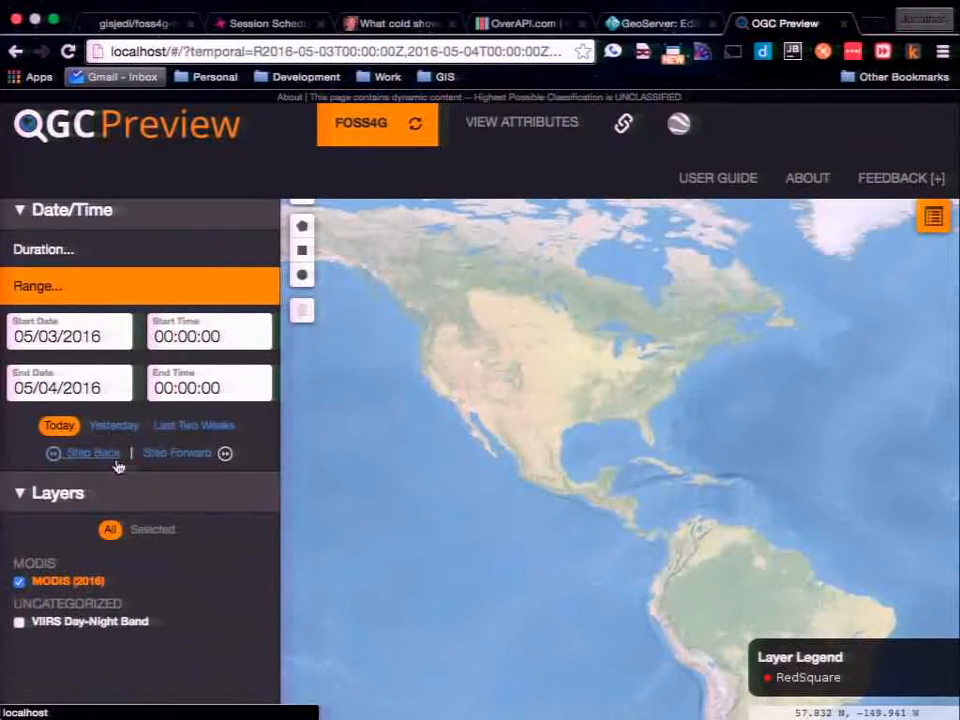
mouse_move(100, 472)
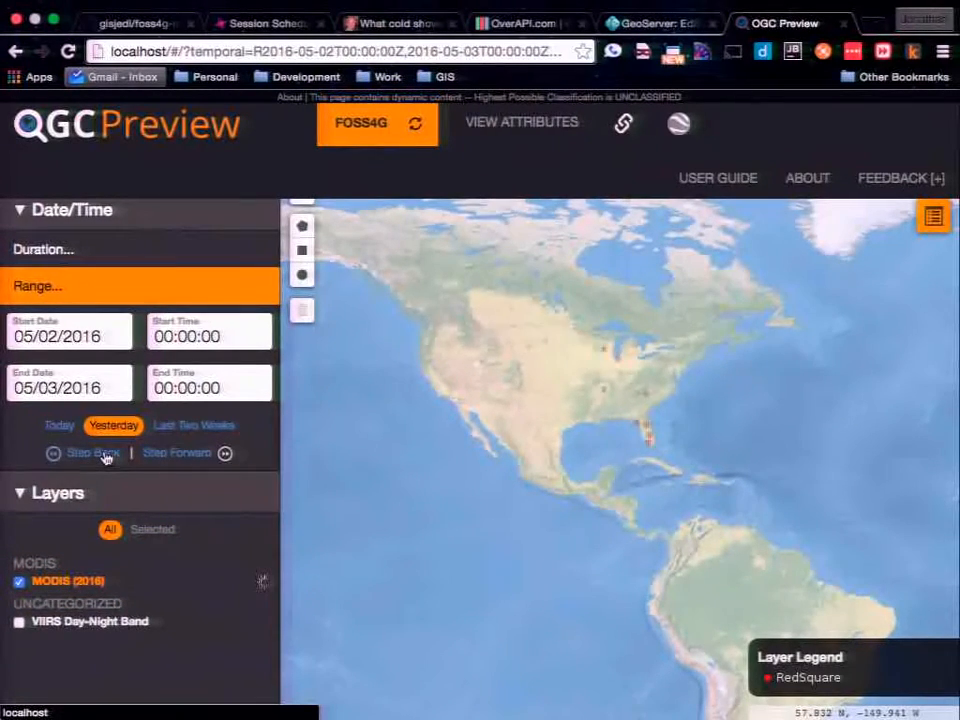
click(92, 453)
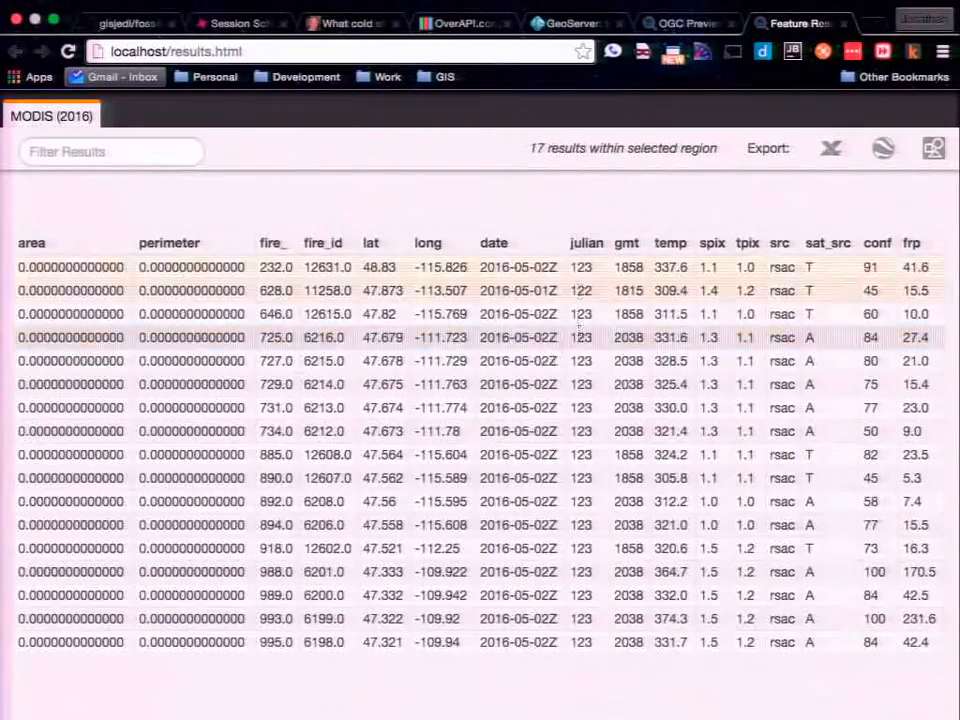
mouse_move(660, 204)
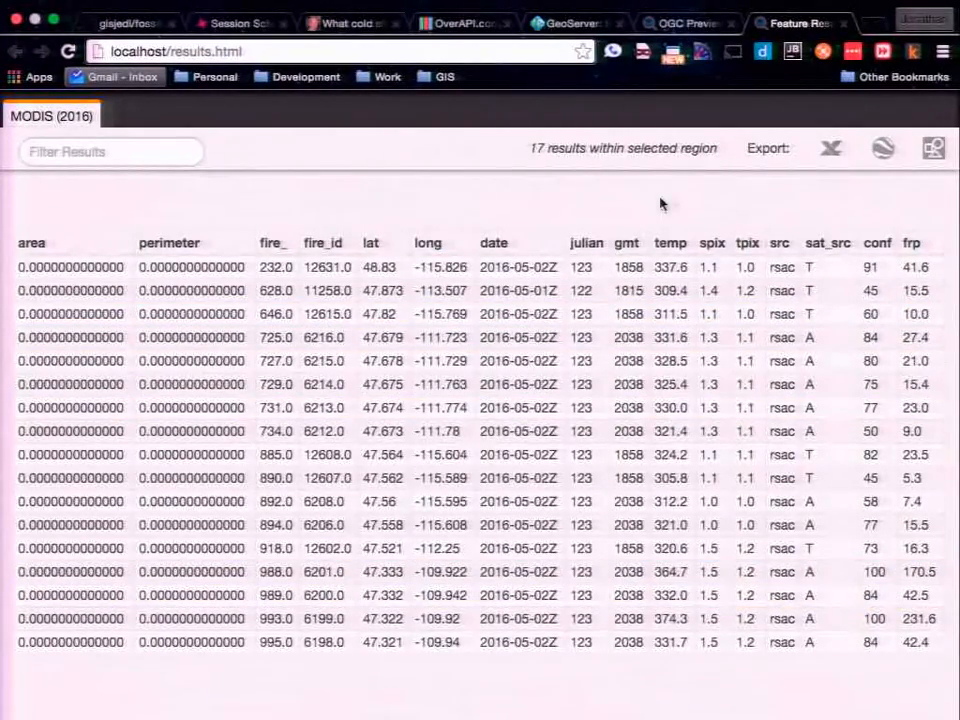
mouse_move(193, 180)
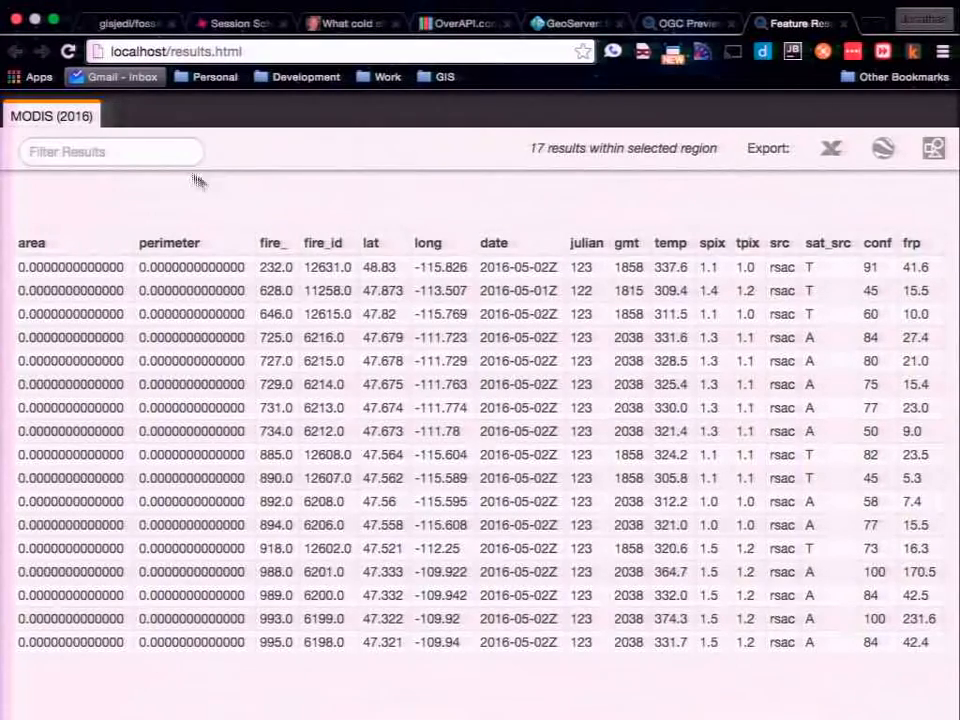
Filter the MODIS (2016) Feature Results by fire_id 12631, then start clearing the filter
click(110, 151)
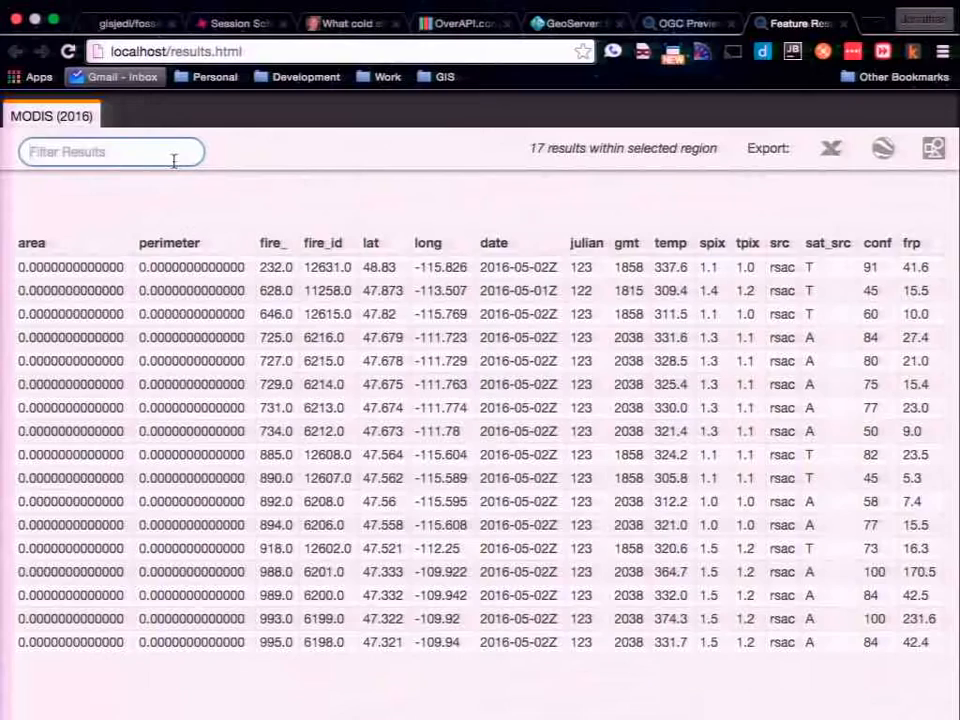
text(12631)
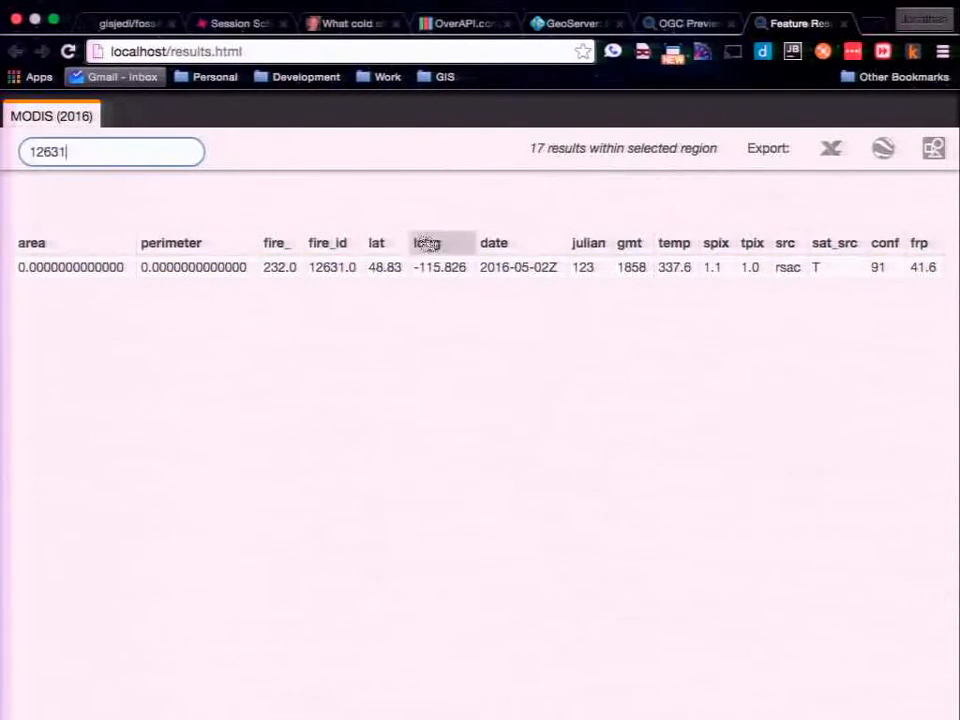
key(Backspace)
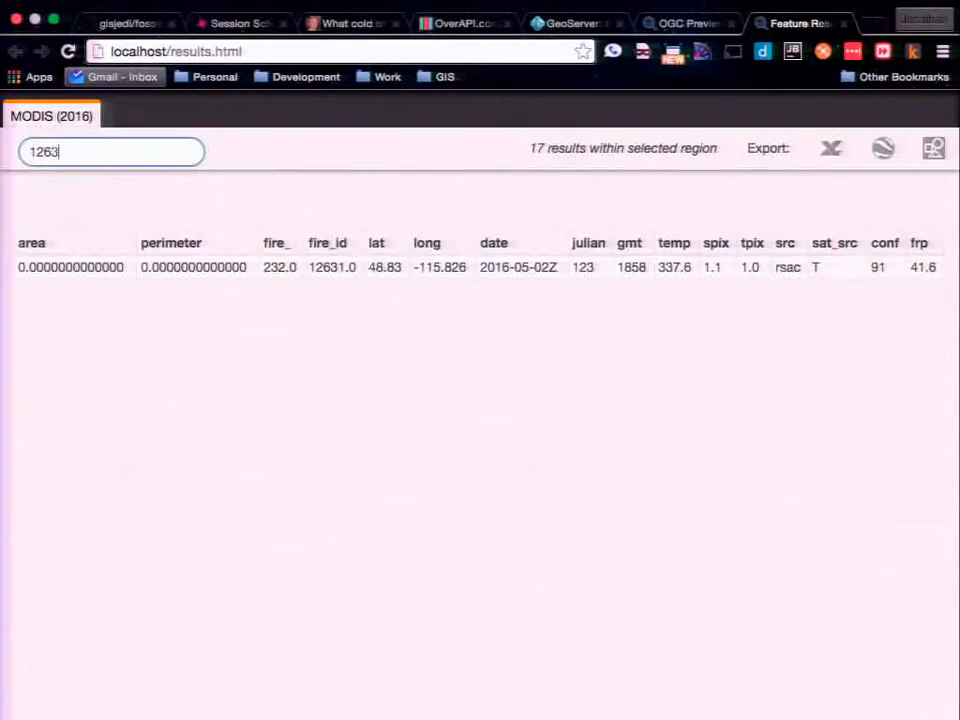